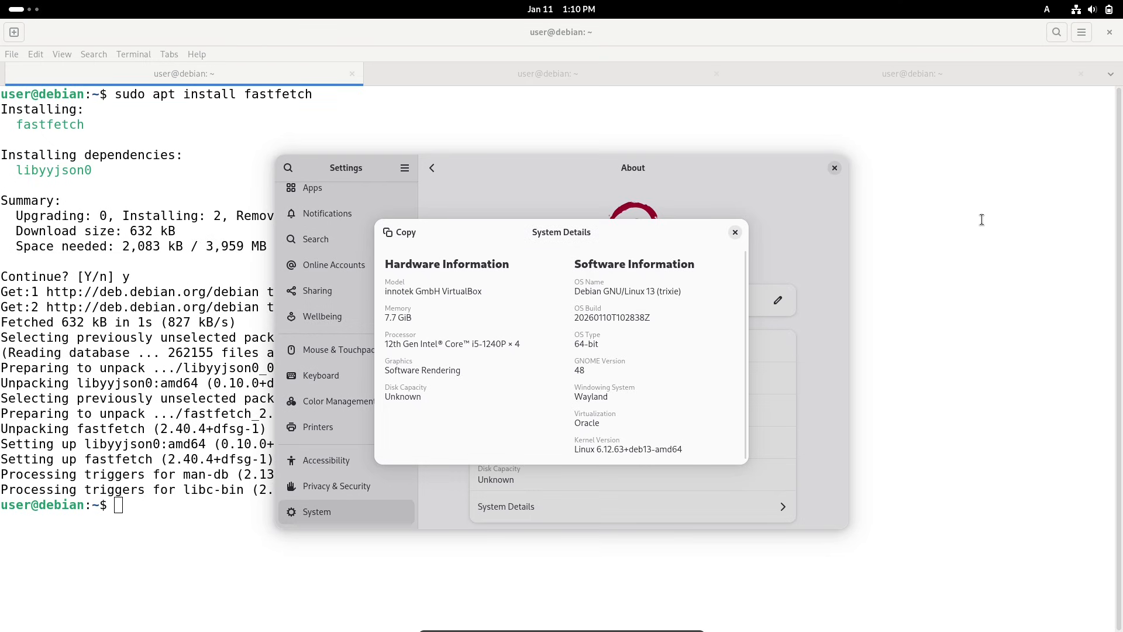
mouse_move(573, 289)
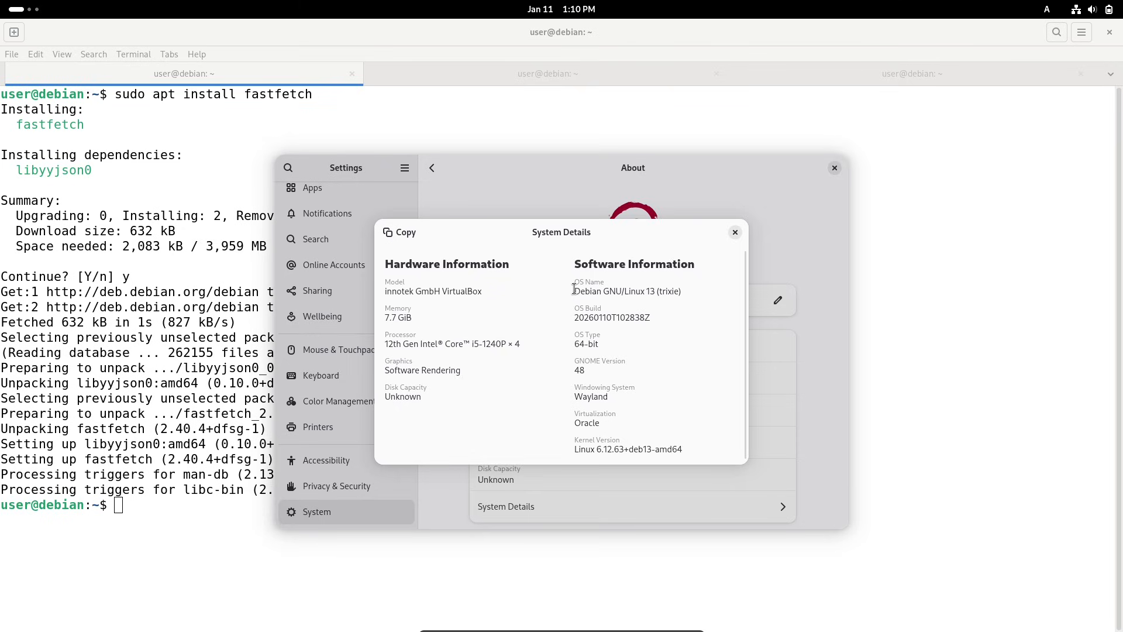
Highlight the OS Build value in System Details, then close the window
double_click(627, 291)
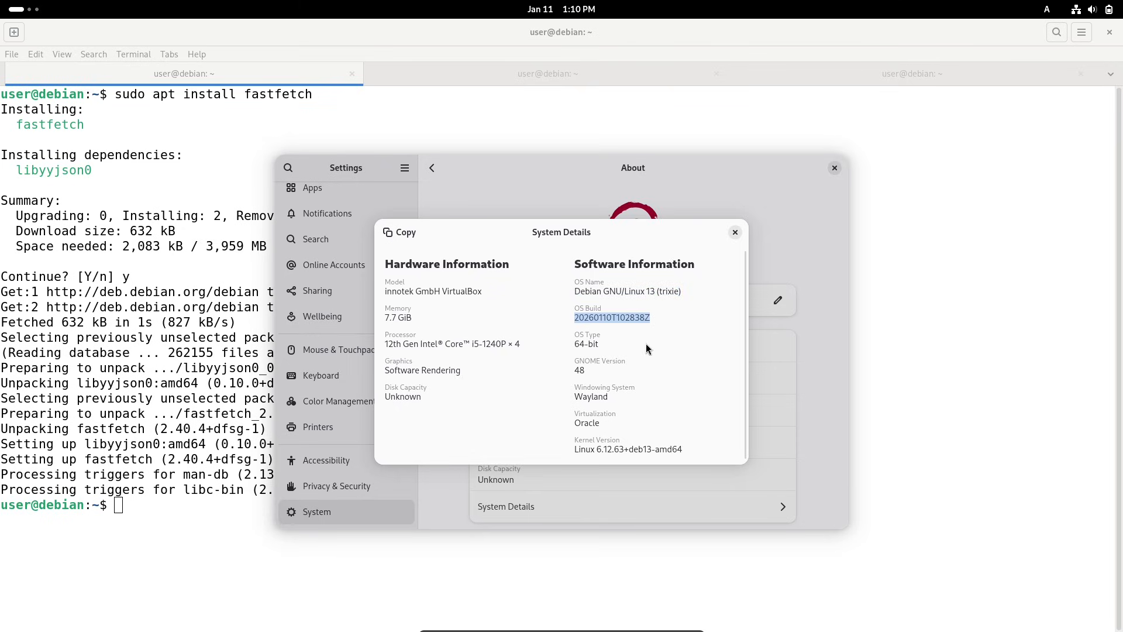
mouse_move(698, 416)
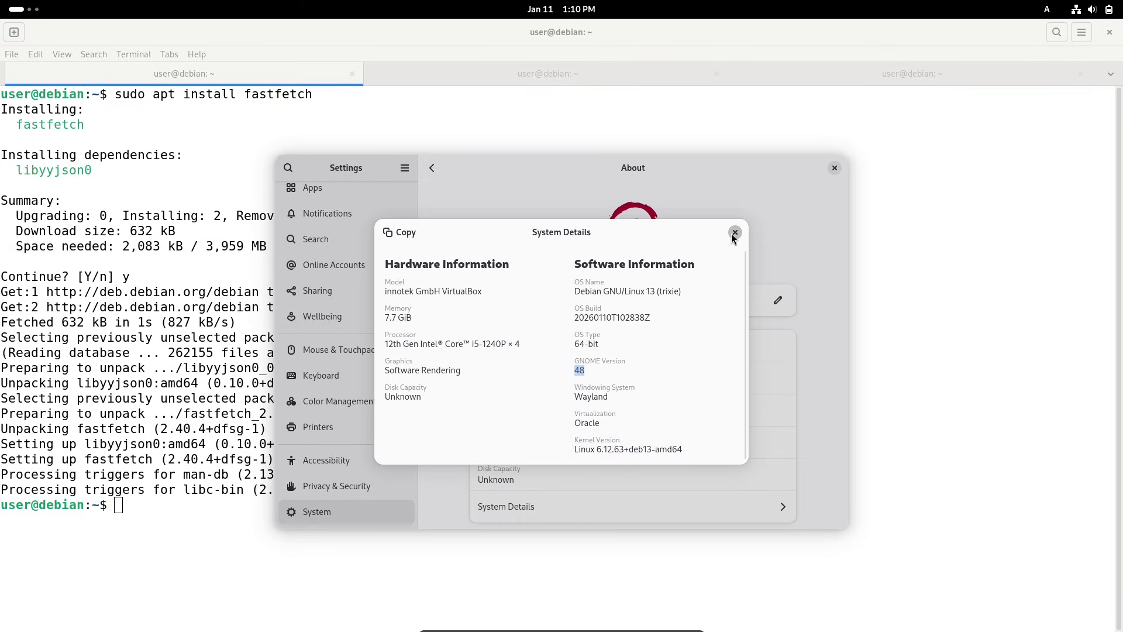
click(734, 234)
text(cat /etc/issue)
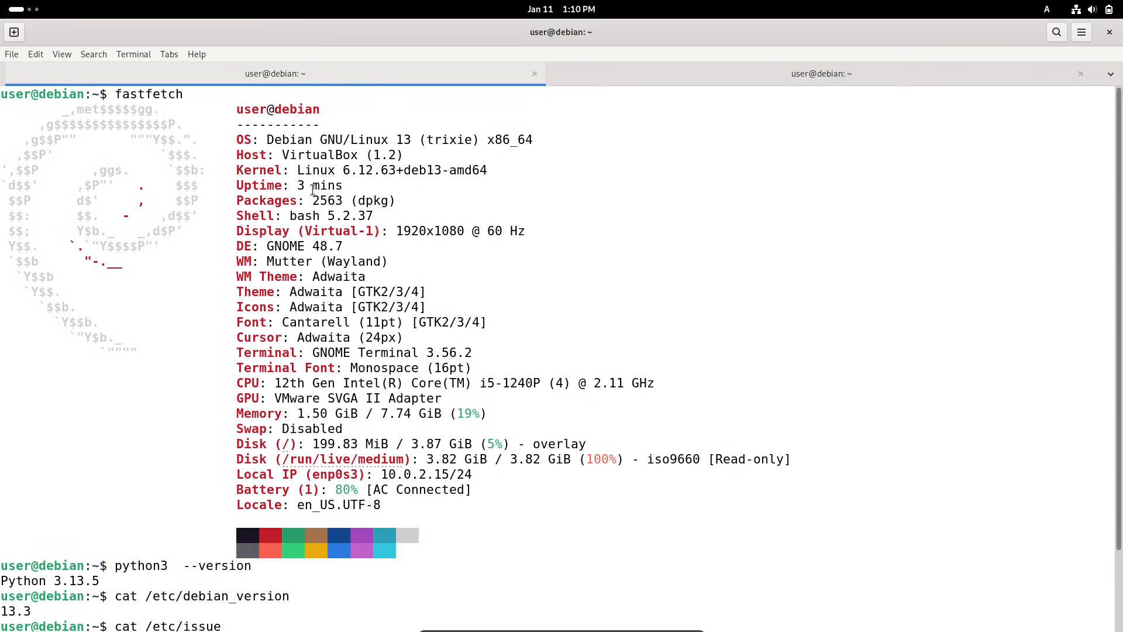
Highlight the OS name and Packages lines in fastfetch, then reveal the /etc/issue output
double_click(315, 139)
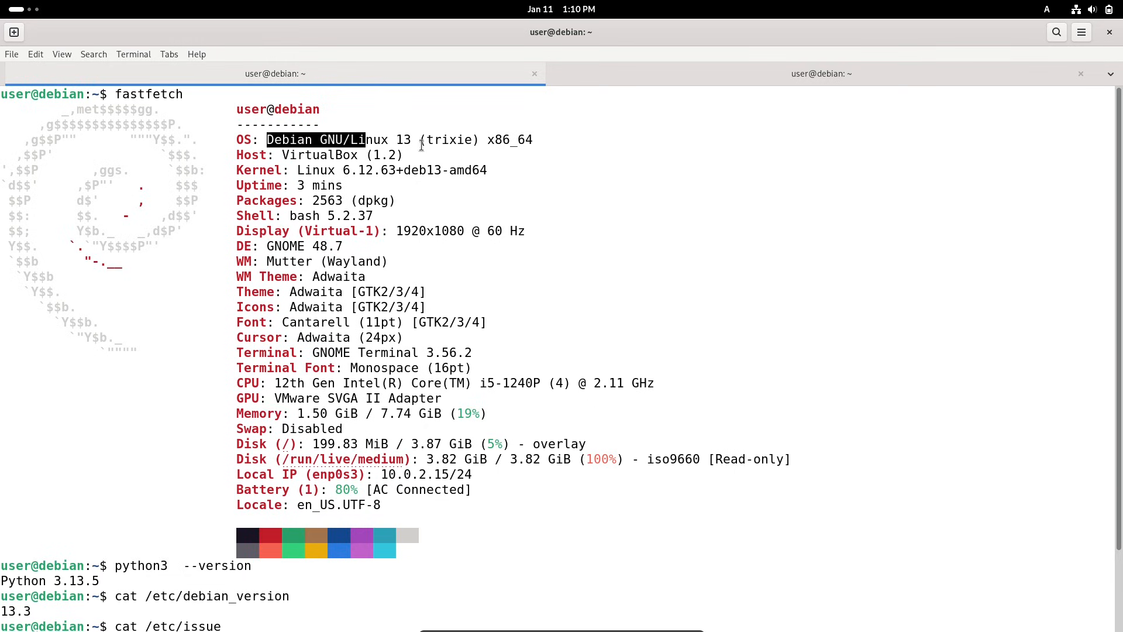
drag(369, 139, 534, 139)
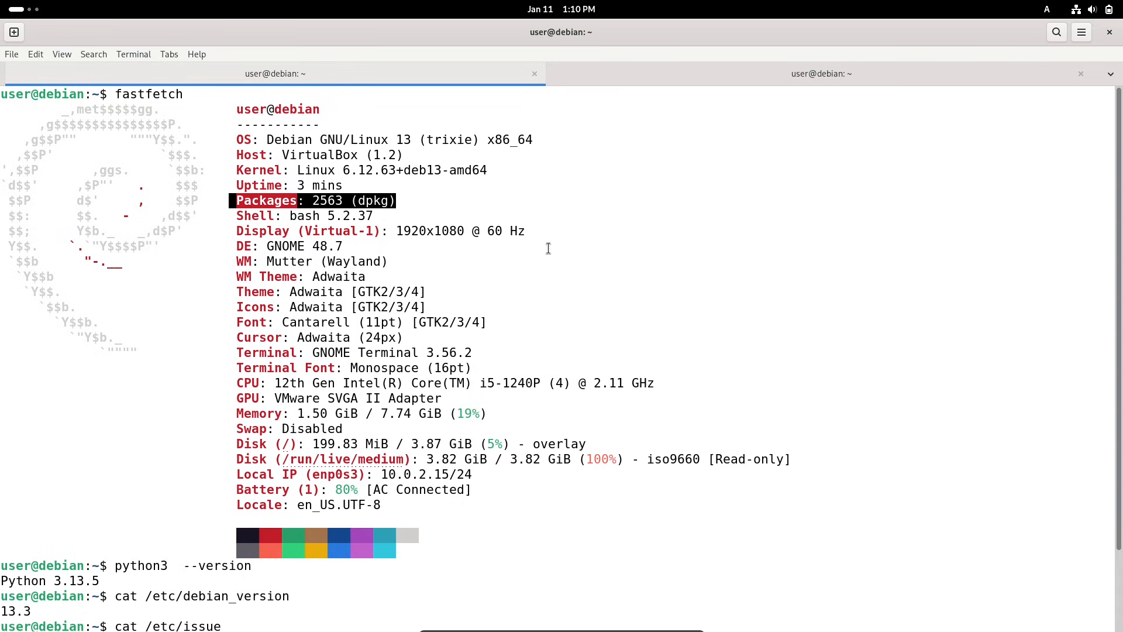
mouse_move(350, 244)
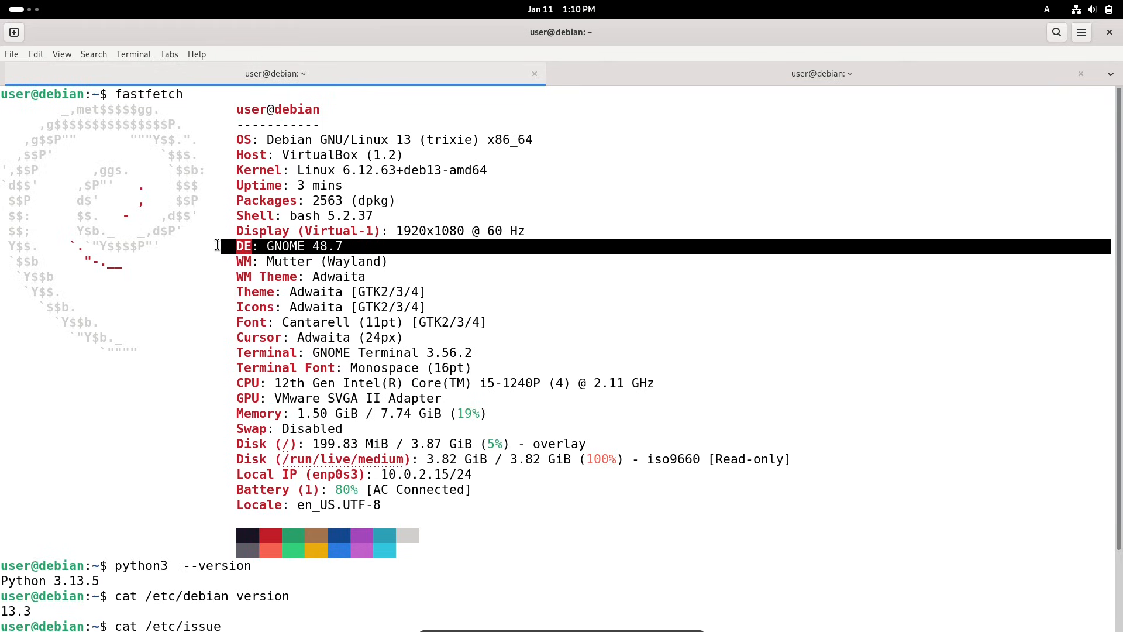
mouse_move(1118, 270)
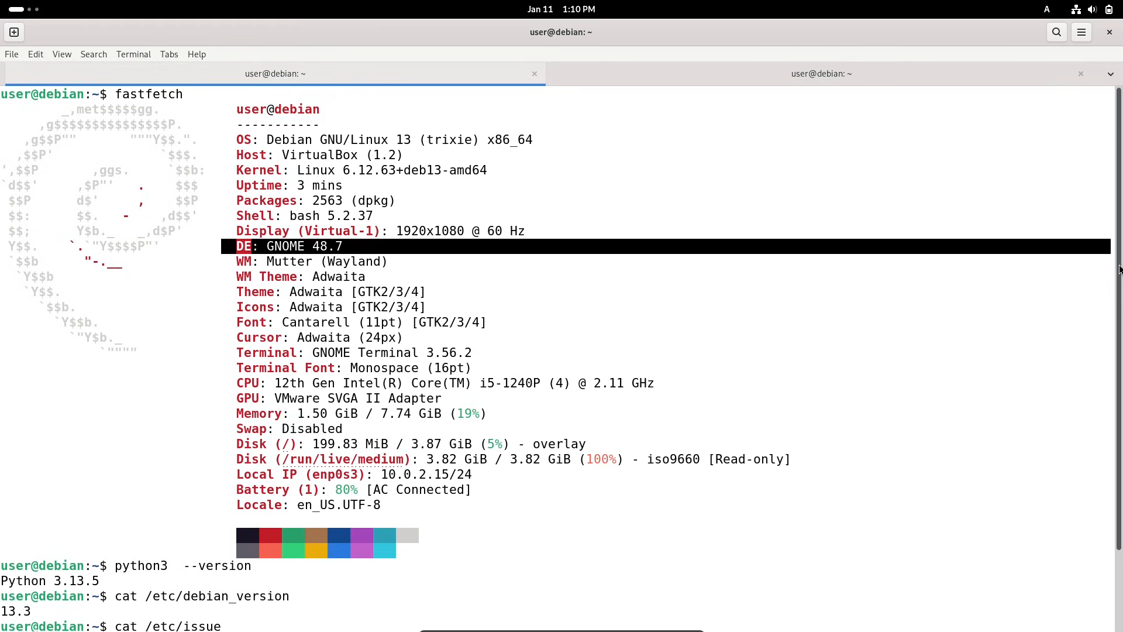
scroll(down, 3)
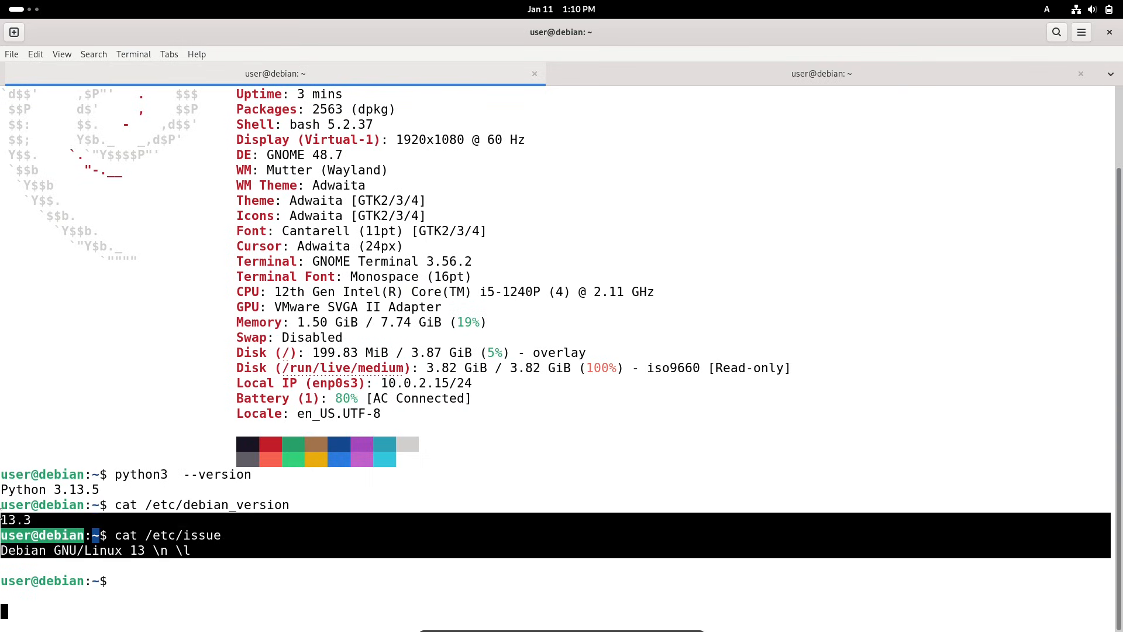
mouse_move(479, 77)
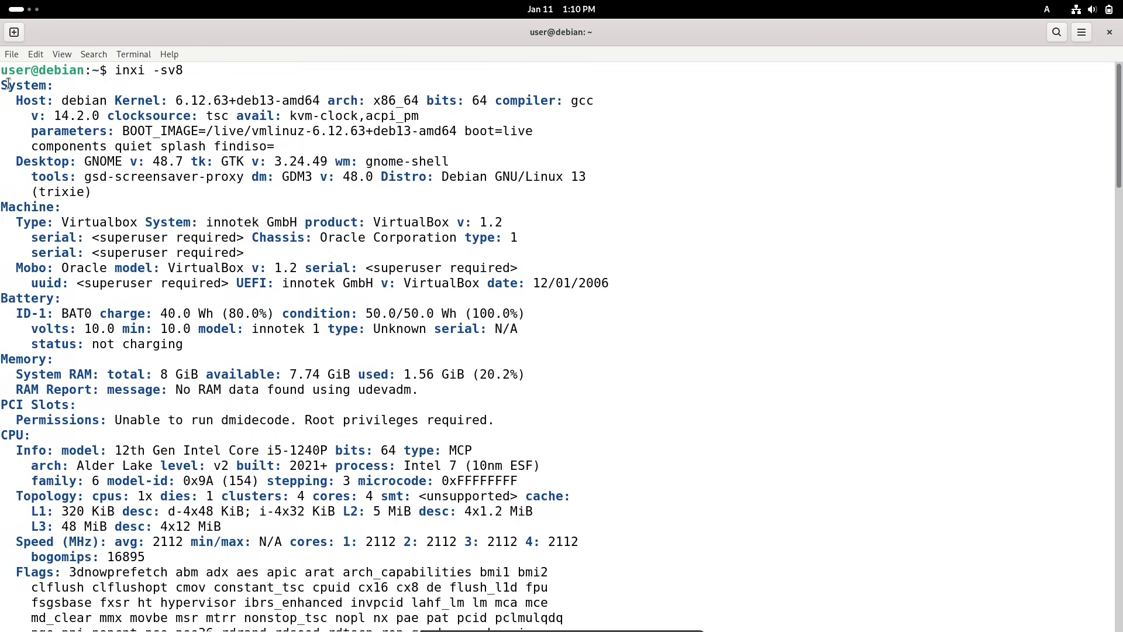
Highlight the System section of the inxi -sv8 report, then the Audio section further down
drag(0, 85, 340, 187)
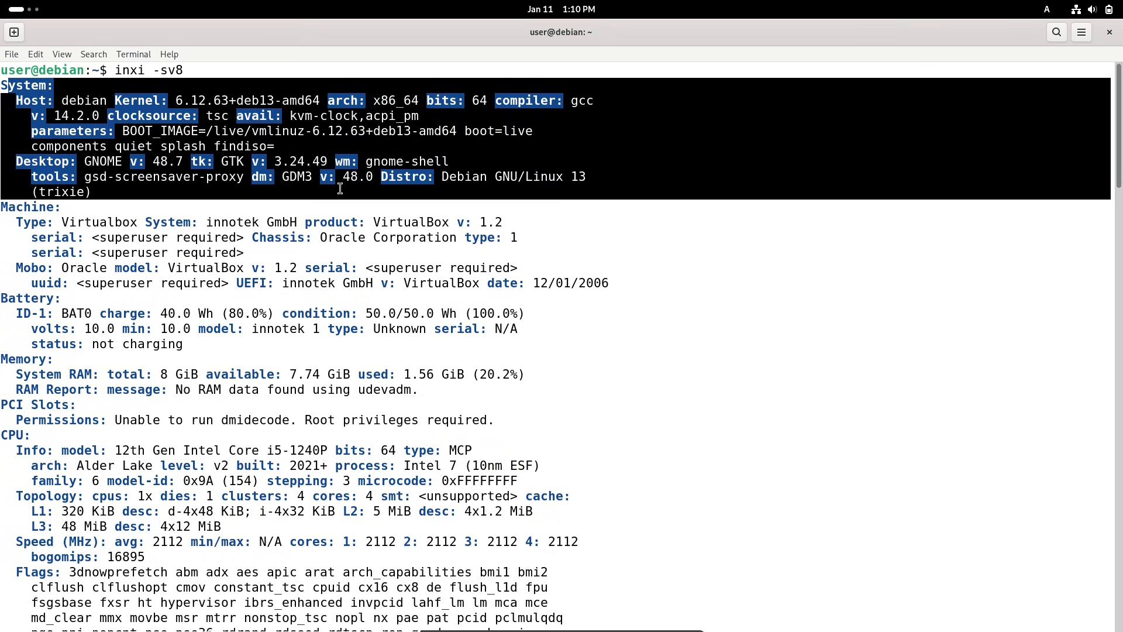
mouse_move(397, 162)
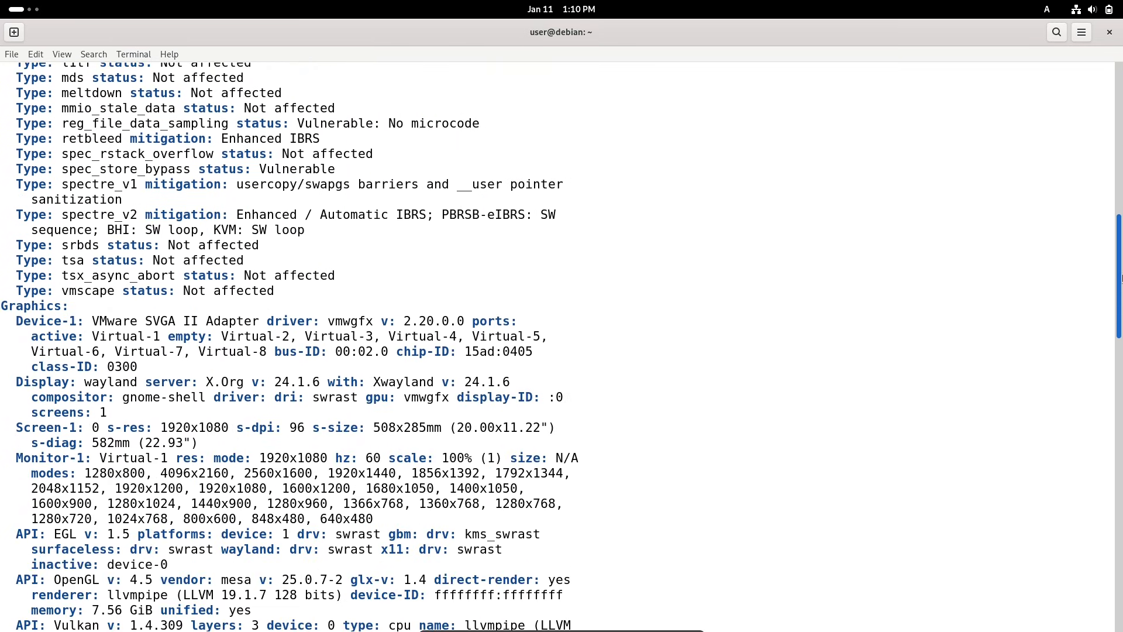
scroll(down, 3)
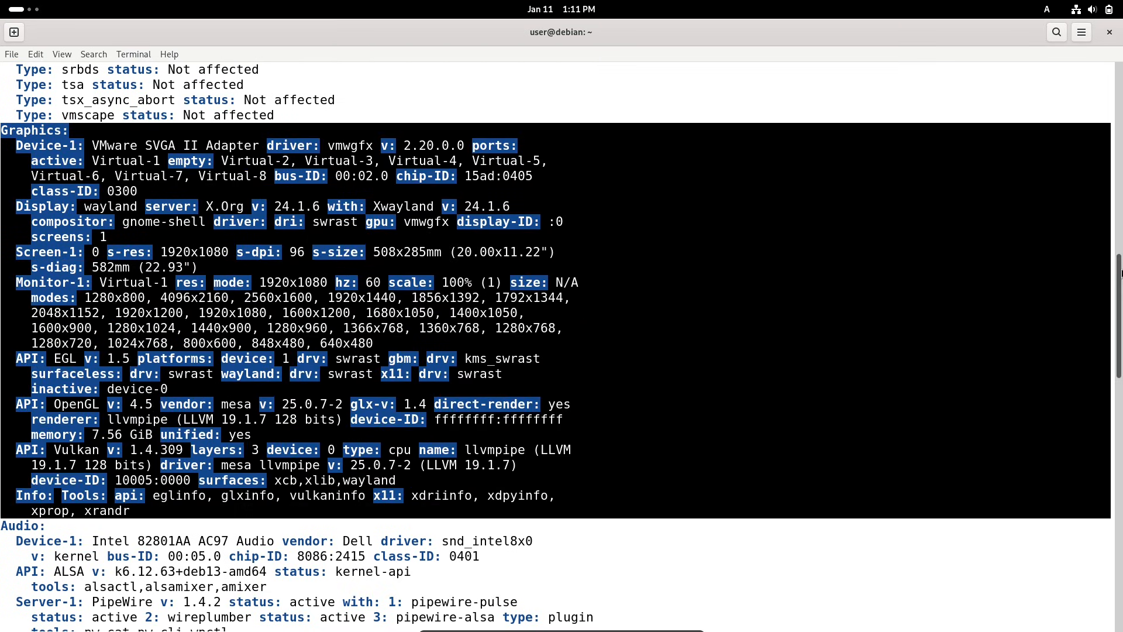
scroll(down, 3)
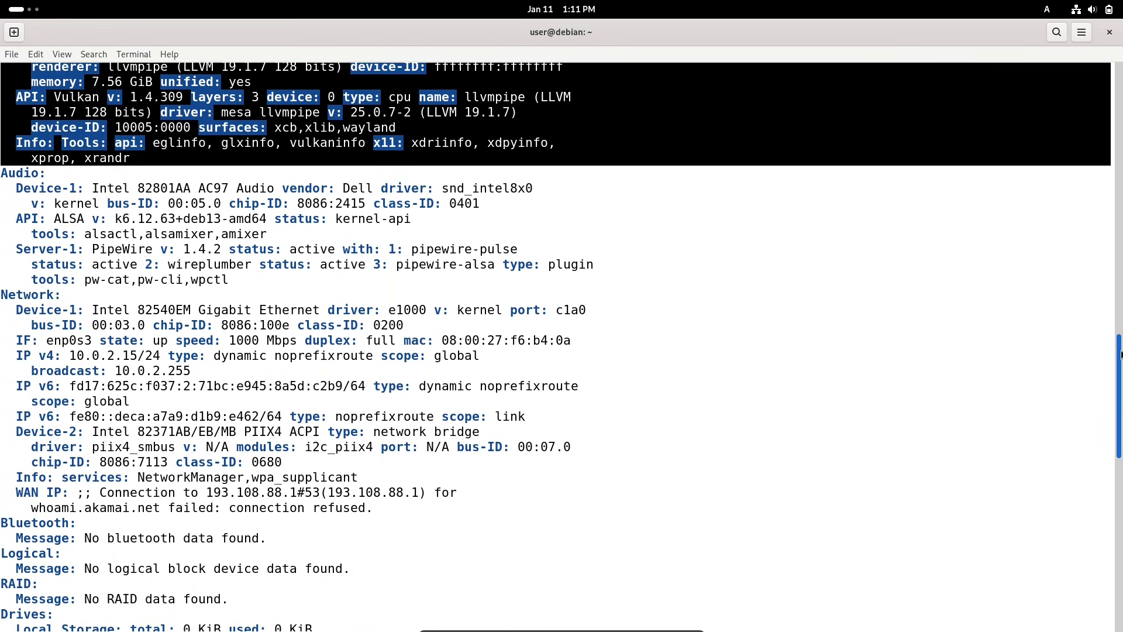
scroll(down, 3)
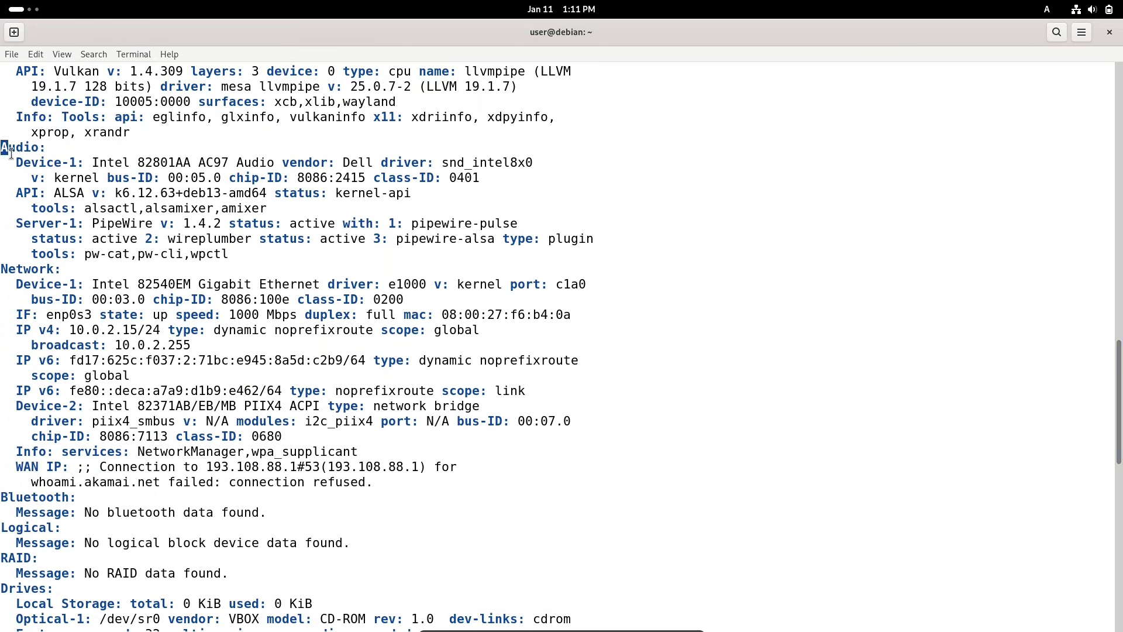
drag(3, 147, 229, 254)
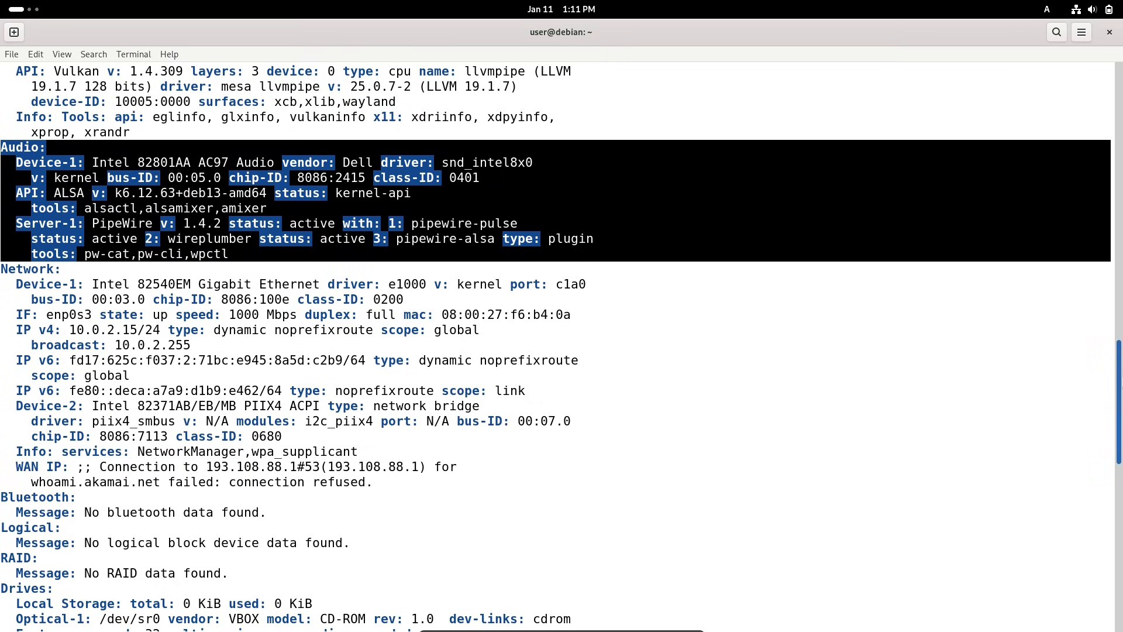
scroll(down, 3)
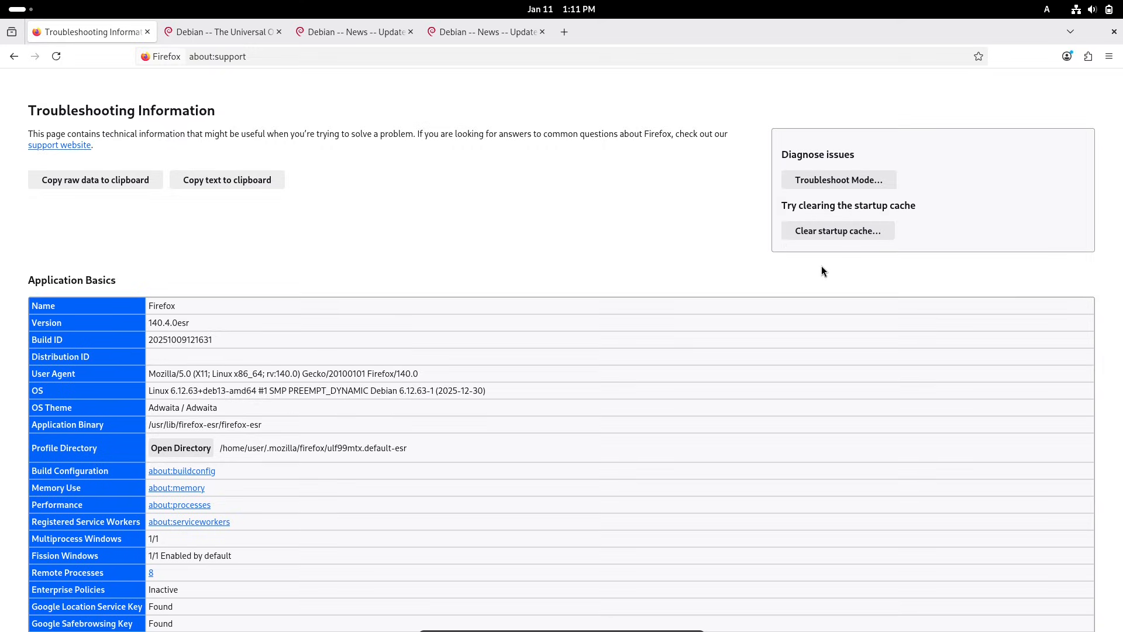
mouse_move(280, 339)
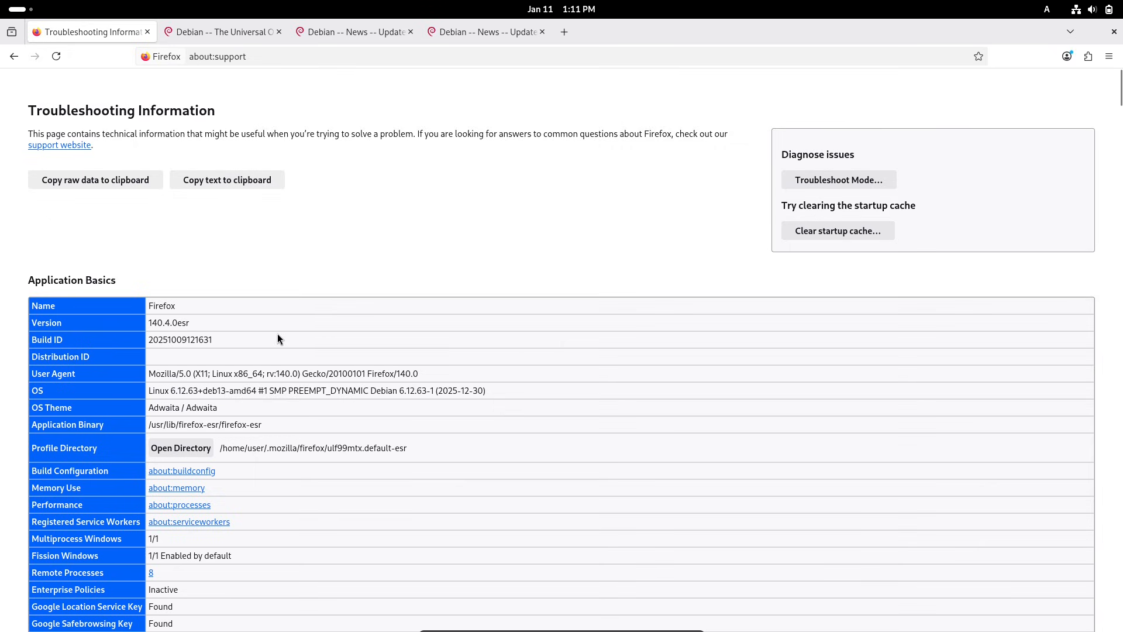
Highlight the User Agent and OS rows, then the window protocol and GPU #1 details
drag(148, 322, 212, 339)
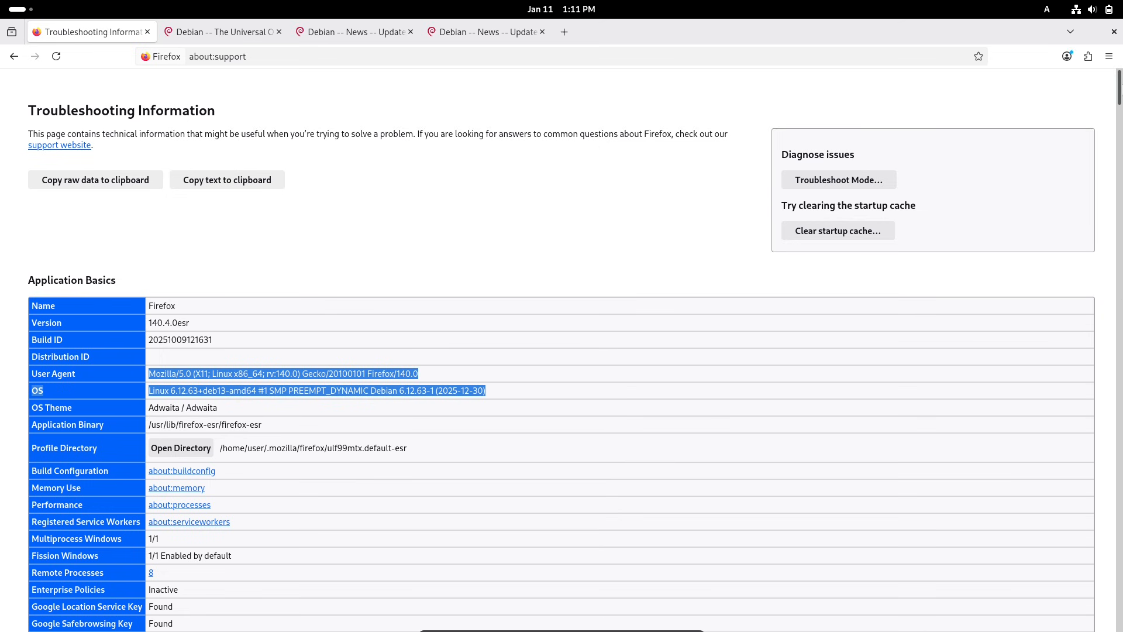
scroll(down, 3)
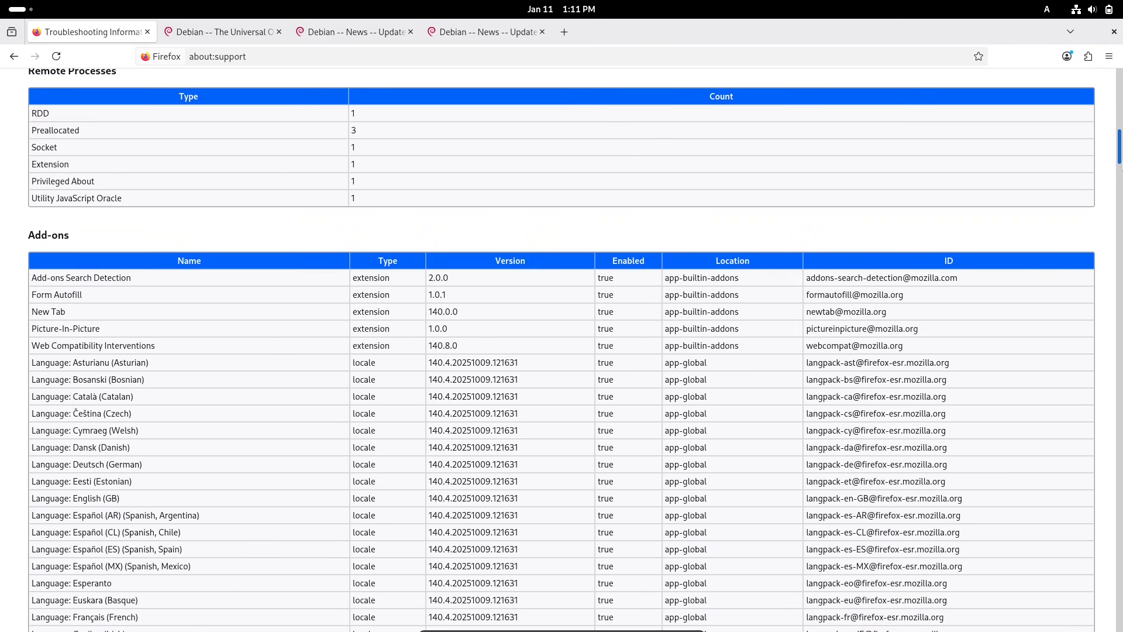
scroll(down, 3)
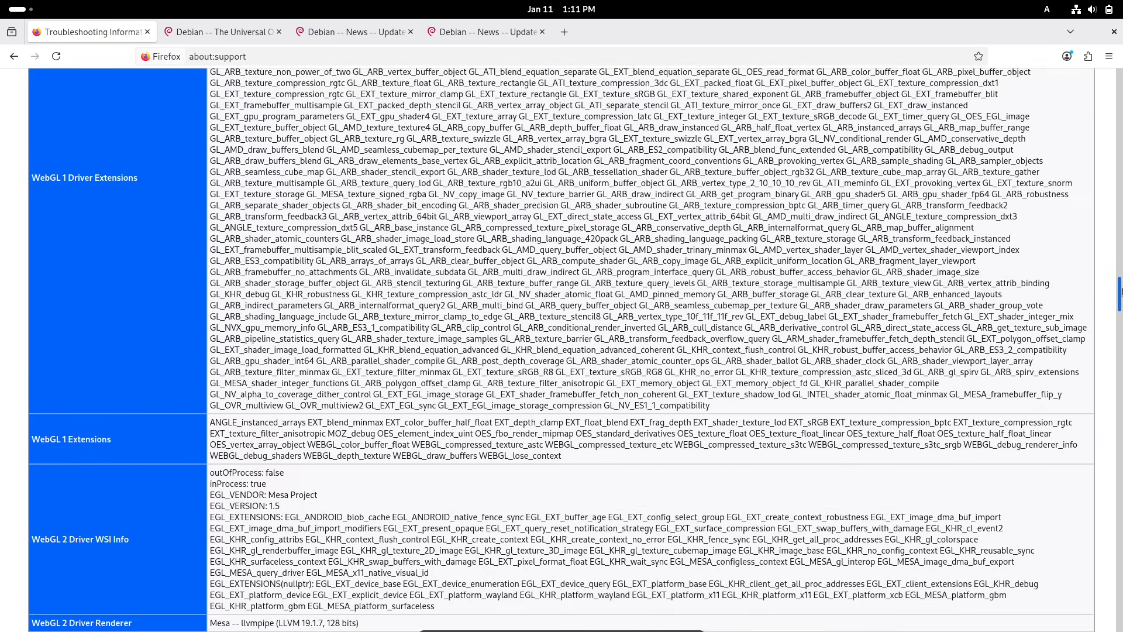
scroll(down, 3)
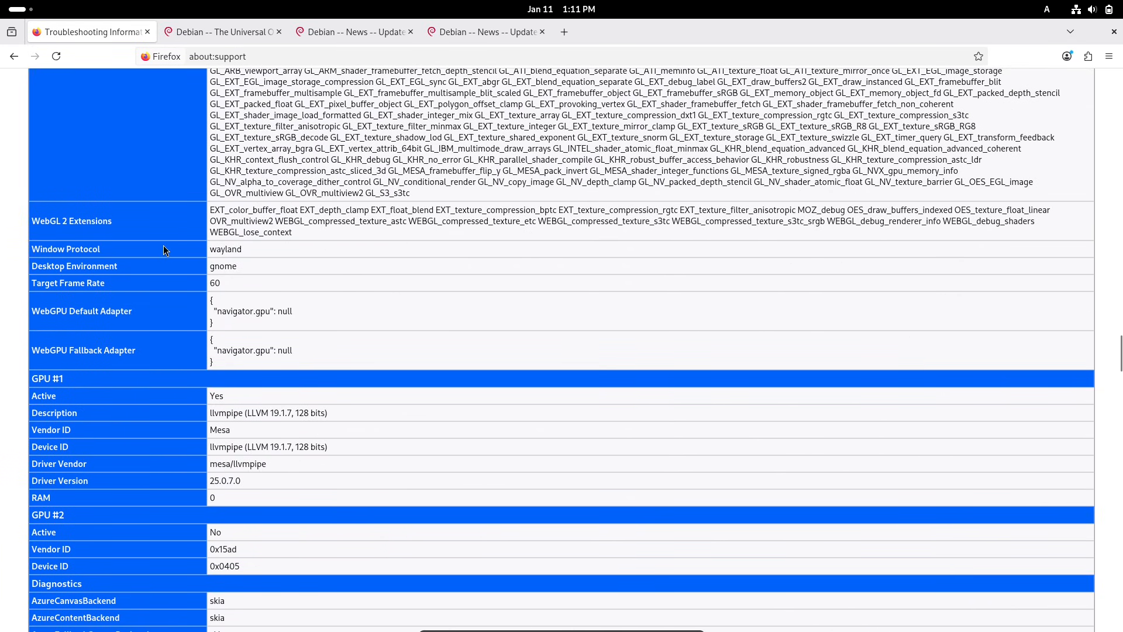
drag(164, 249, 362, 470)
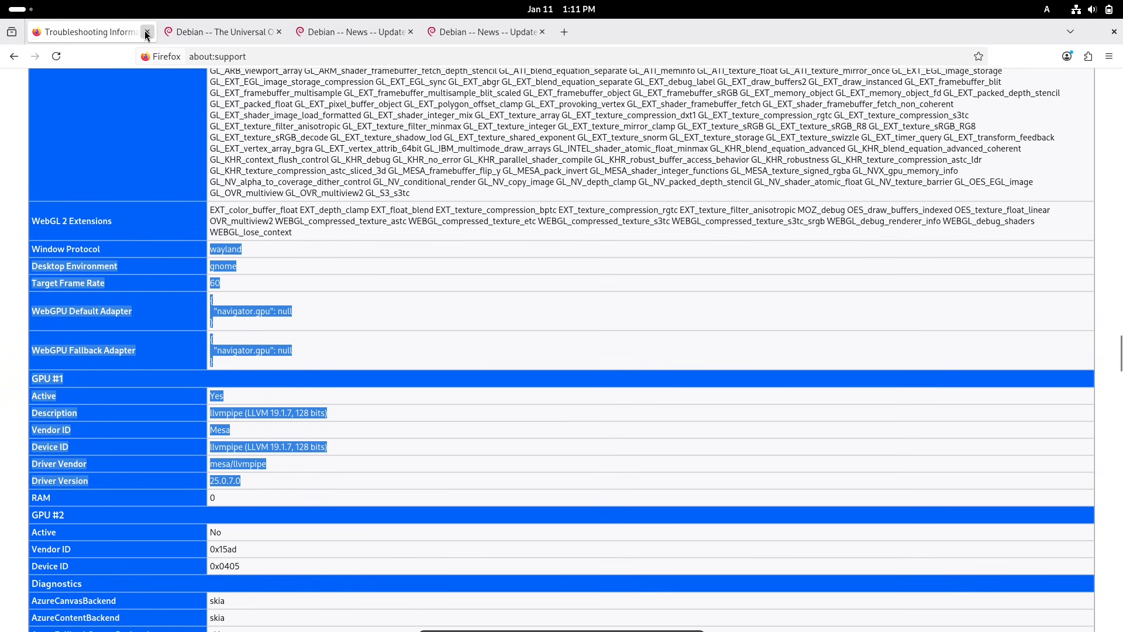
Leave about:support and open the 'Updated Debian 13: 13.3 released' announcement
click(148, 32)
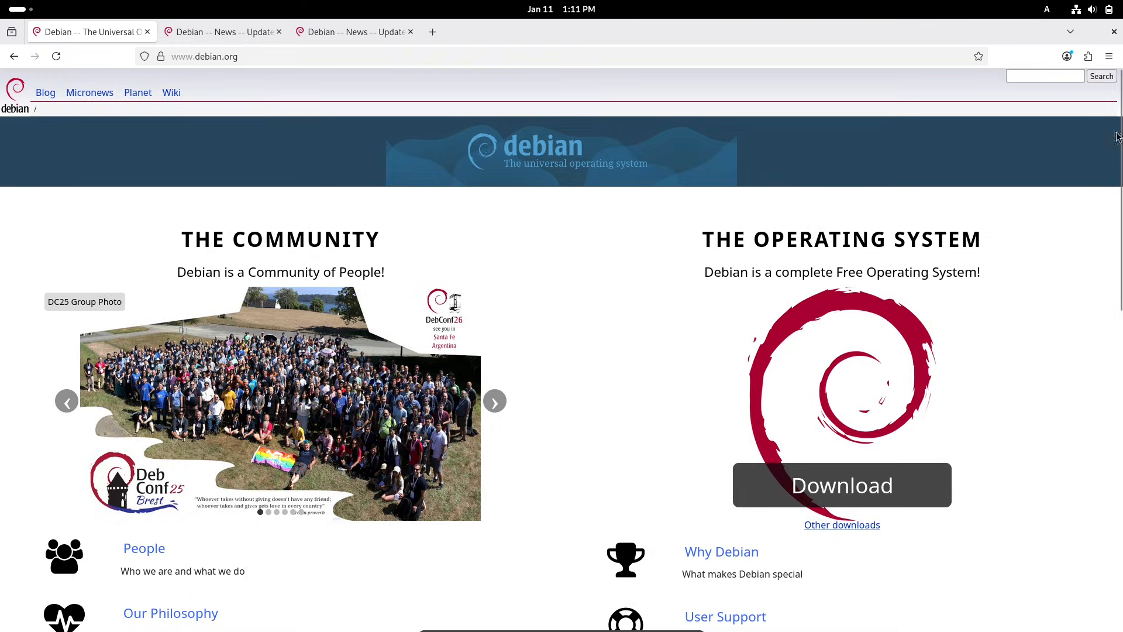
scroll(down, 3)
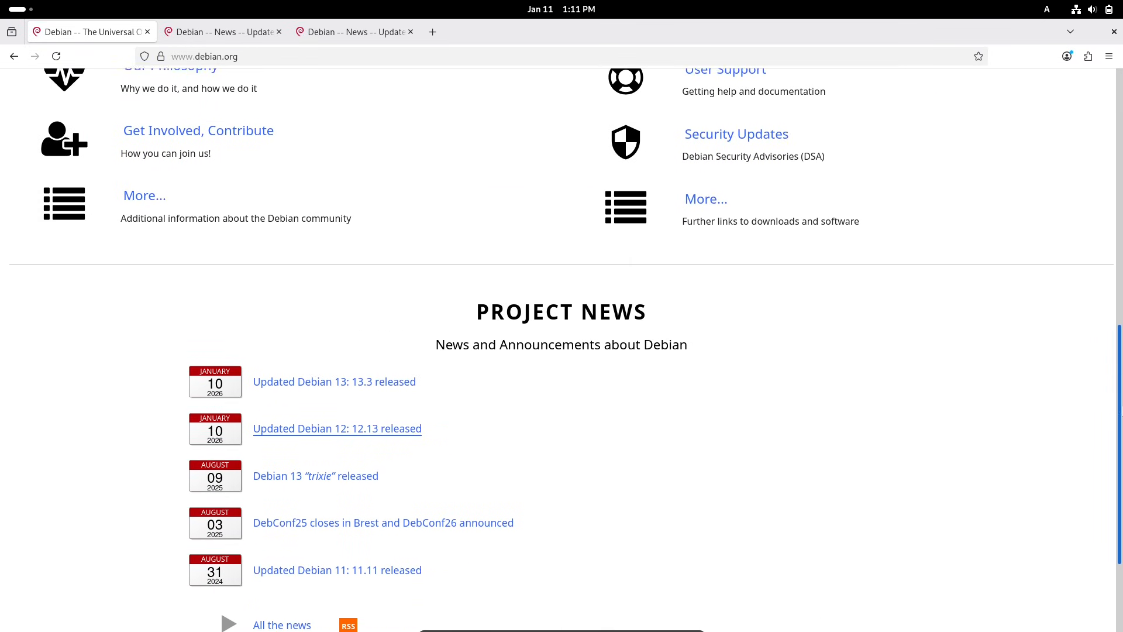
scroll(down, 3)
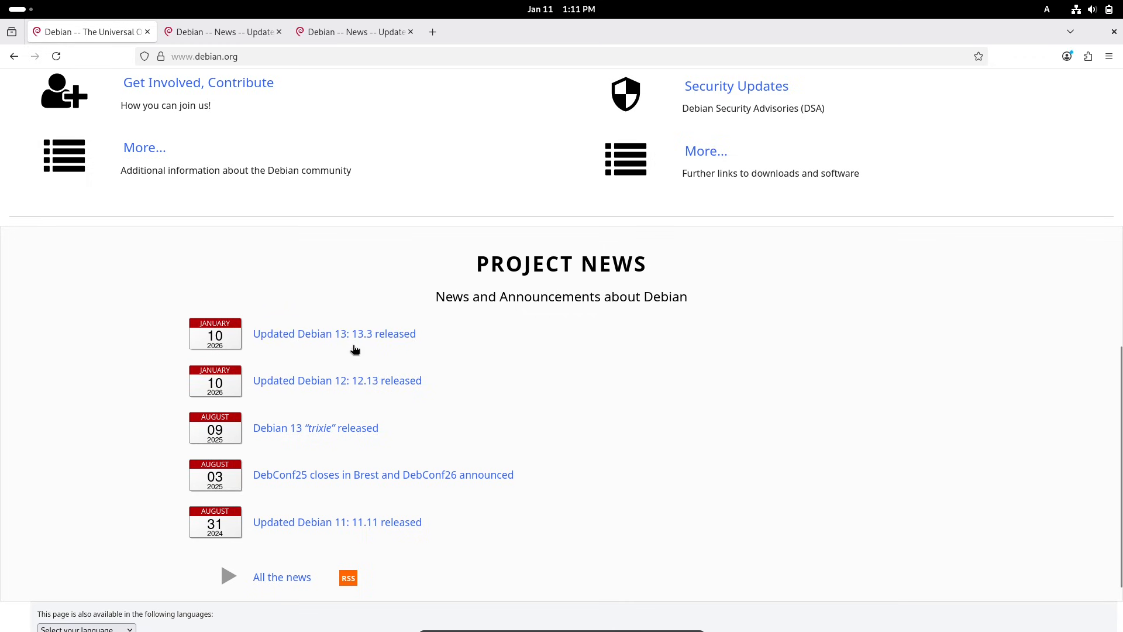
click(333, 333)
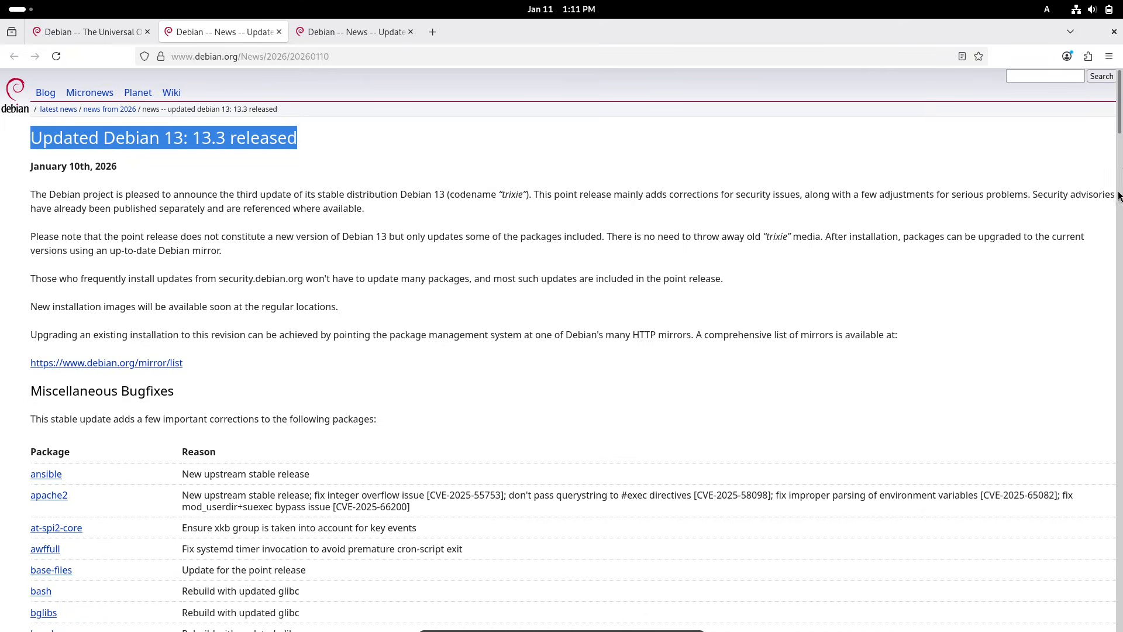
scroll(down, 3)
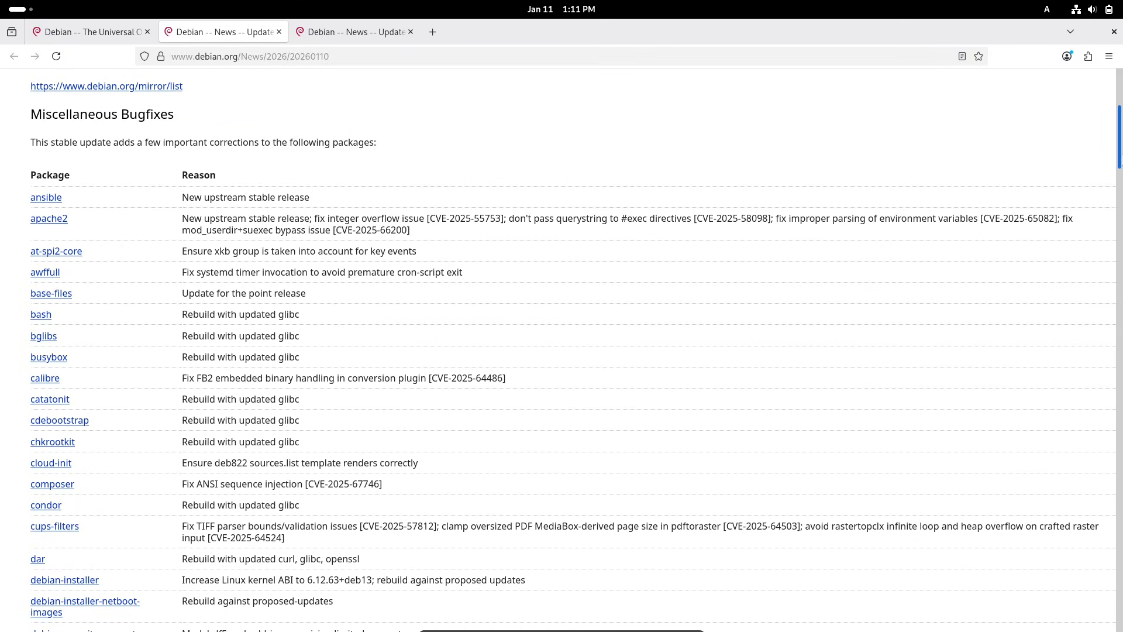
double_click(102, 114)
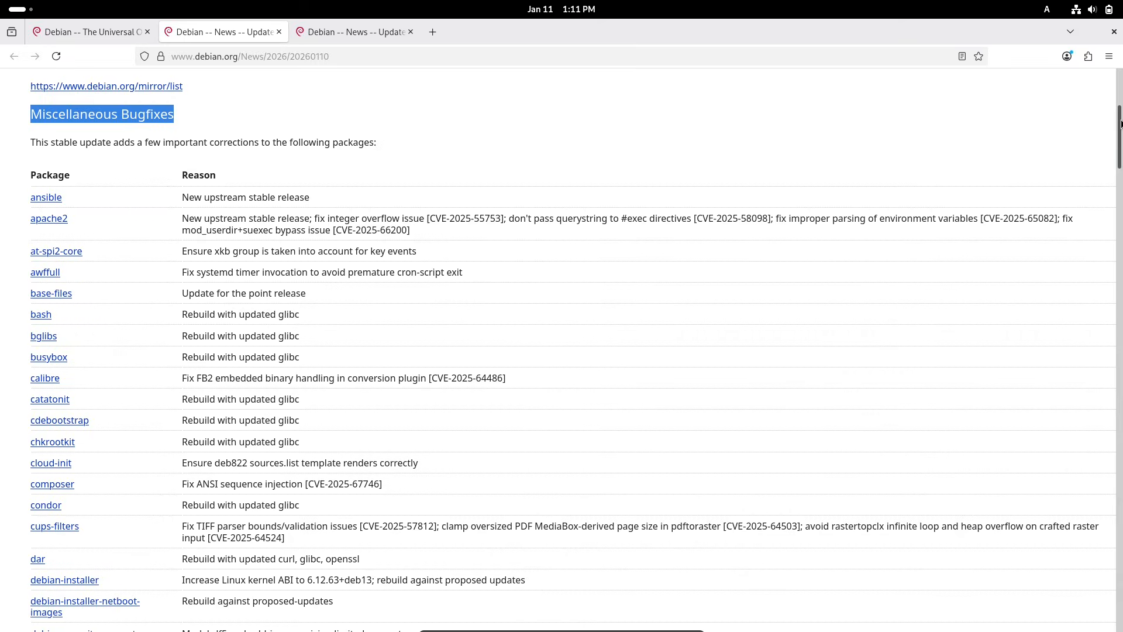
Read past the bugfix table and highlight the Security Updates heading
scroll(down, 3)
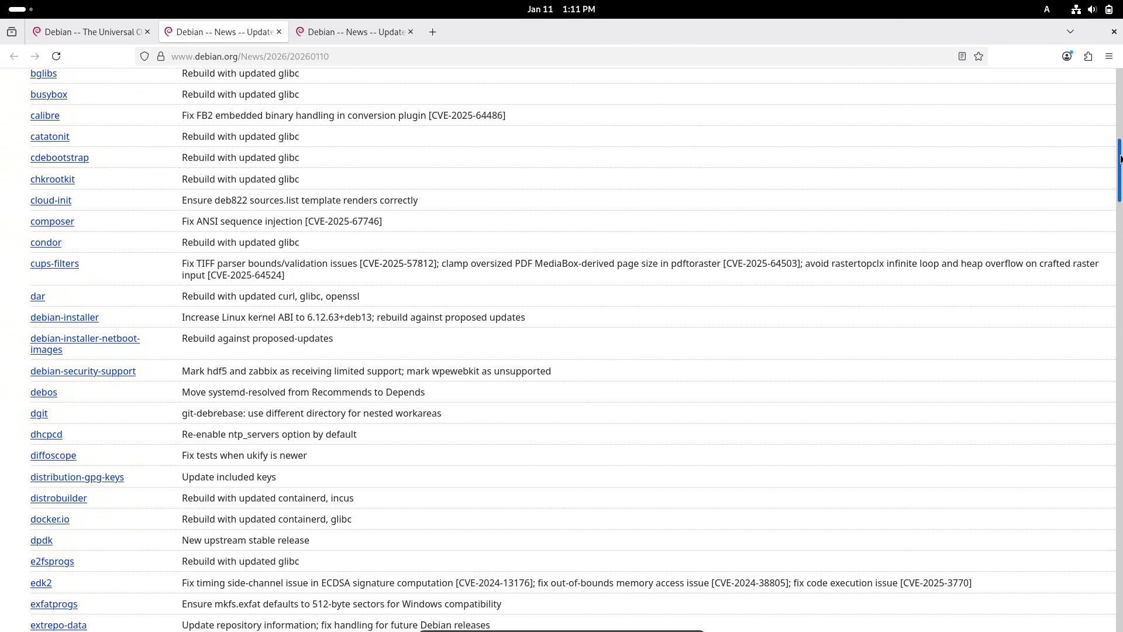
scroll(down, 3)
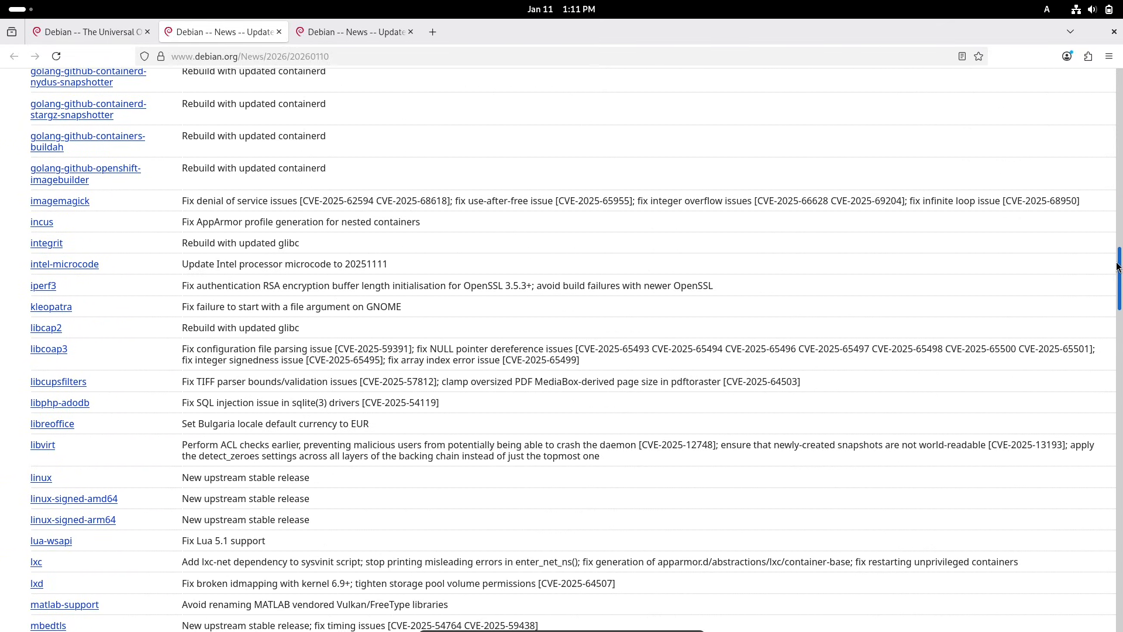
scroll(down, 3)
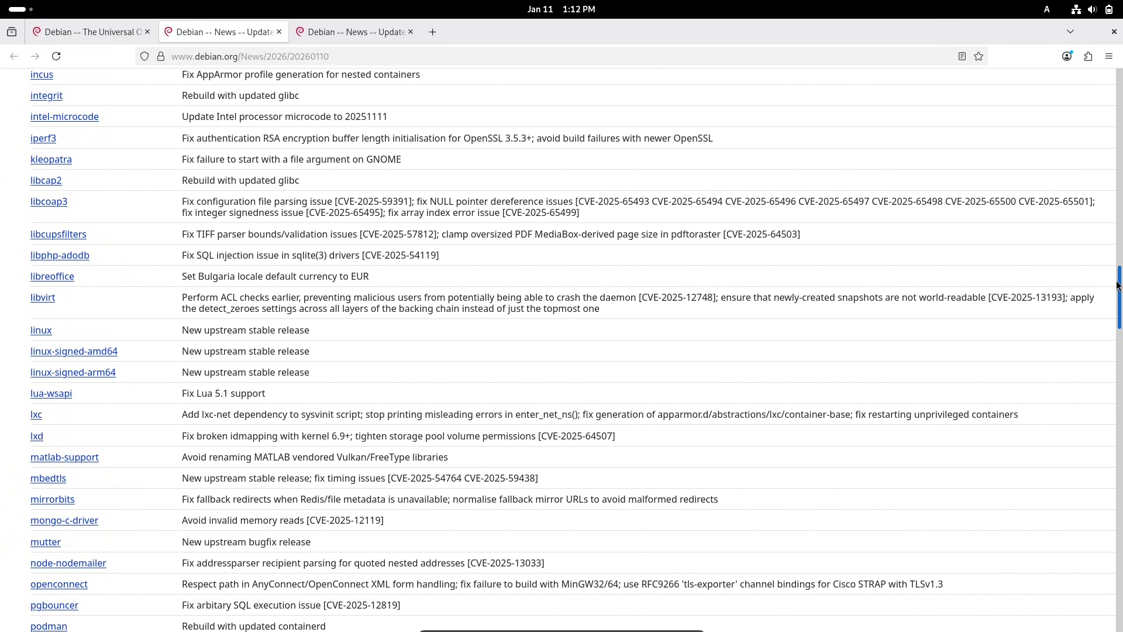
scroll(down, 3)
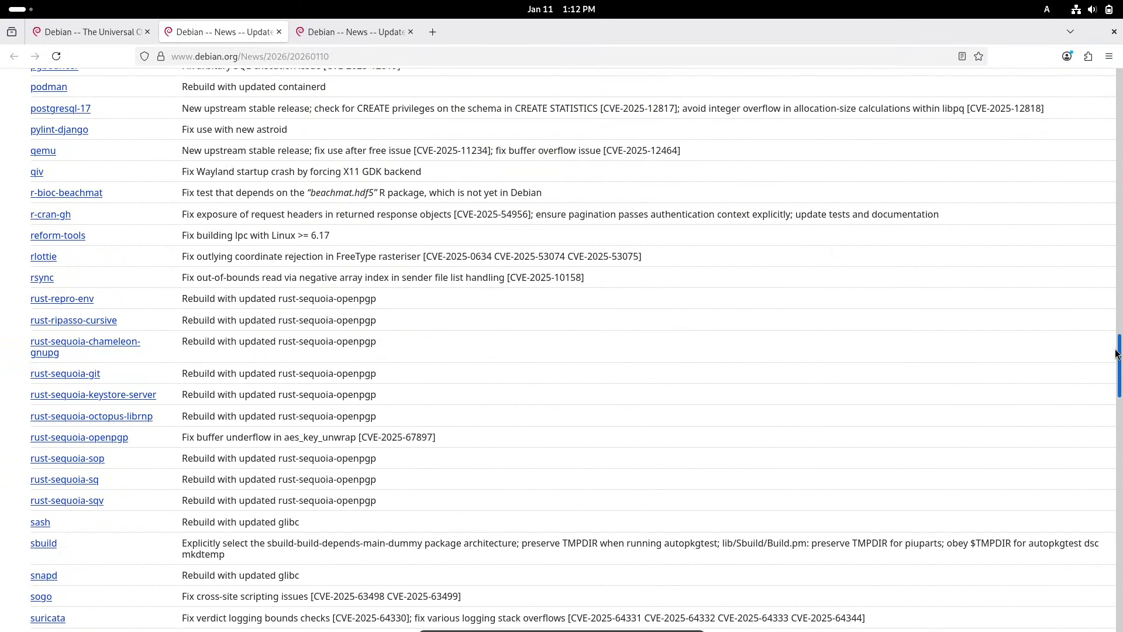
scroll(down, 3)
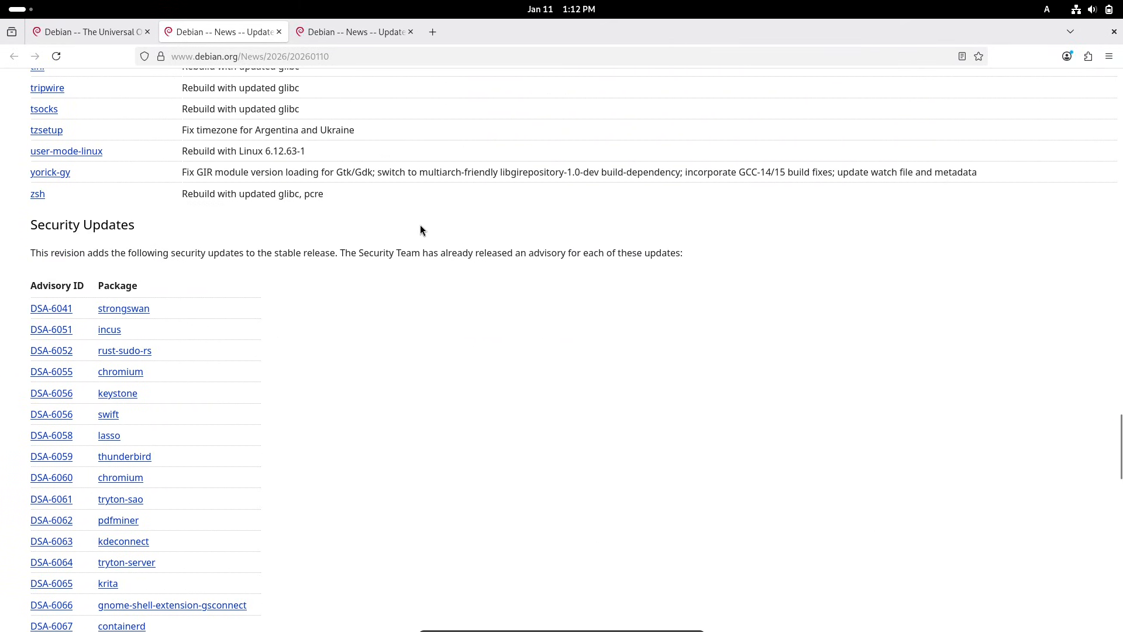
double_click(82, 224)
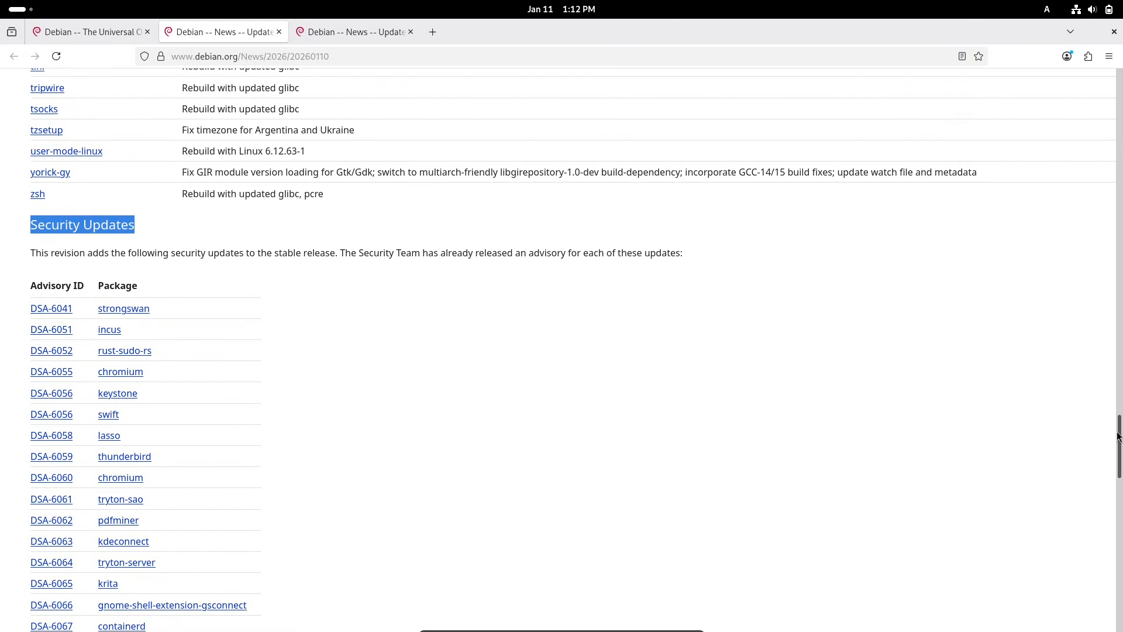
scroll(down, 3)
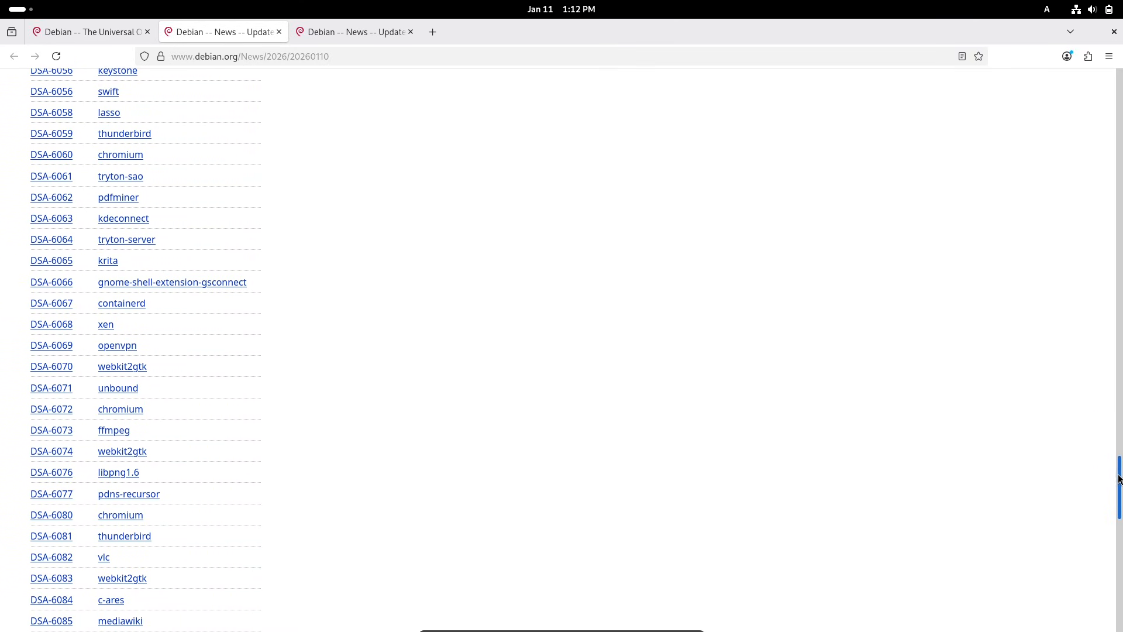
scroll(down, 3)
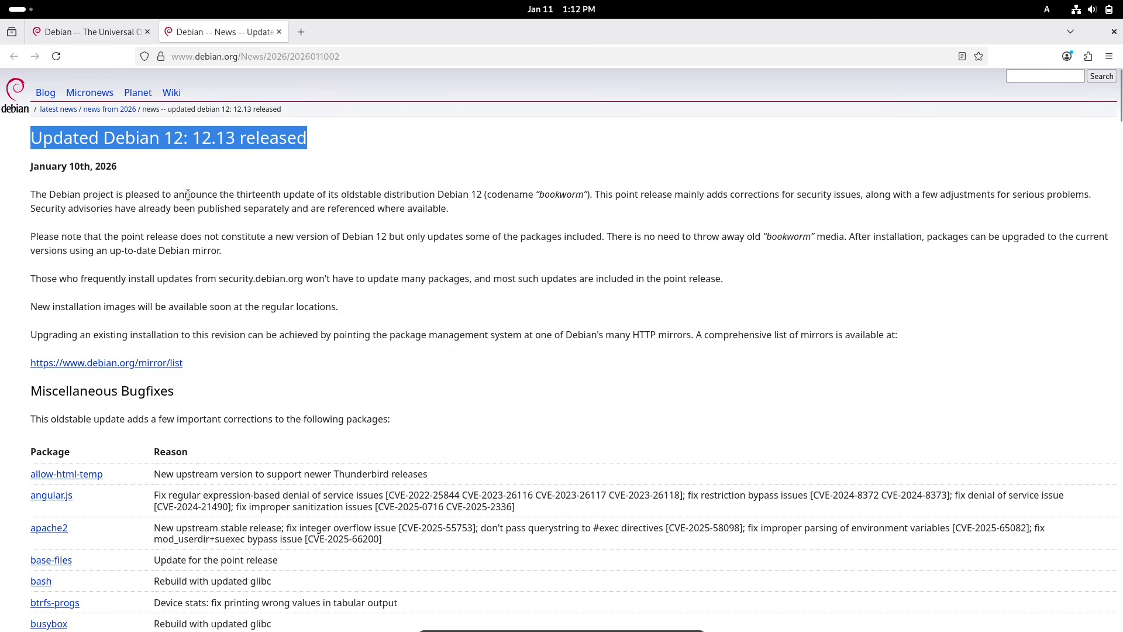
Highlight the Miscellaneous Bugfixes and oldstable Security Updates headings in the 12.13 announcement
scroll(down, 3)
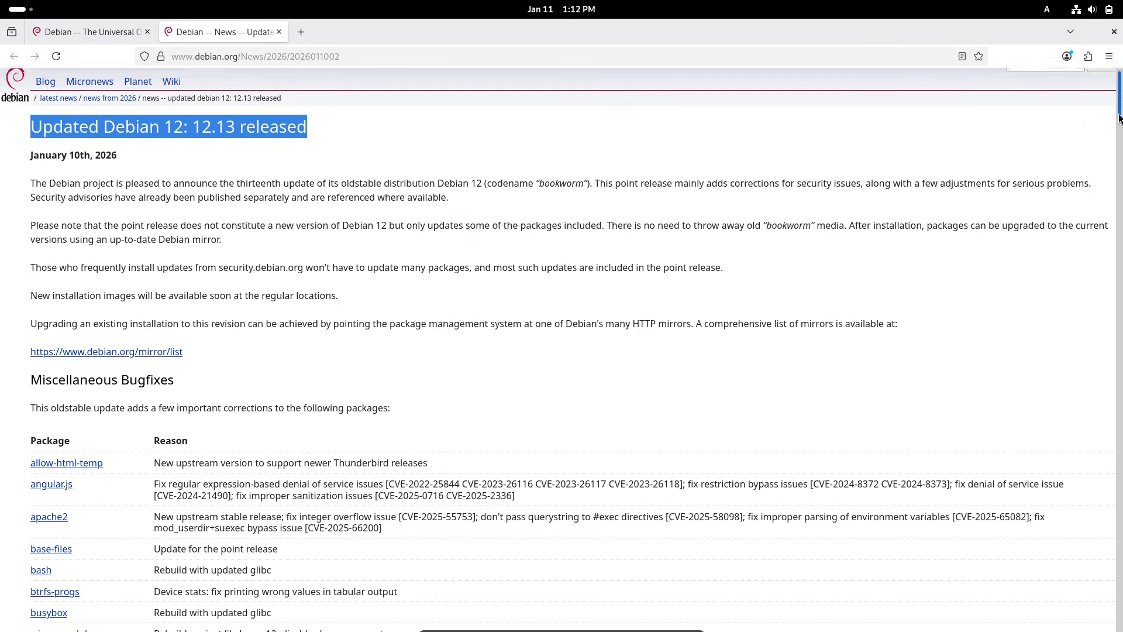
scroll(down, 3)
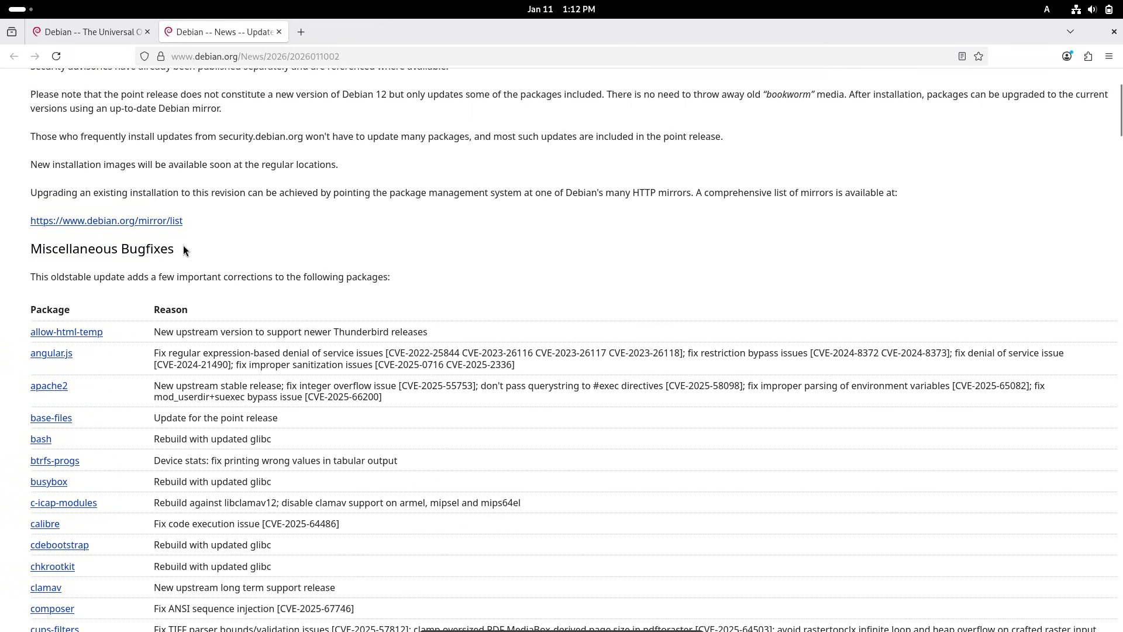
double_click(102, 248)
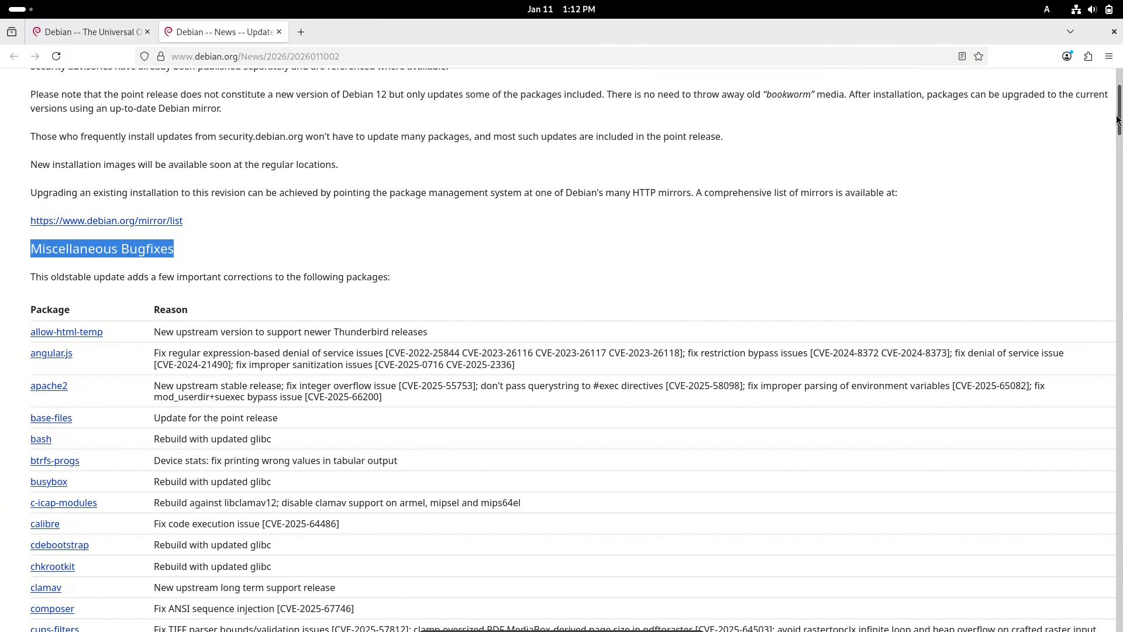
scroll(down, 3)
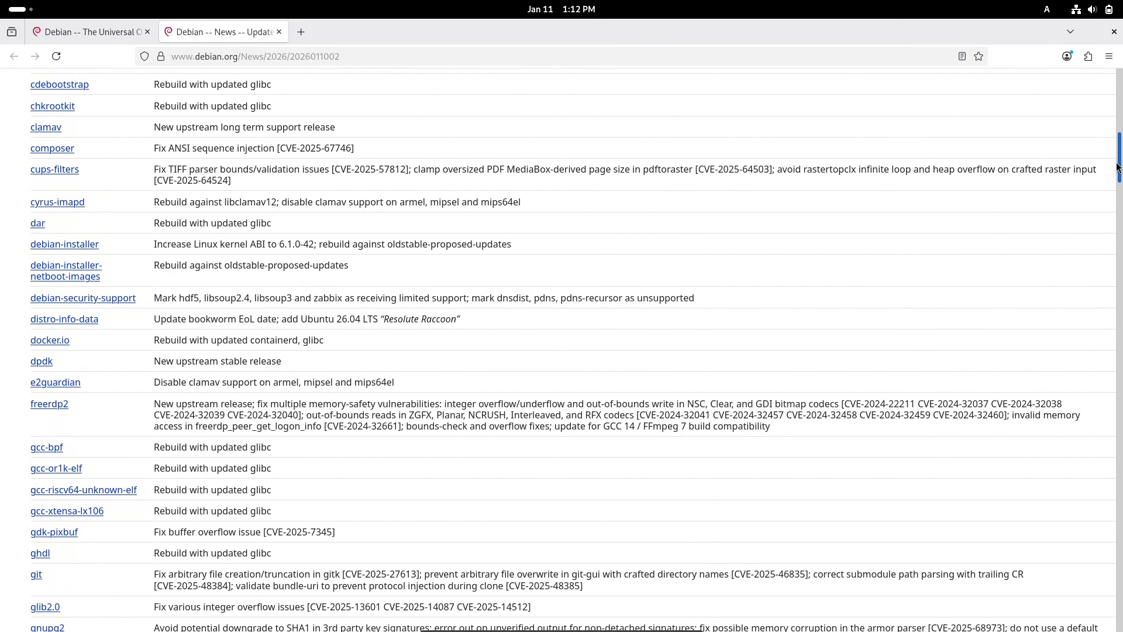
scroll(down, 3)
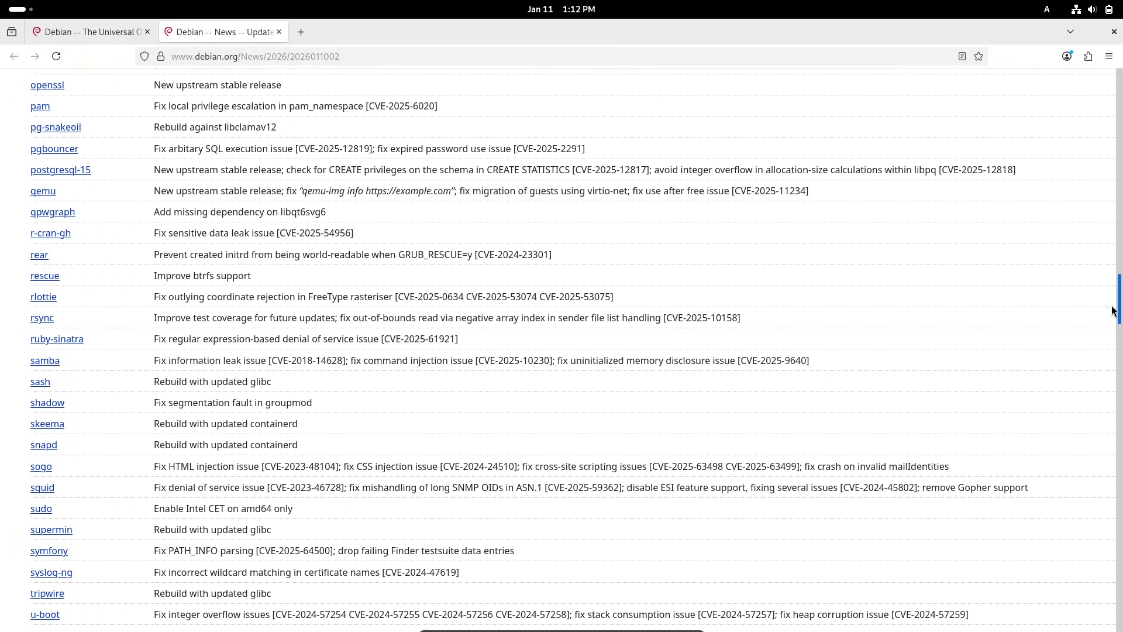
scroll(down, 3)
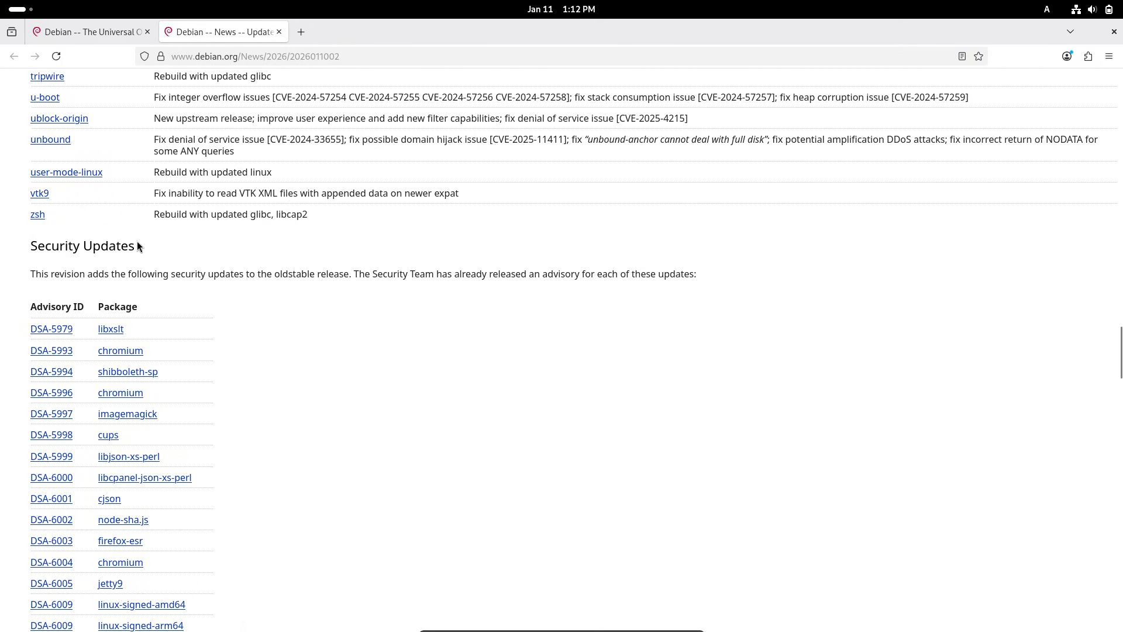
double_click(81, 246)
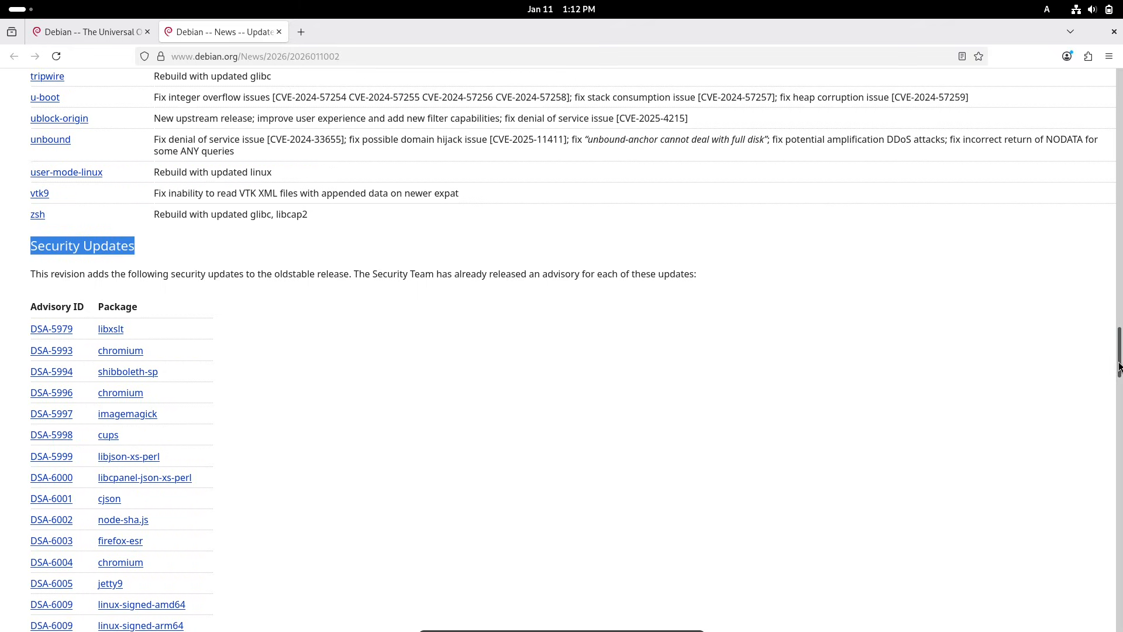
scroll(down, 3)
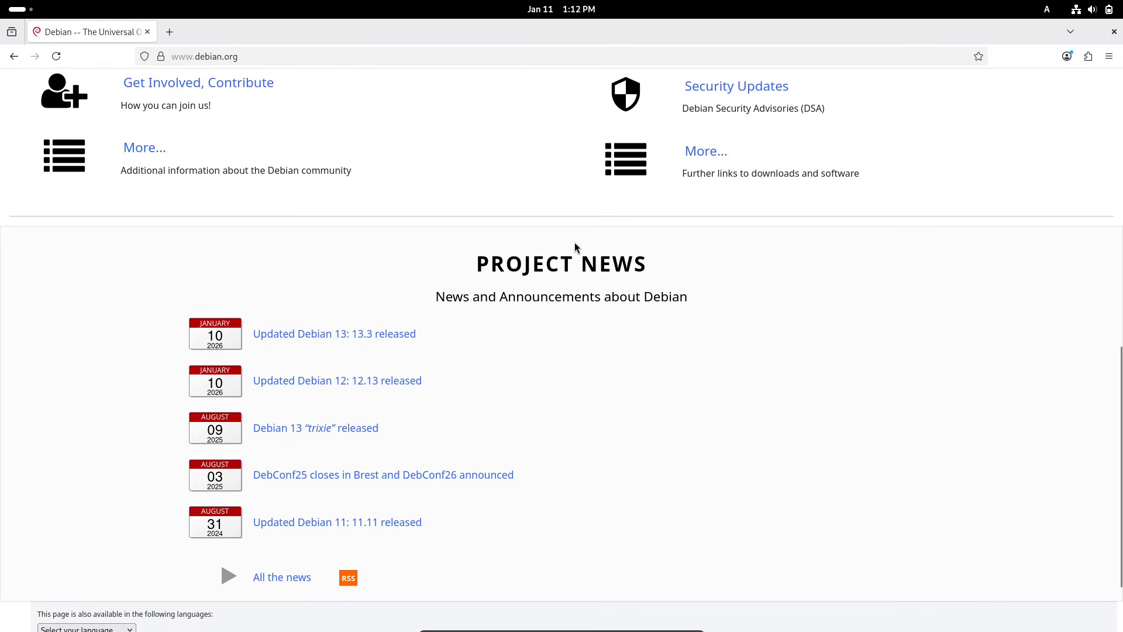
Go to Other downloads, highlight 'Download an installation image', and open the other live ISO images
scroll(up, 3)
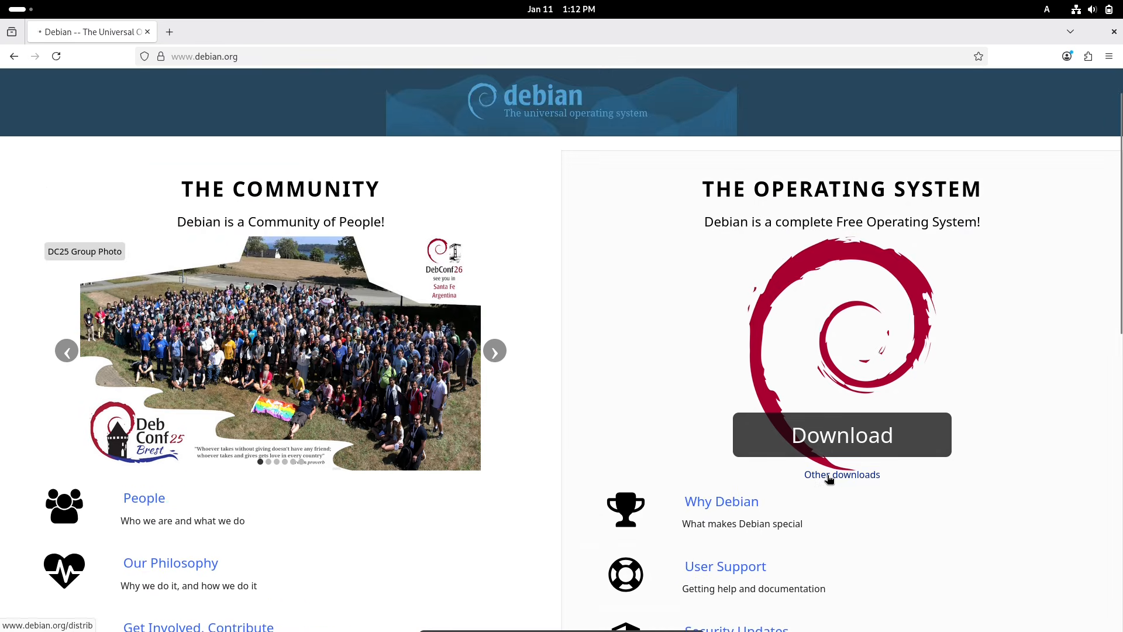
click(841, 474)
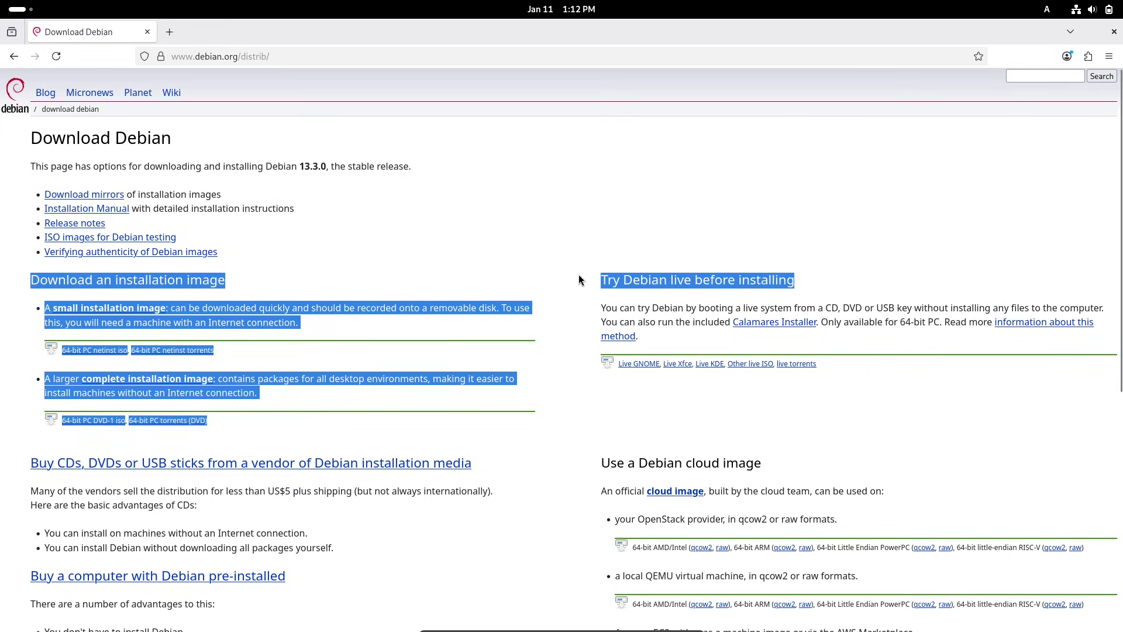
click(796, 281)
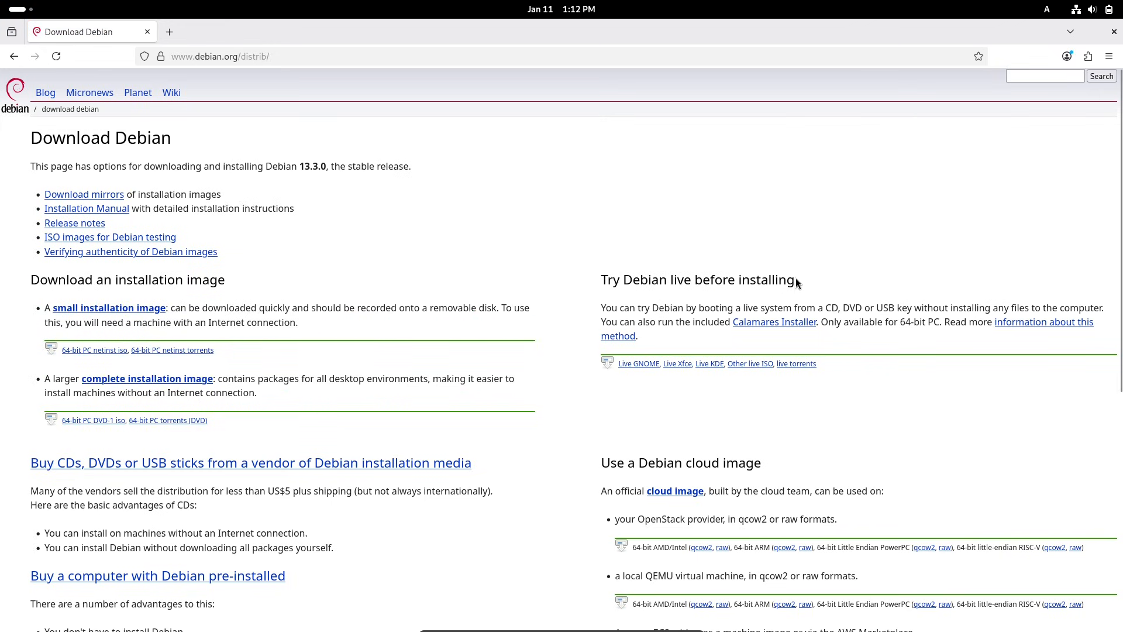
double_click(697, 280)
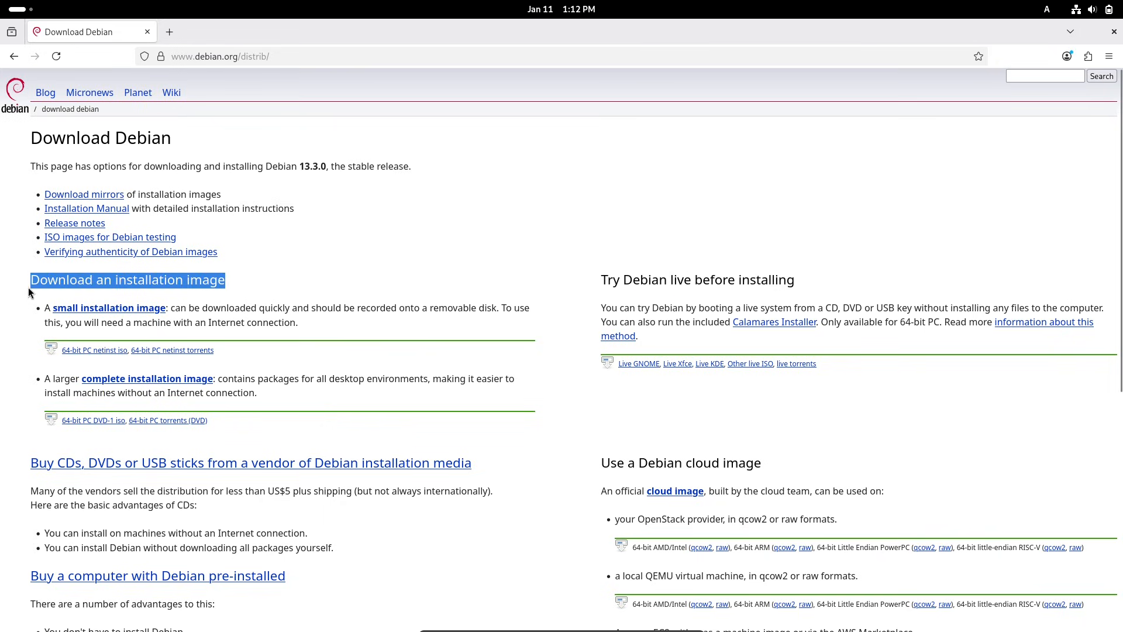
mouse_move(478, 293)
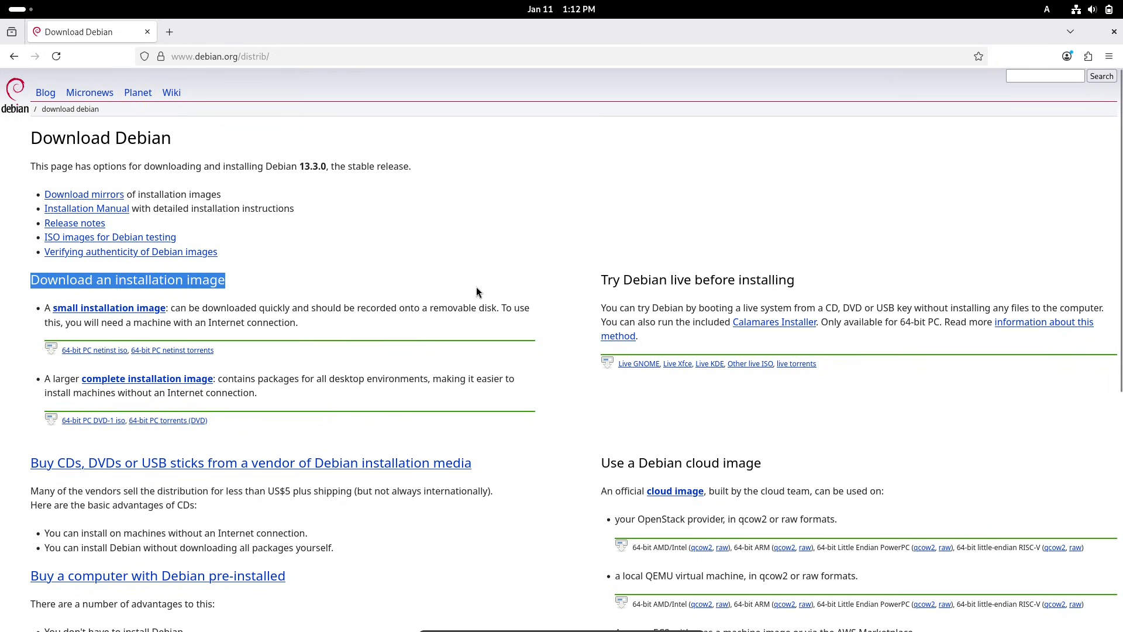
mouse_move(528, 307)
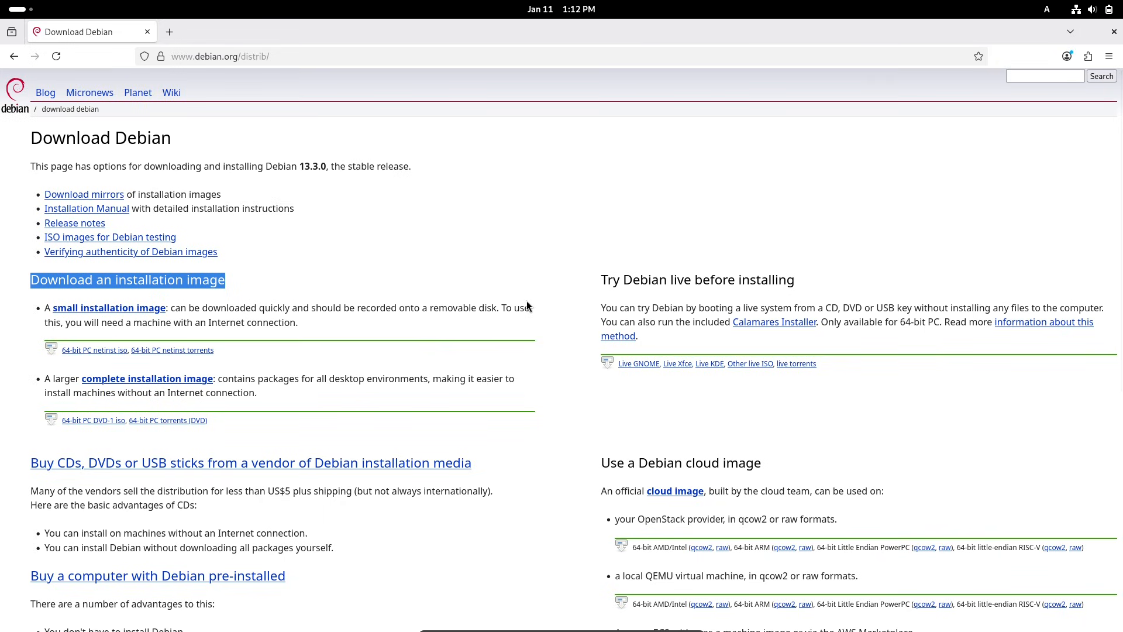
mouse_move(772, 292)
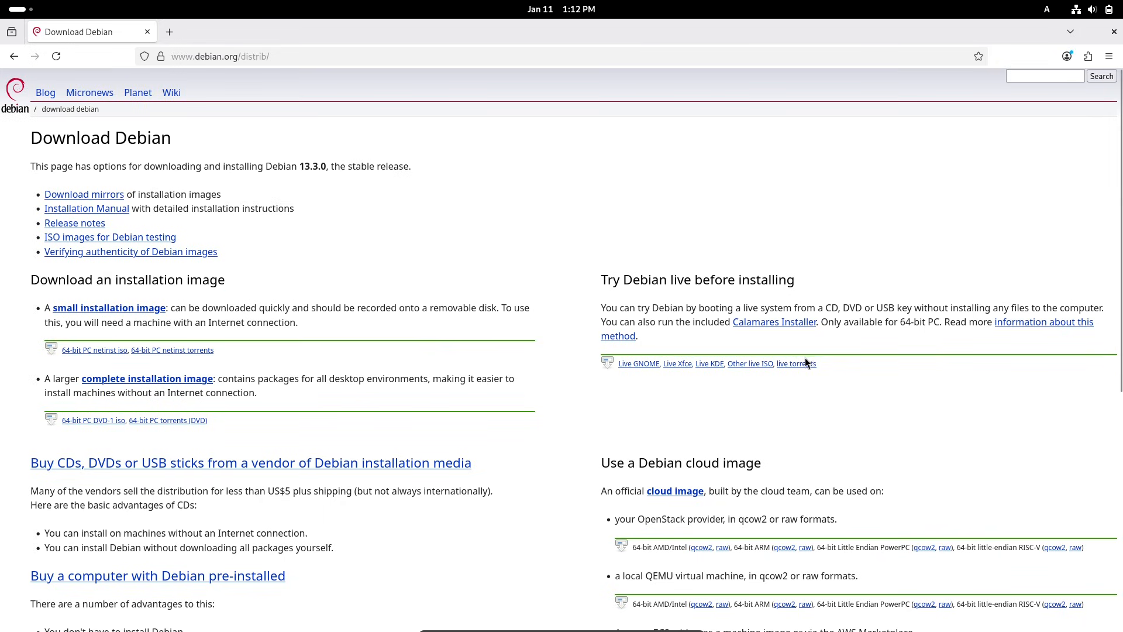
click(750, 363)
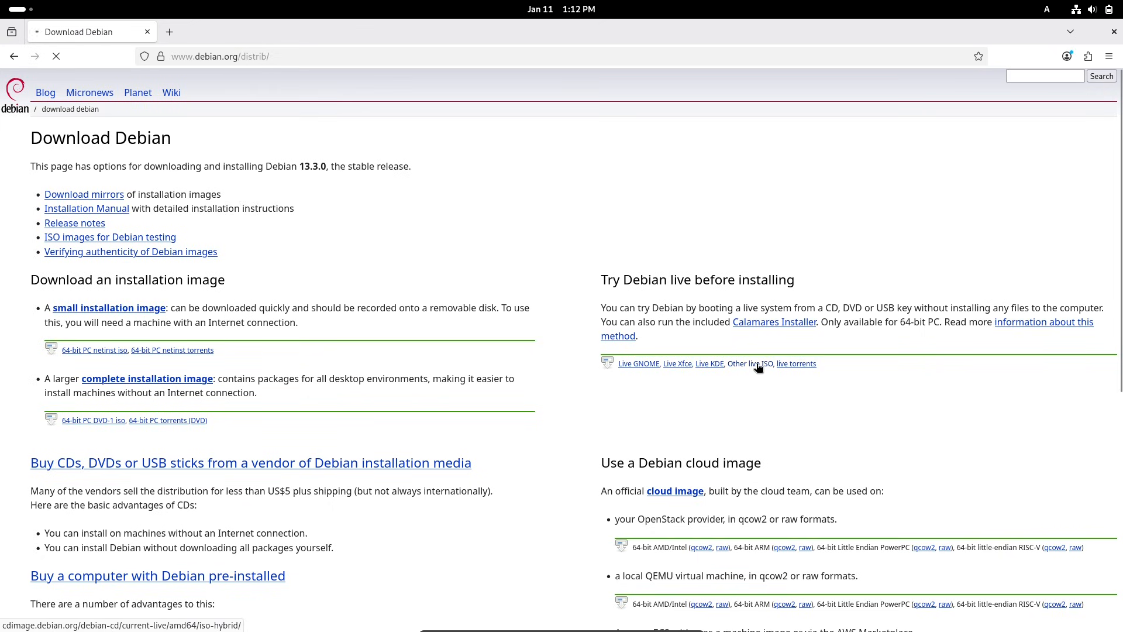
Sort the live ISO listing by size and highlight the 13.3.0 Cinnamon image name
click(748, 363)
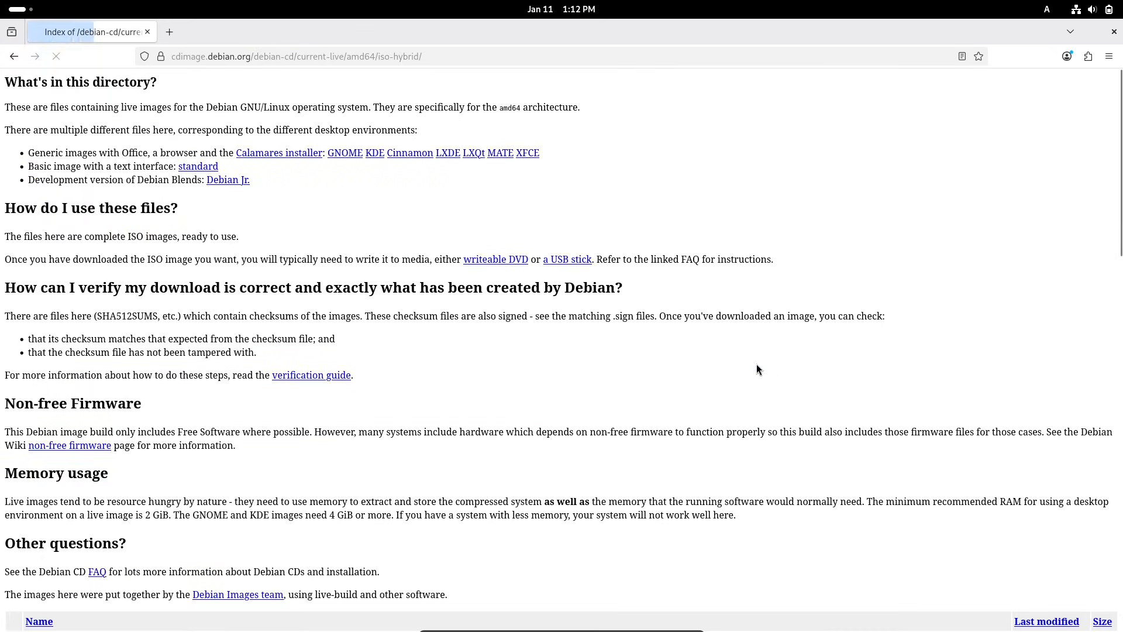
scroll(down, 3)
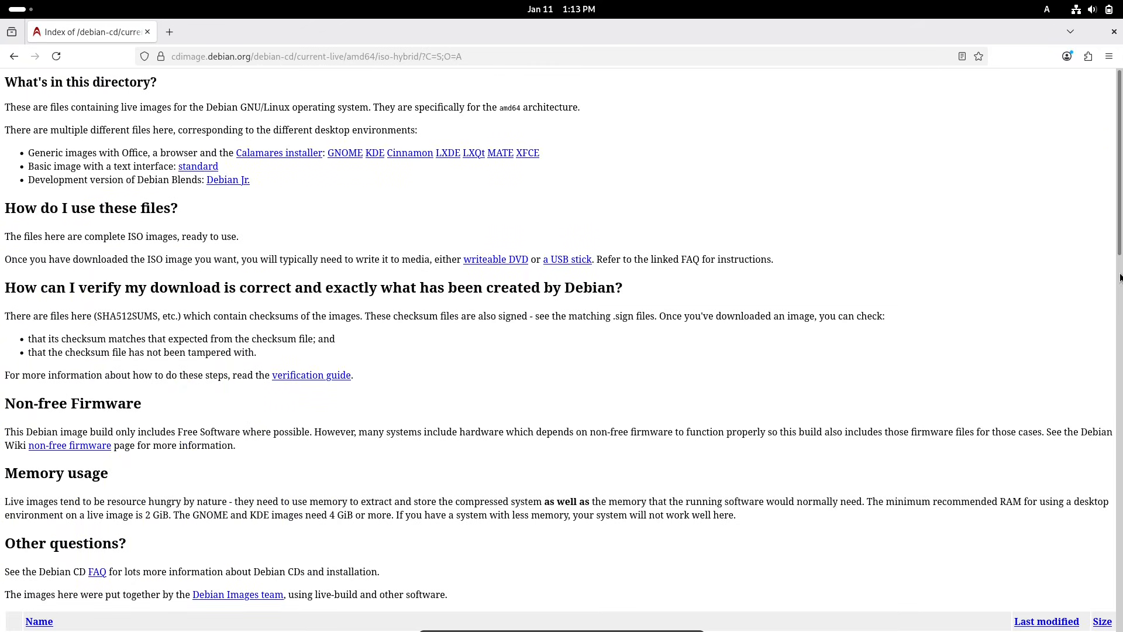
scroll(down, 3)
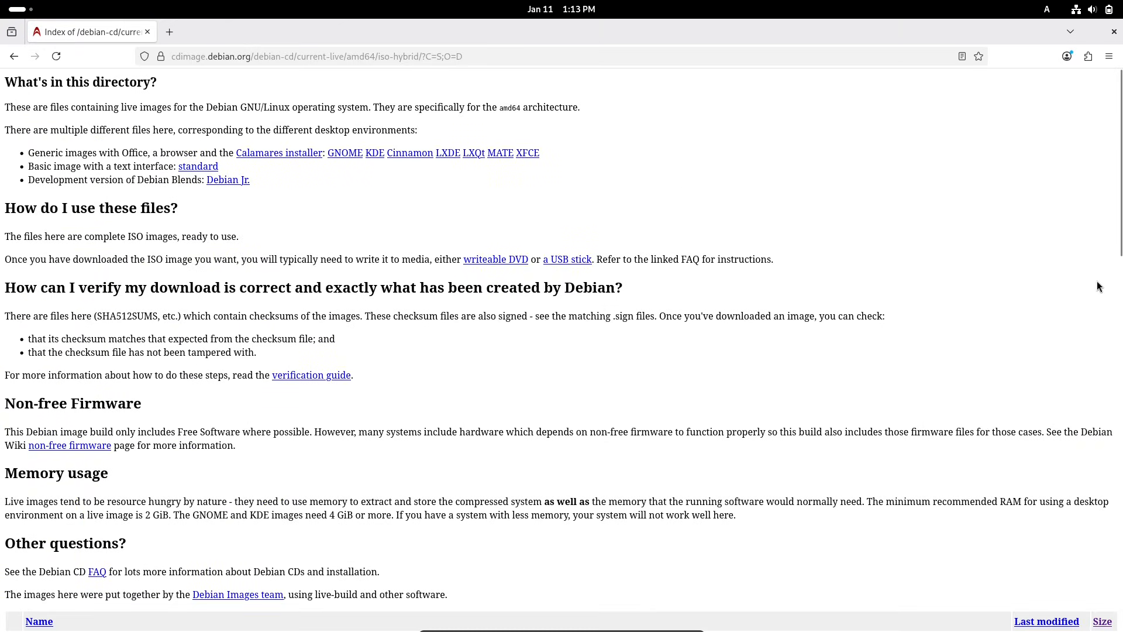
scroll(down, 3)
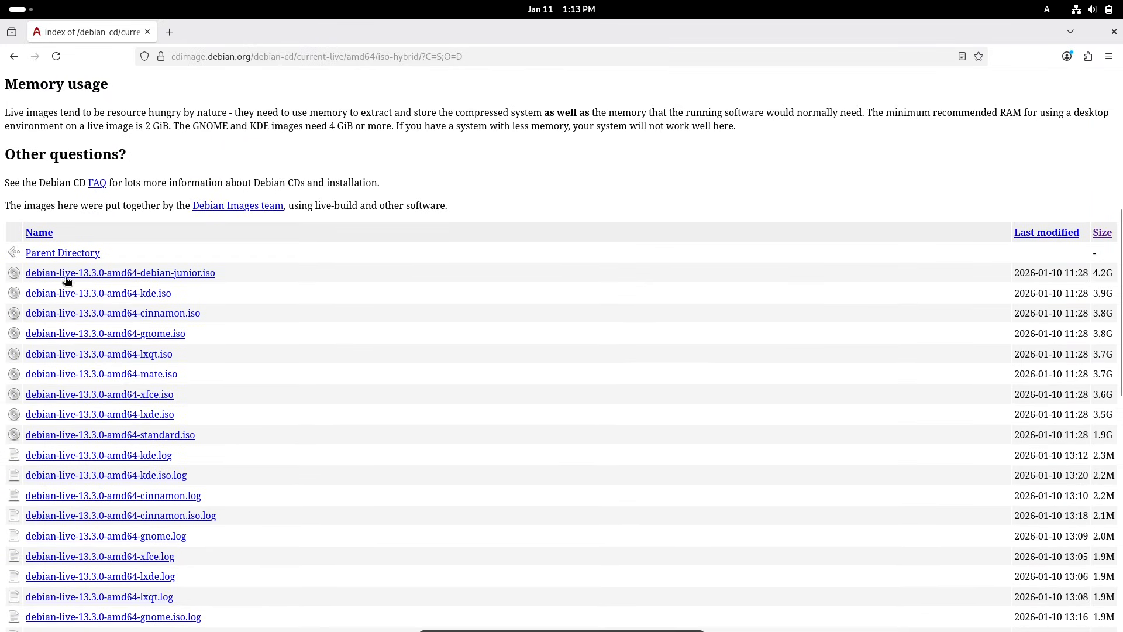
double_click(181, 273)
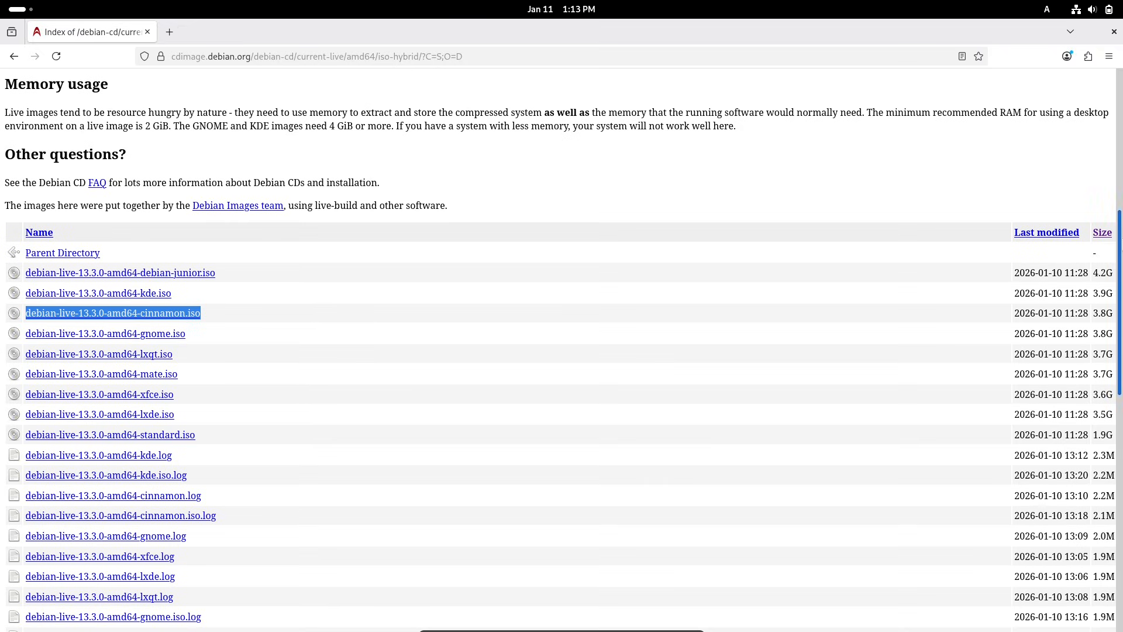
scroll(down, 3)
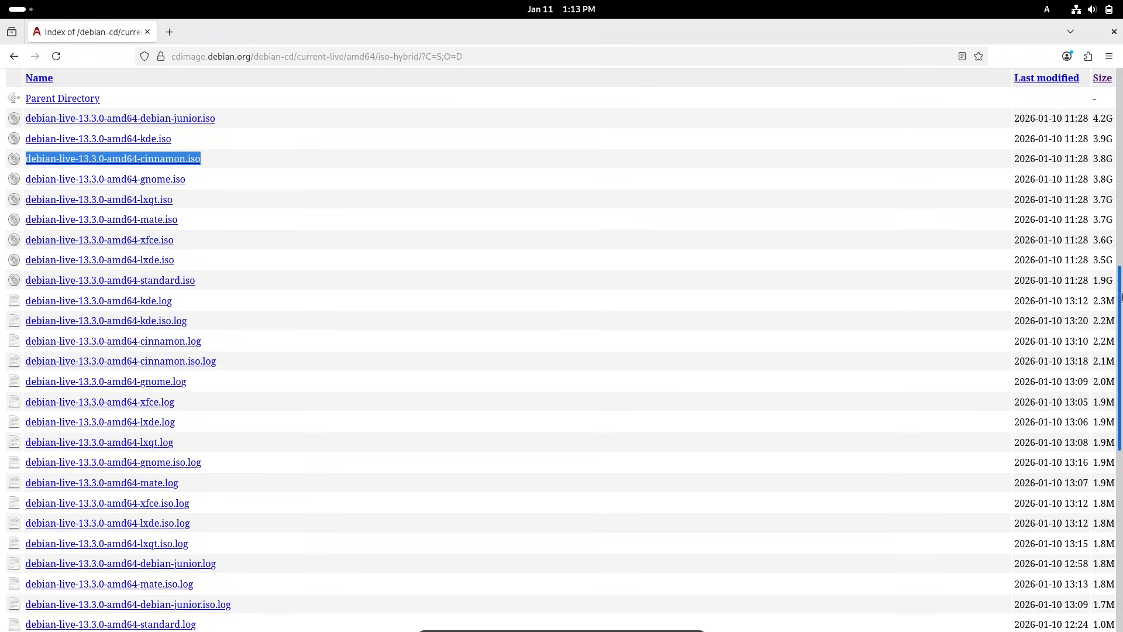
scroll(down, 3)
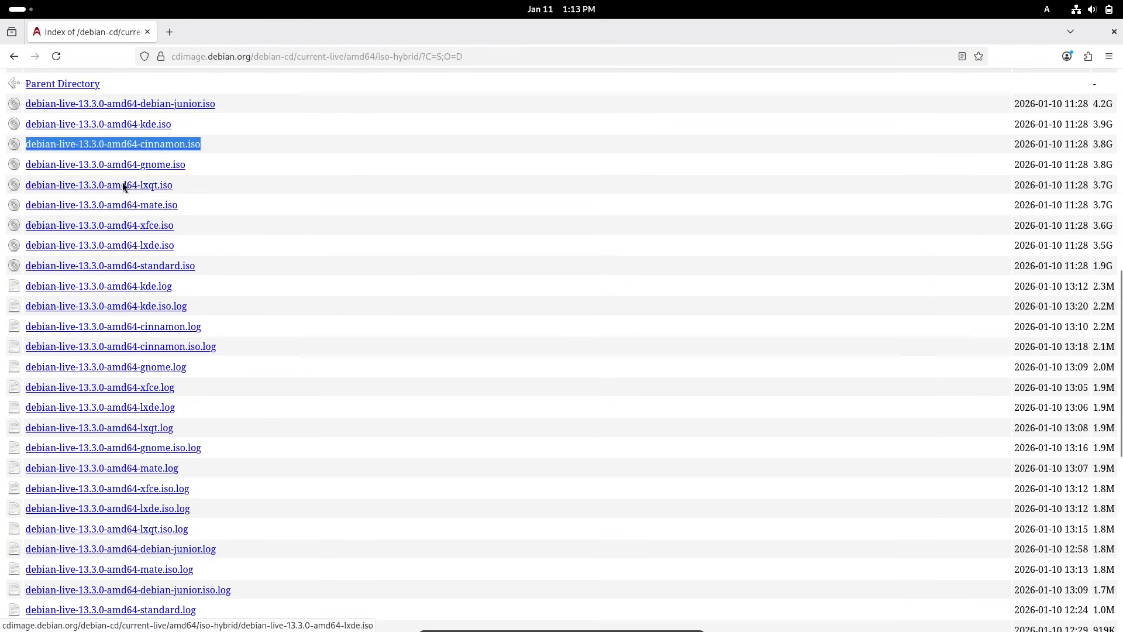
mouse_move(132, 351)
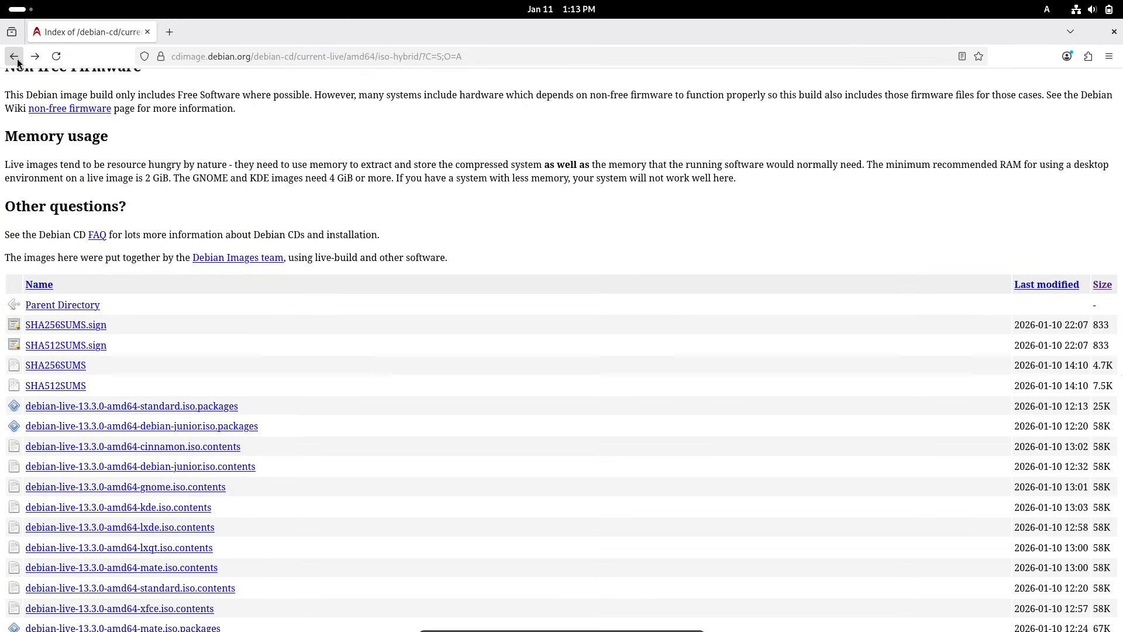
Go back to the Download page, highlight the Debian 13.3.0 stable sentence, return to Project News and close Firefox
click(14, 56)
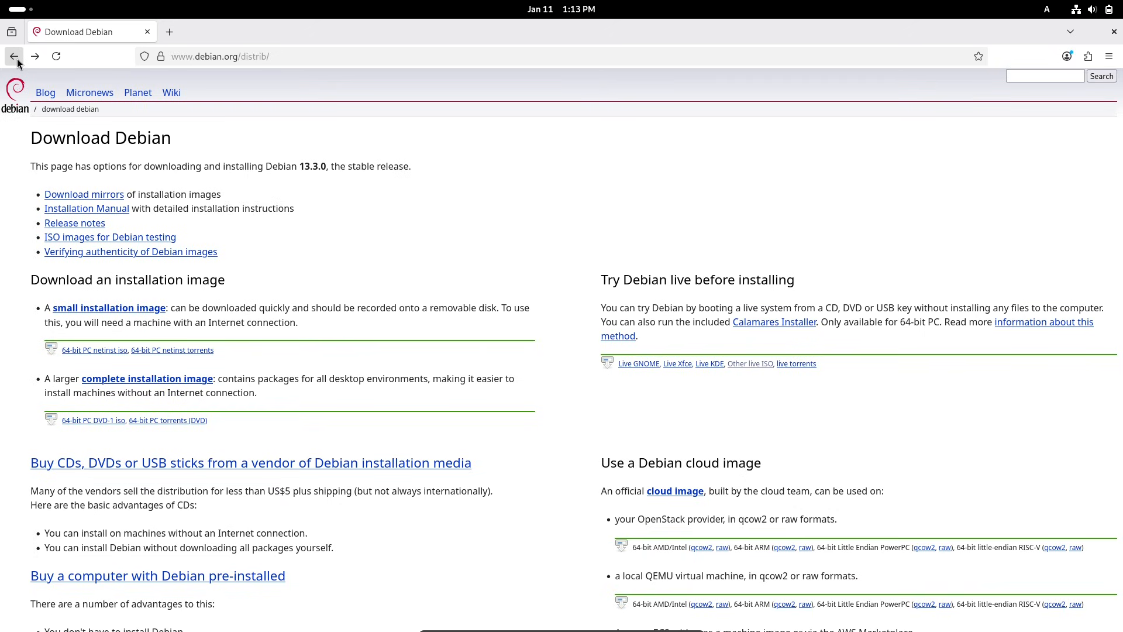
mouse_move(421, 301)
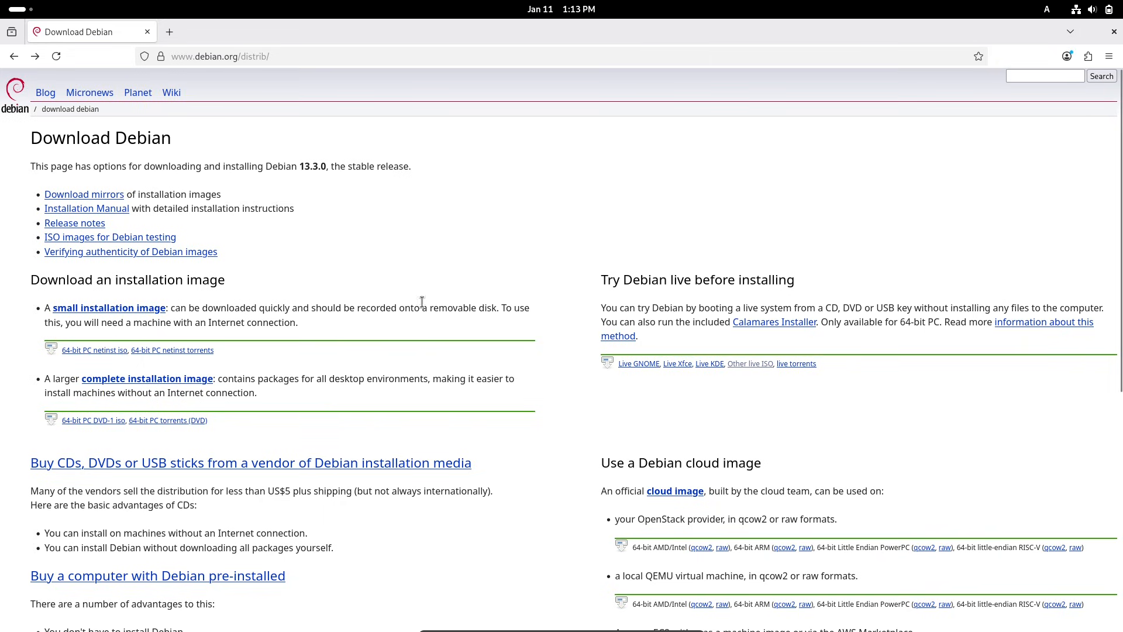
drag(189, 165, 414, 165)
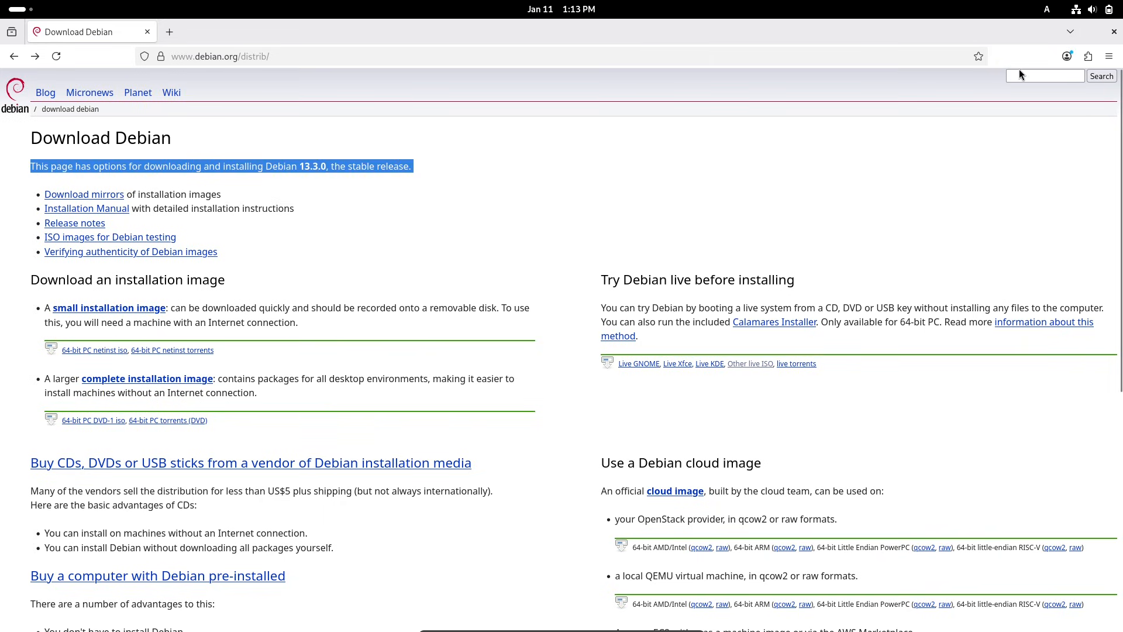
click(14, 56)
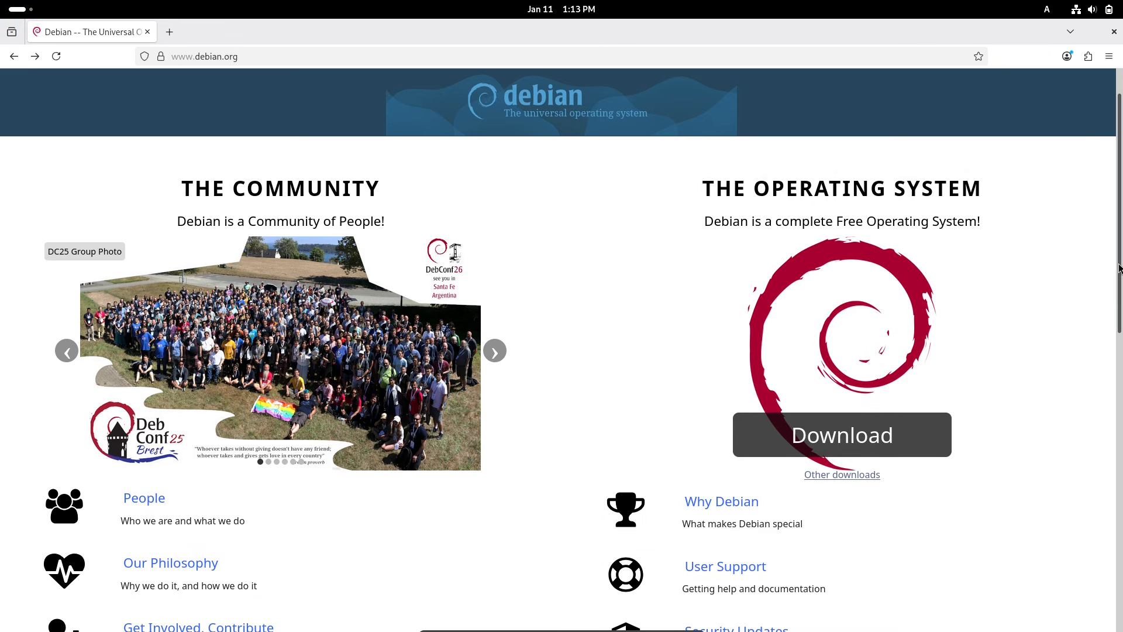
scroll(down, 3)
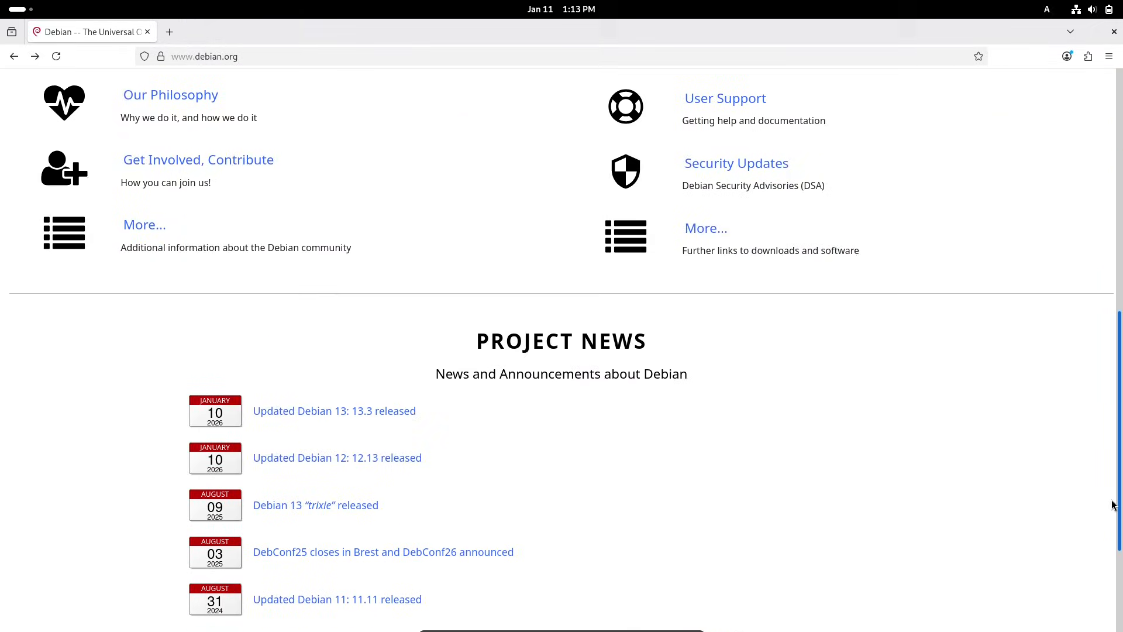
scroll(down, 3)
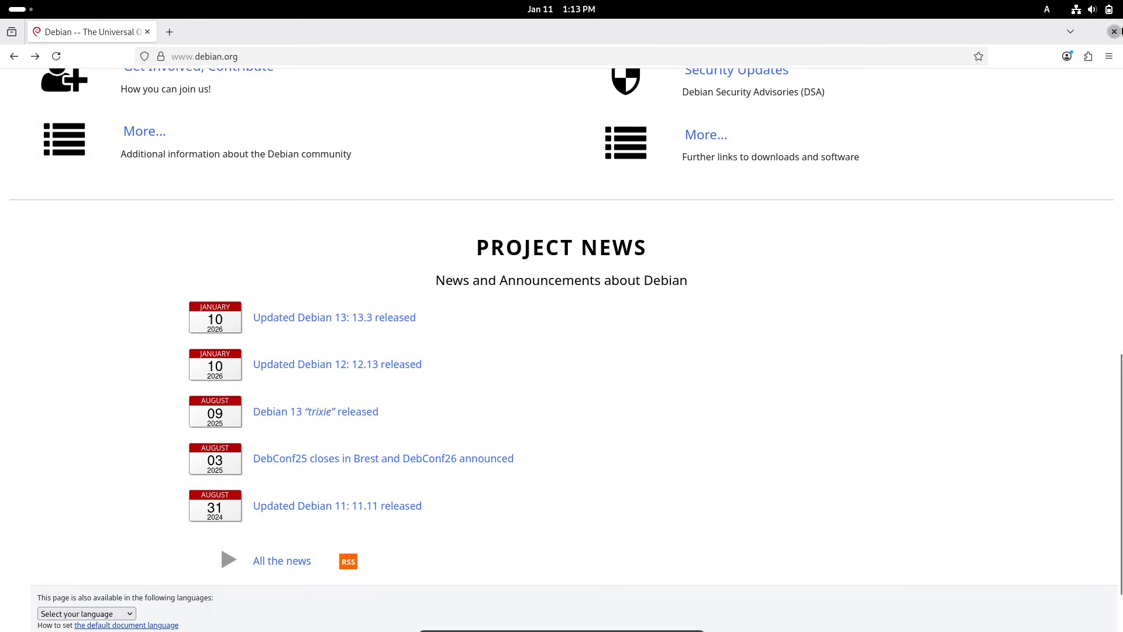
click(1114, 30)
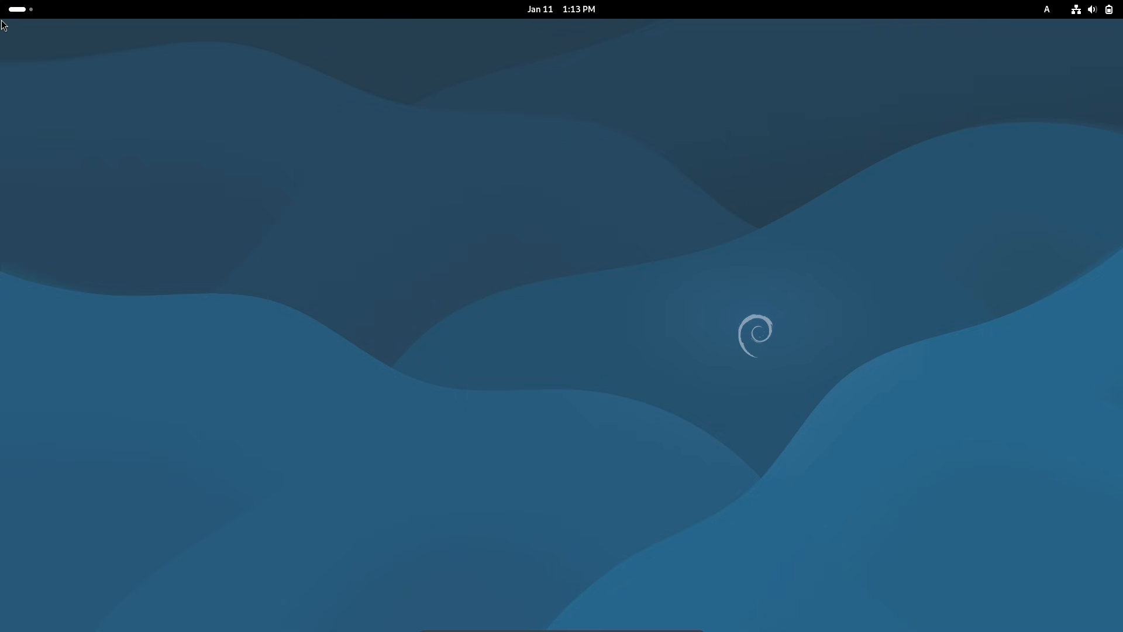
Launch GNOME Tweaks from the Activities app grid
click(11, 8)
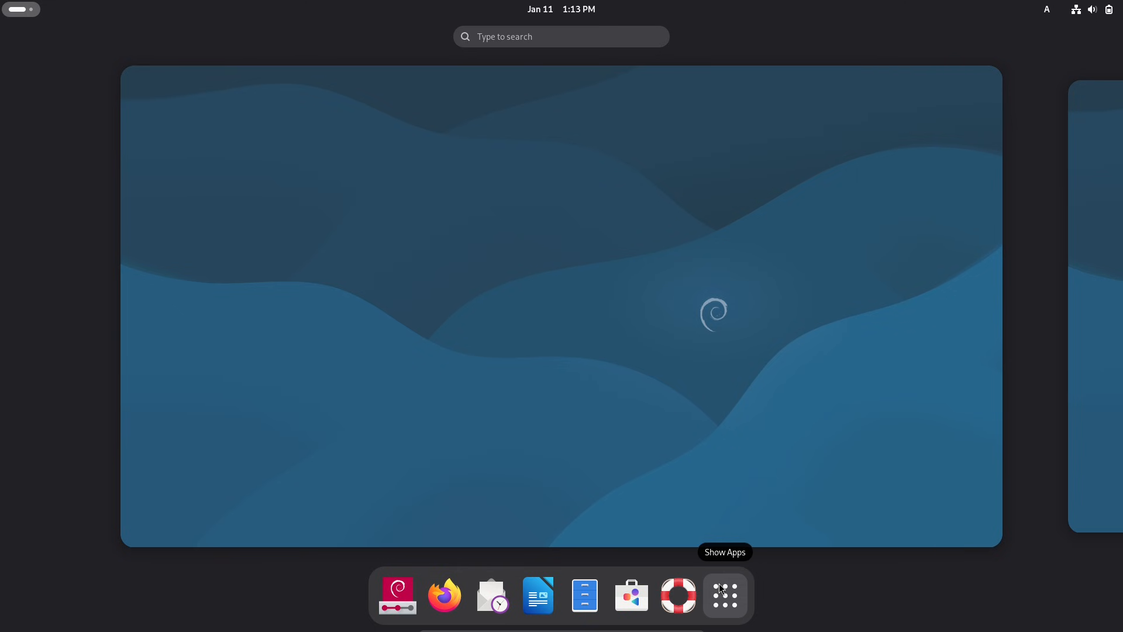
click(726, 596)
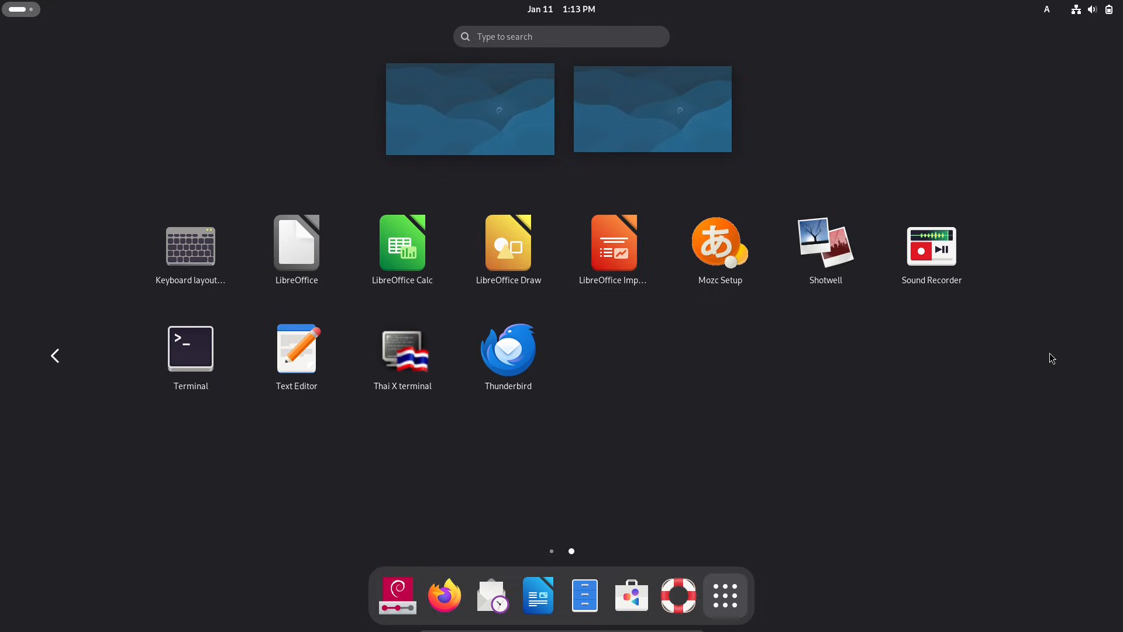
mouse_move(605, 367)
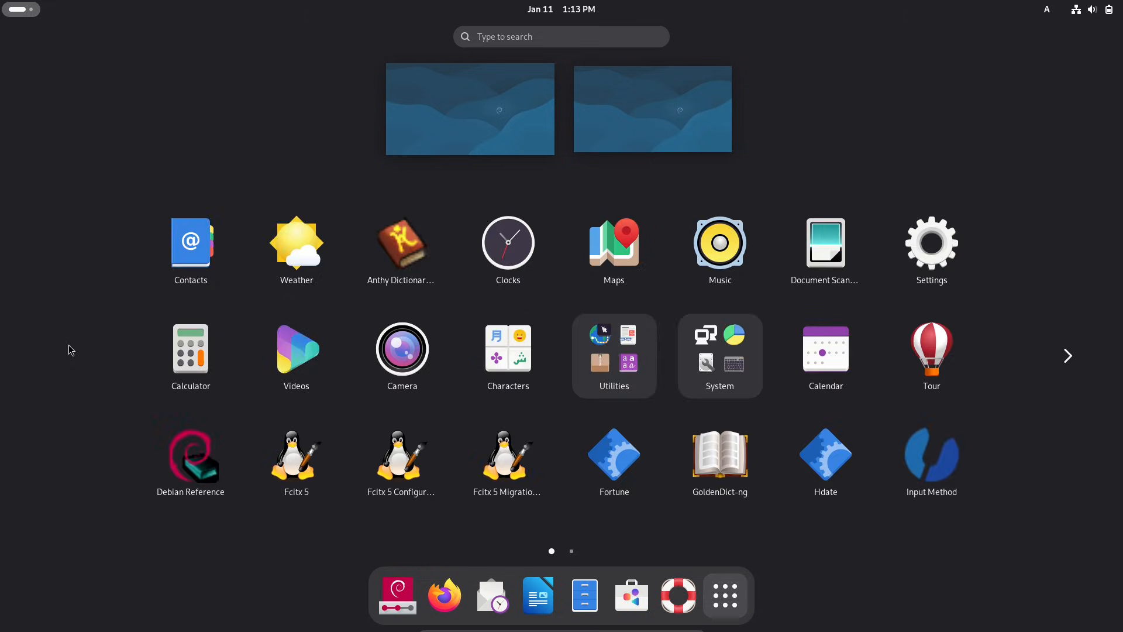
click(720, 355)
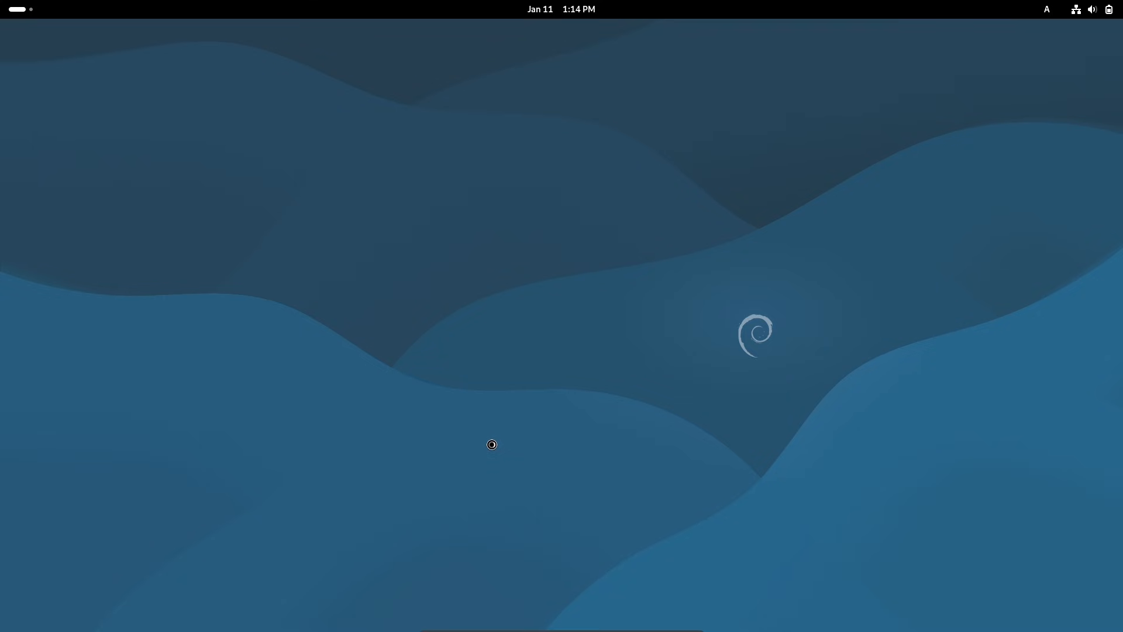
click(492, 444)
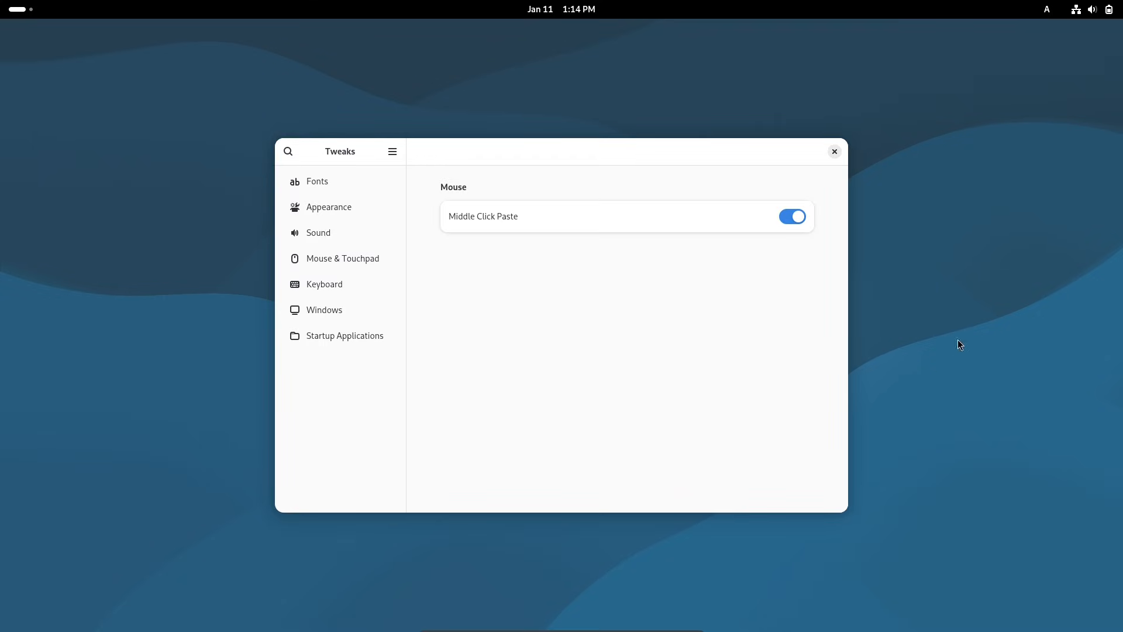
double_click(340, 151)
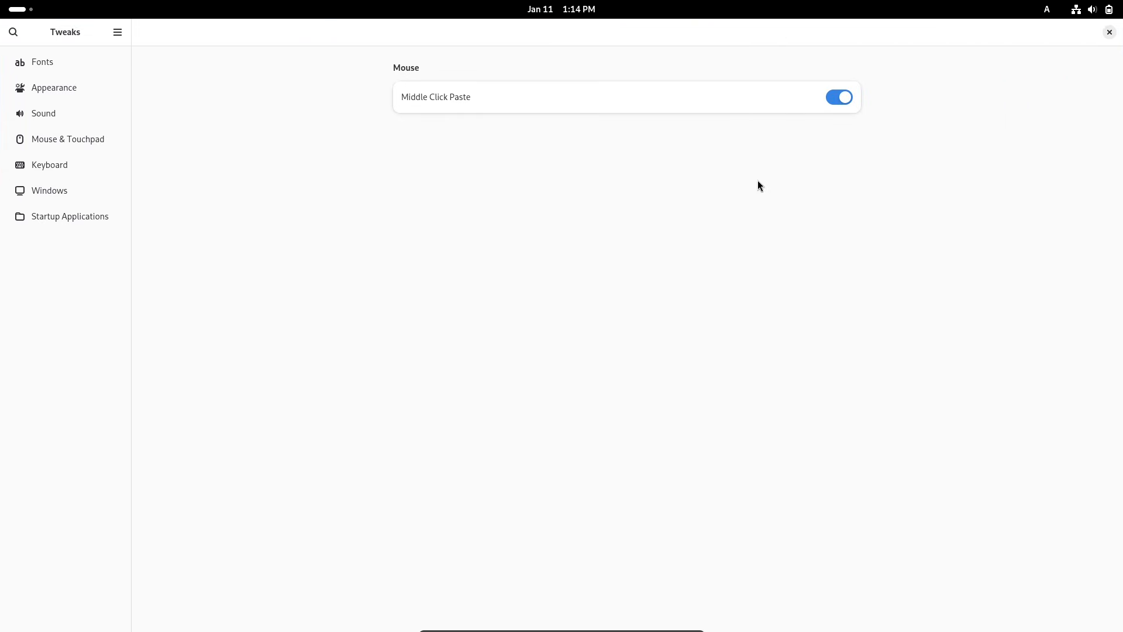
click(42, 62)
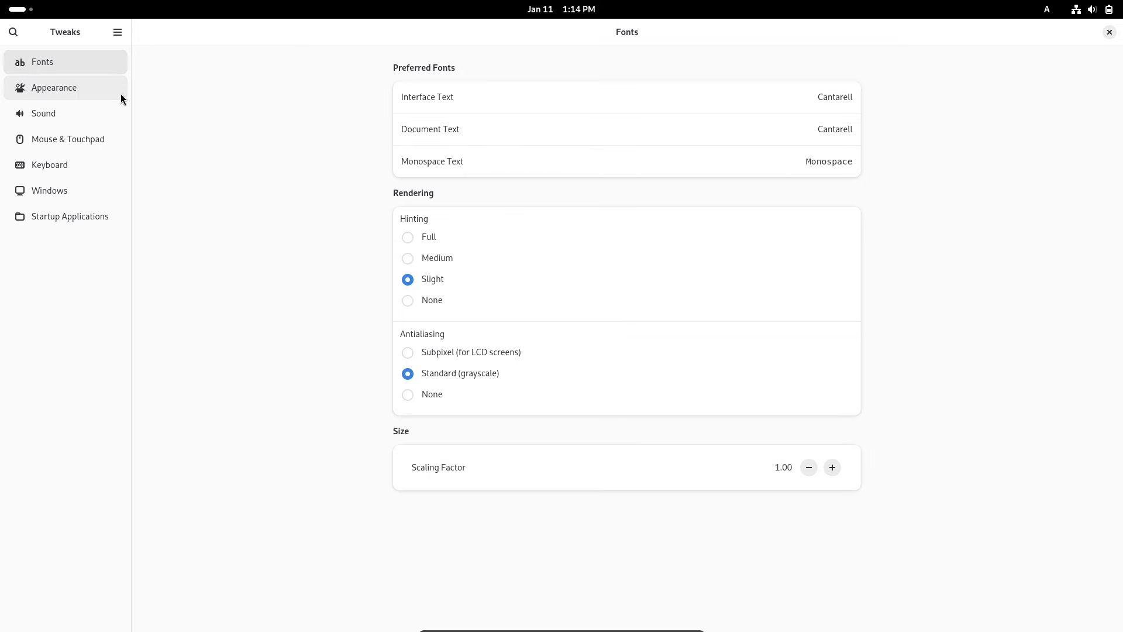
click(52, 87)
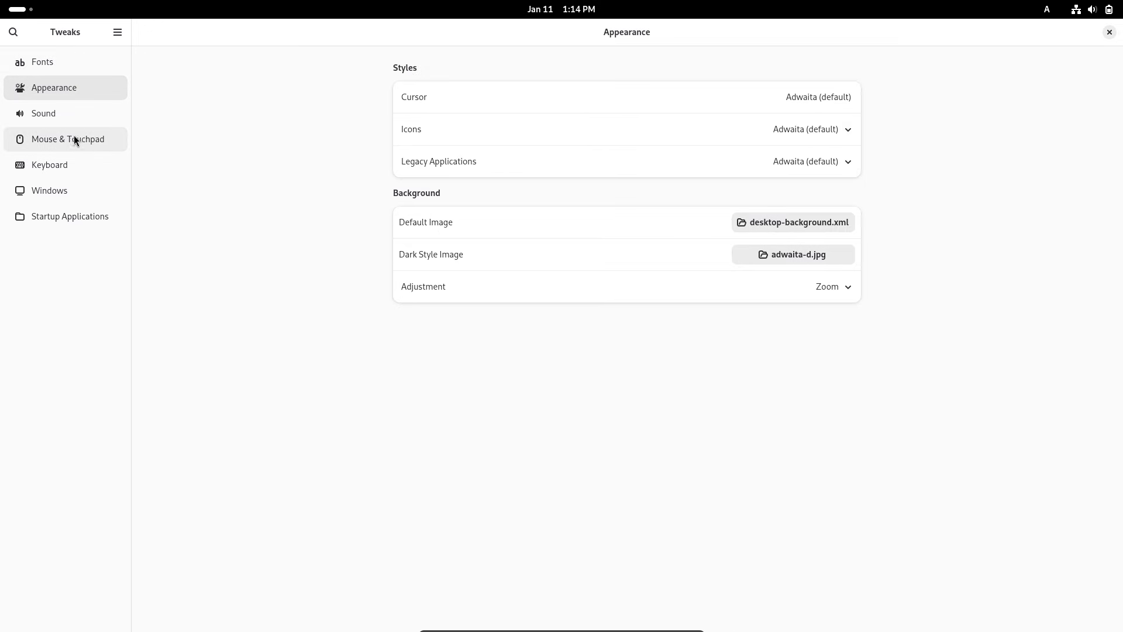
click(43, 114)
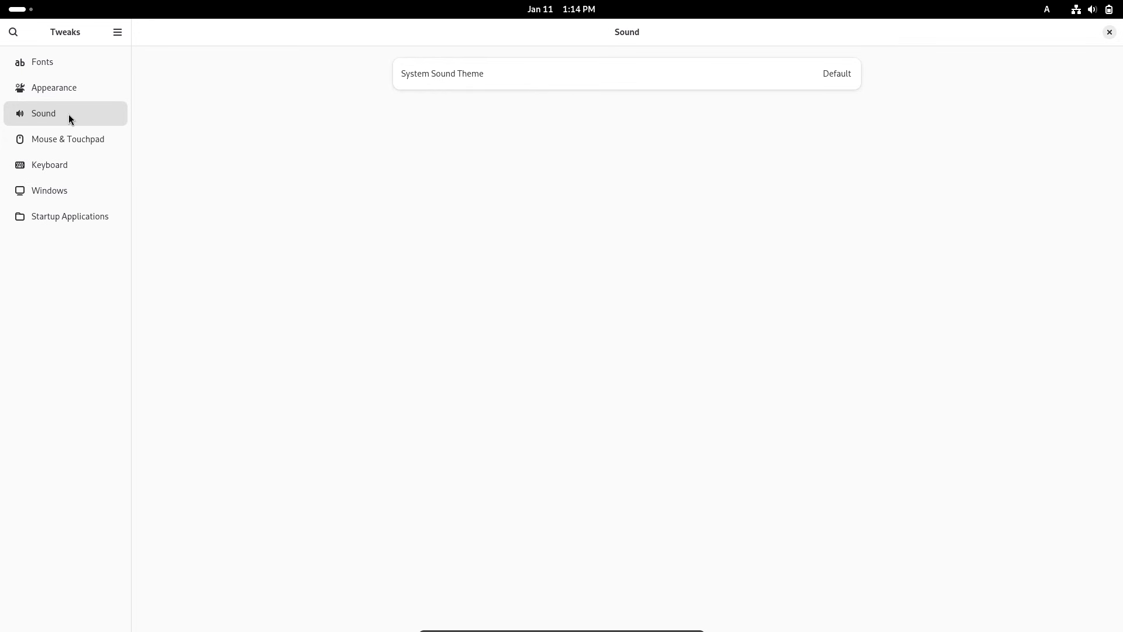
click(68, 140)
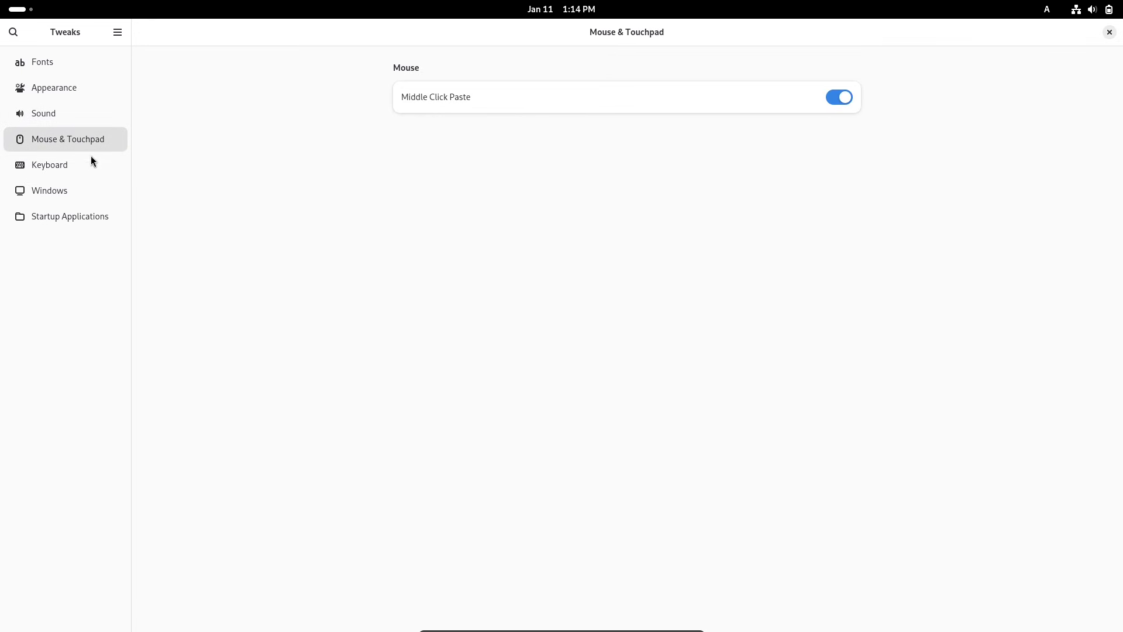
click(49, 190)
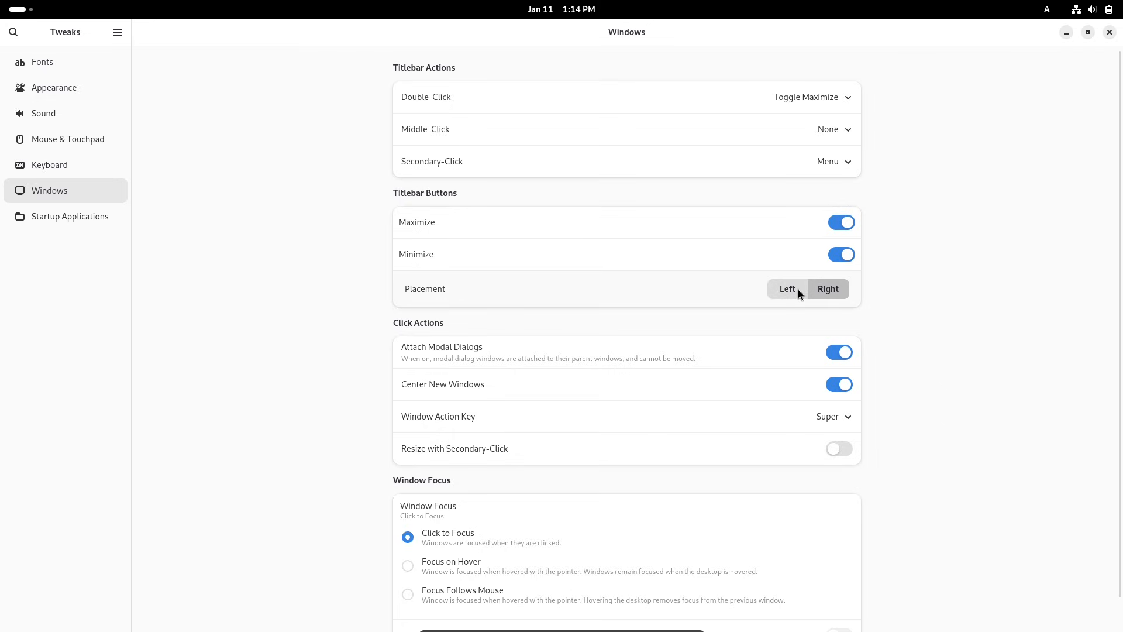
scroll(down, 3)
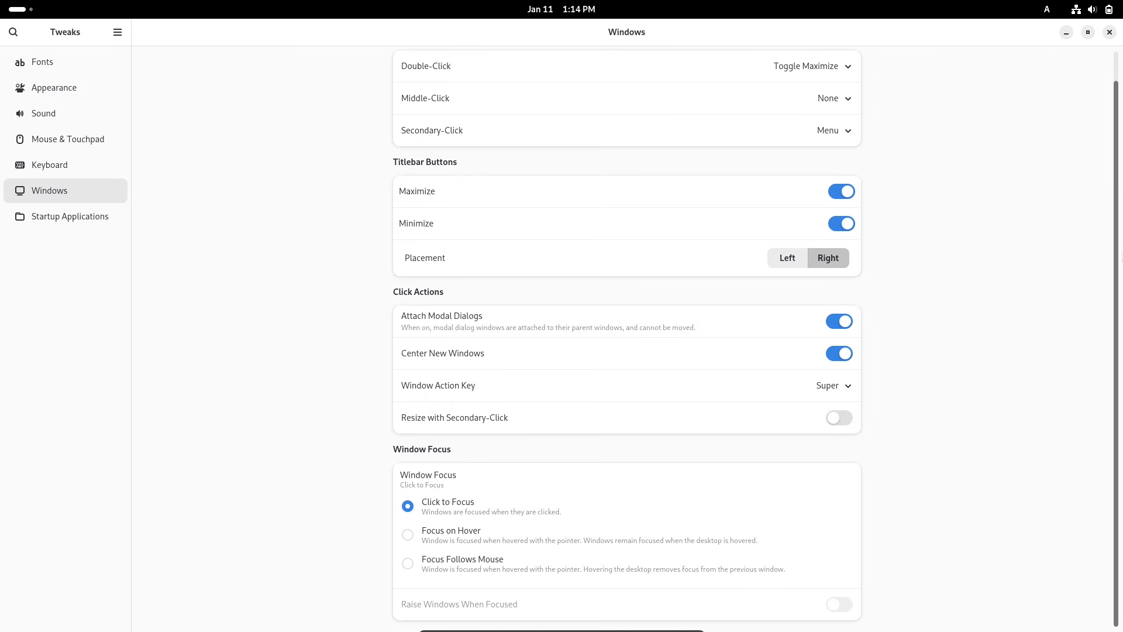
mouse_move(164, 270)
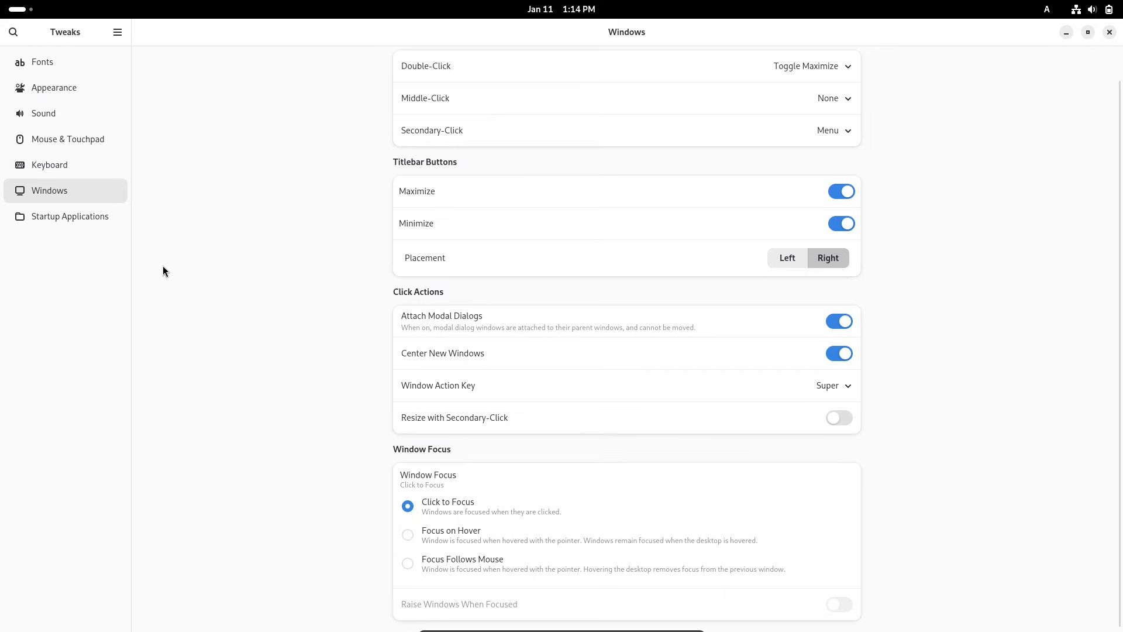
click(69, 215)
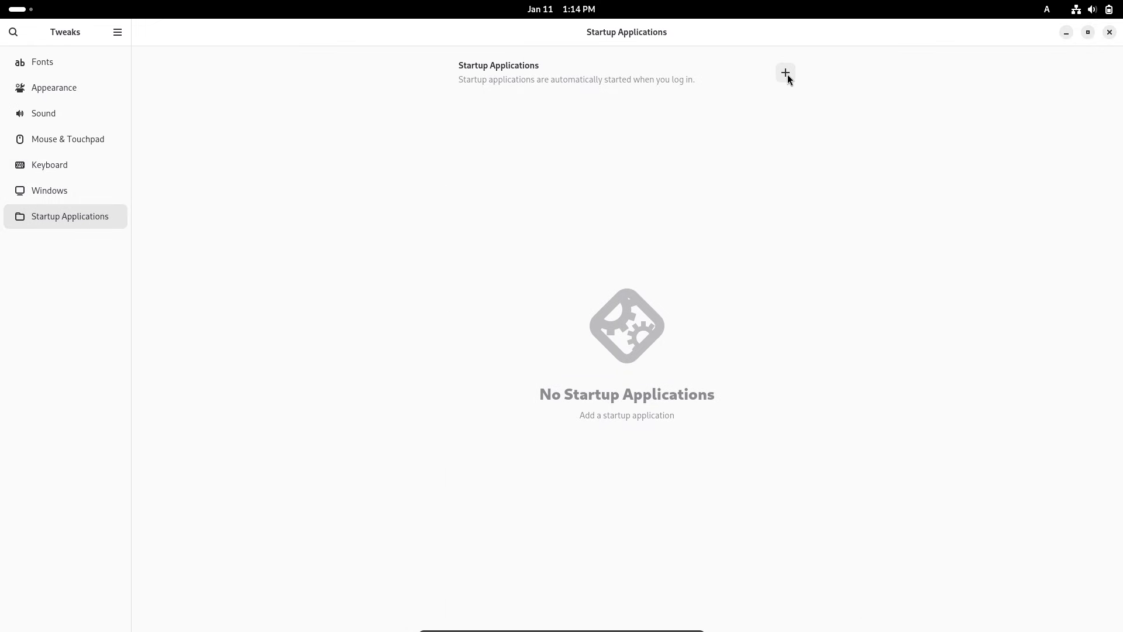
click(785, 73)
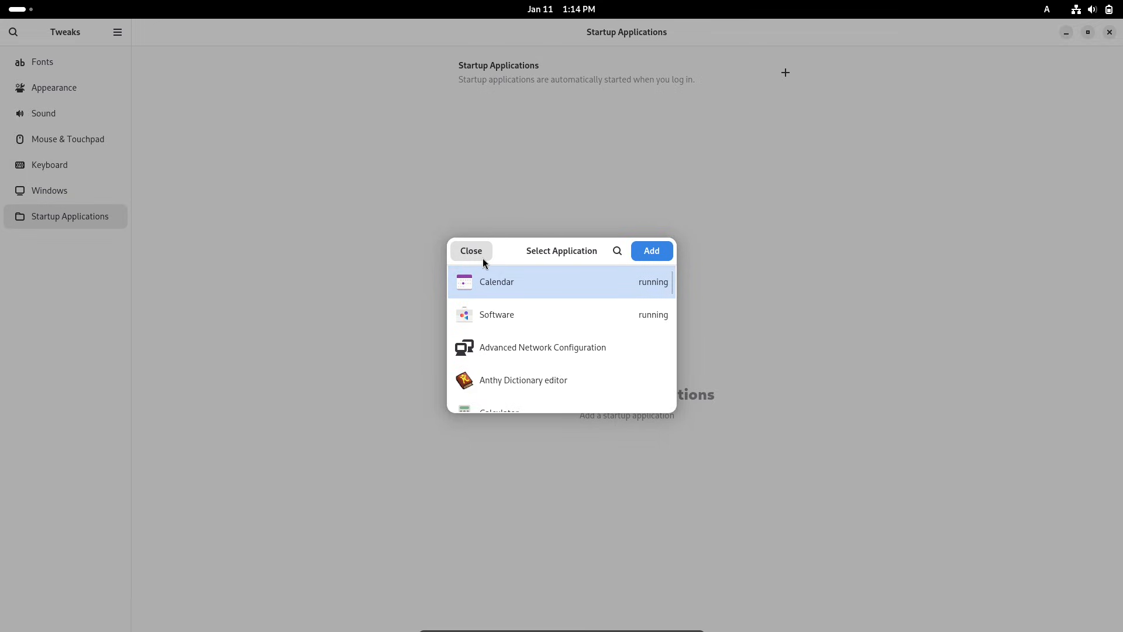
click(470, 251)
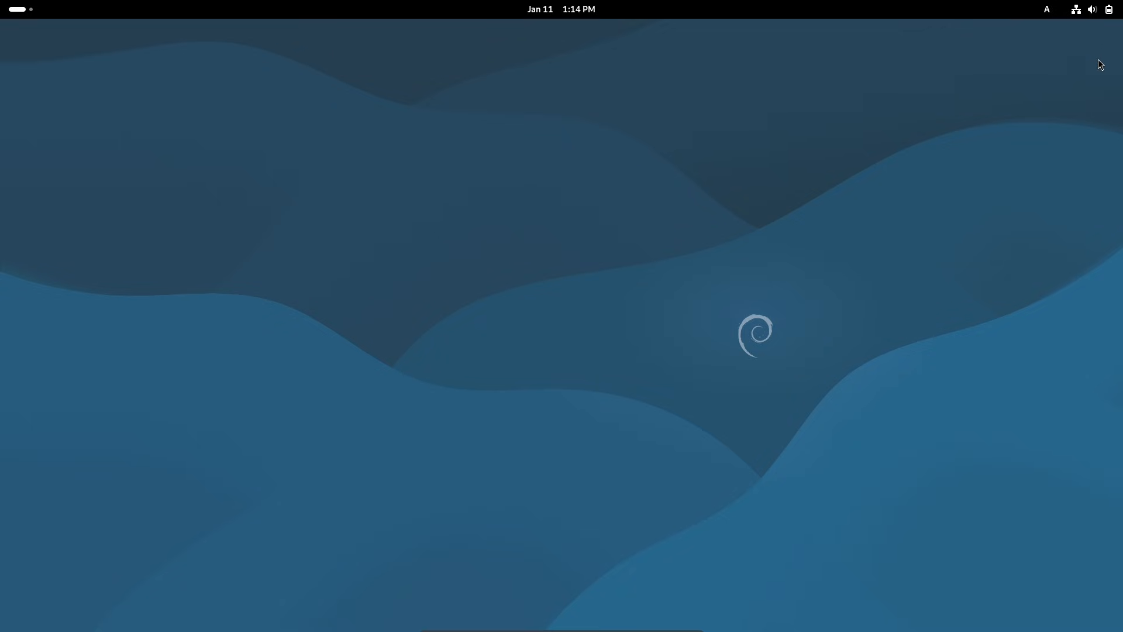
Reach the Appearance panel via the desktop's Change Background… menu entry
right_click(650, 206)
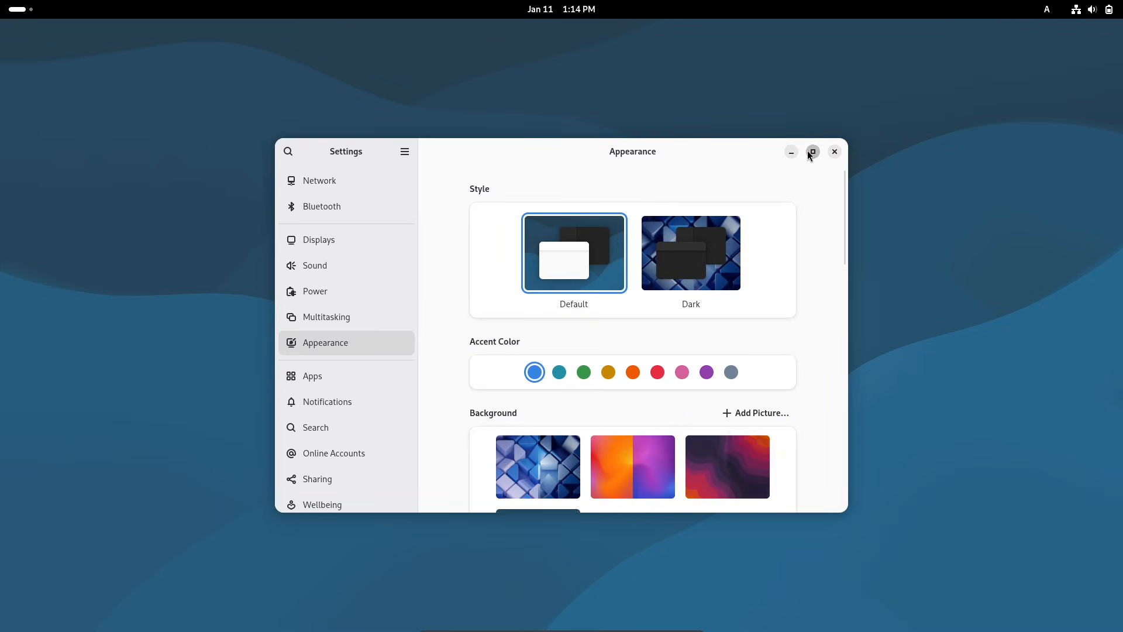
Maximise Settings and browse Privacy & Security's Cameras access page
click(813, 152)
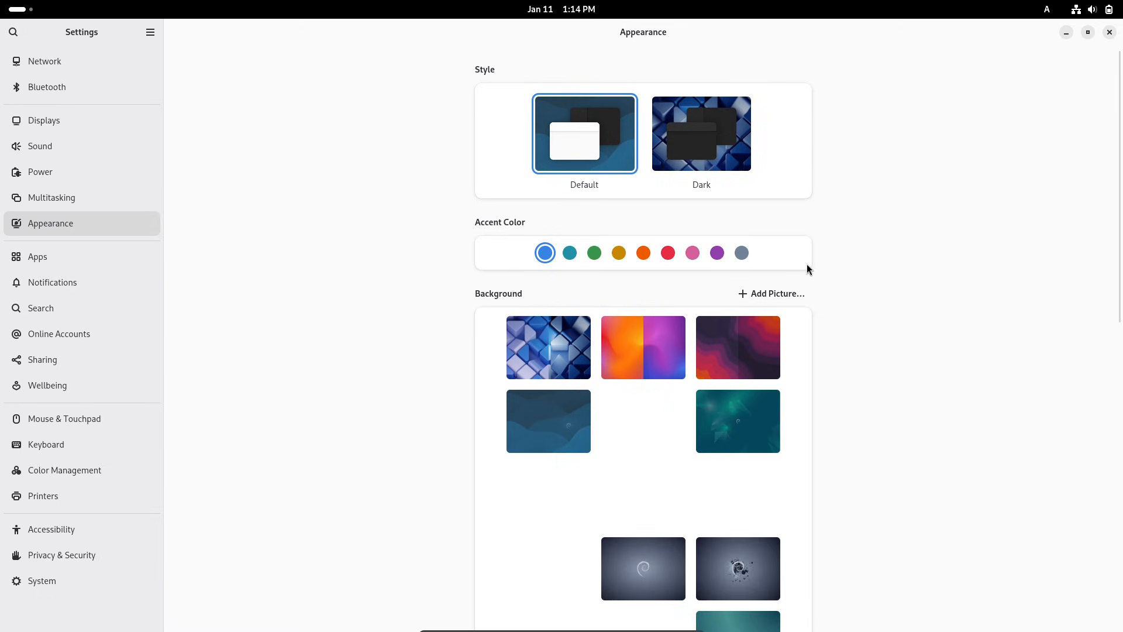
click(42, 580)
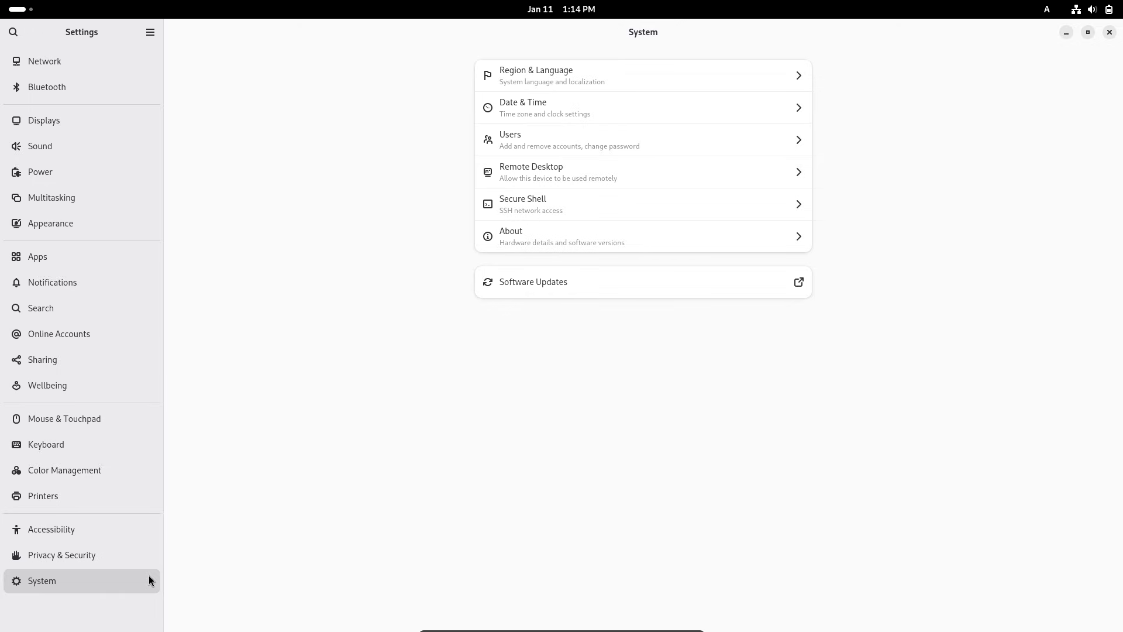
mouse_move(66, 585)
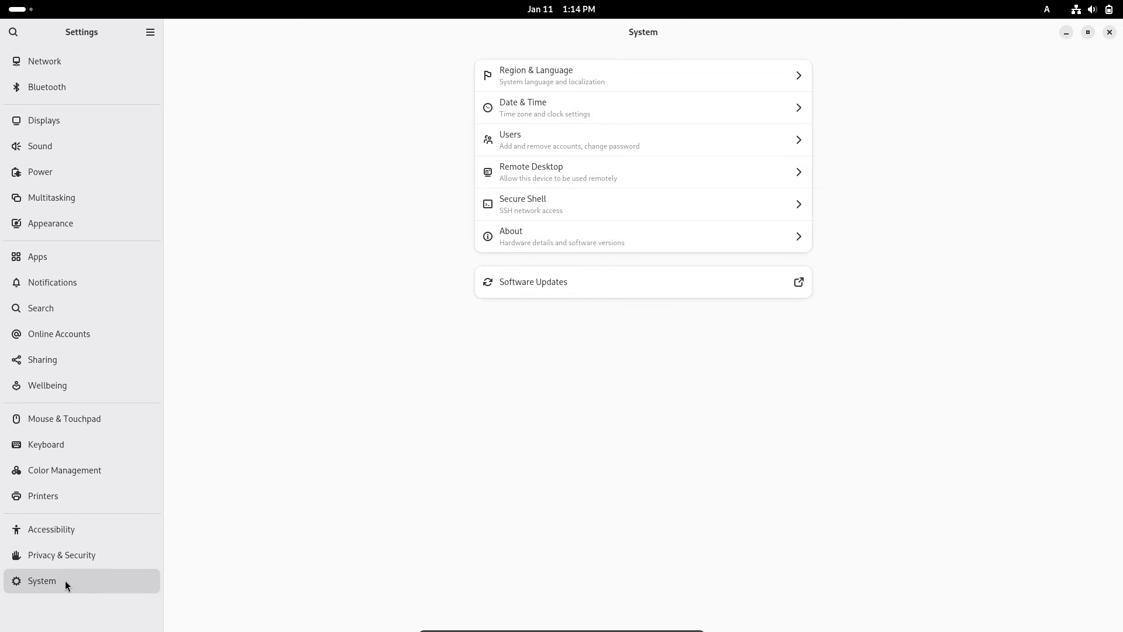
click(61, 555)
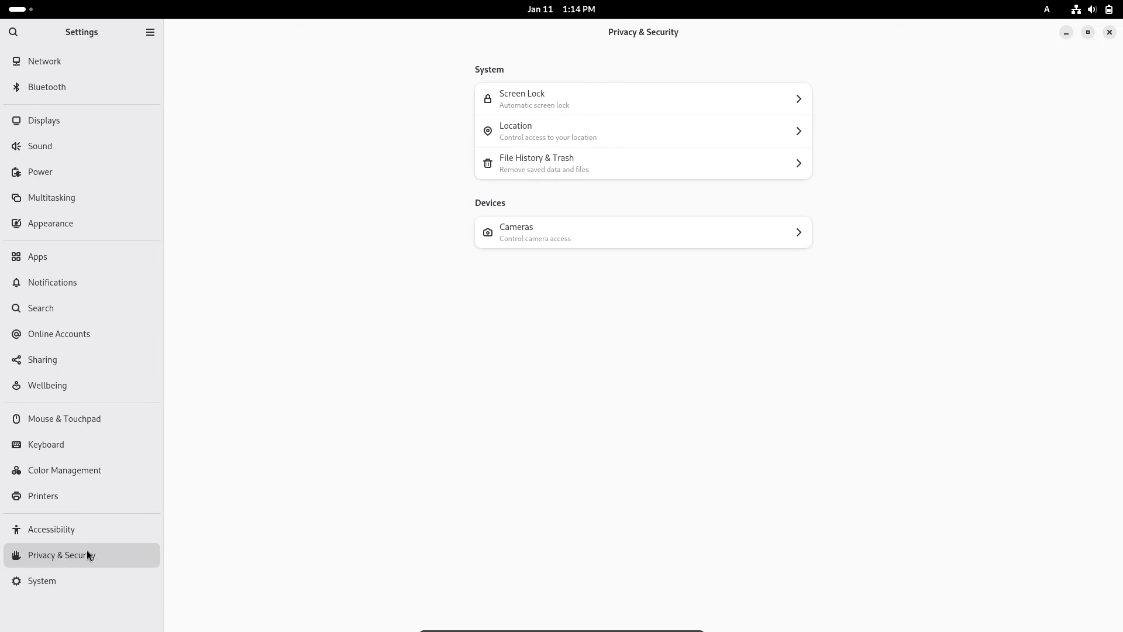
click(643, 232)
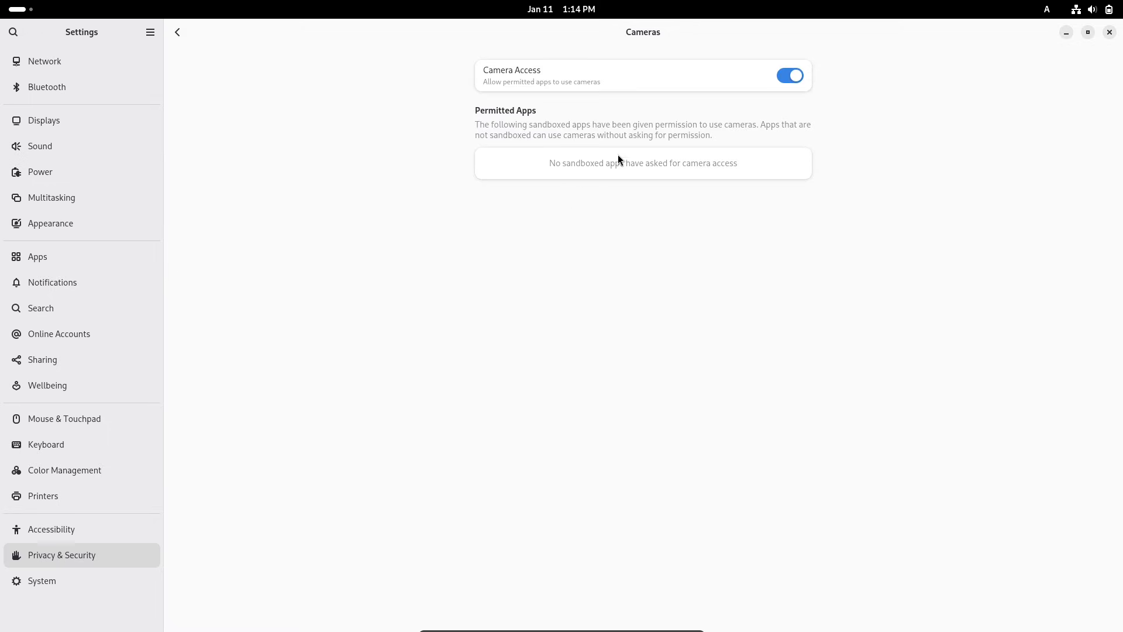
Leave the camera page, return to the privacy overview and move to Accessibility
click(790, 74)
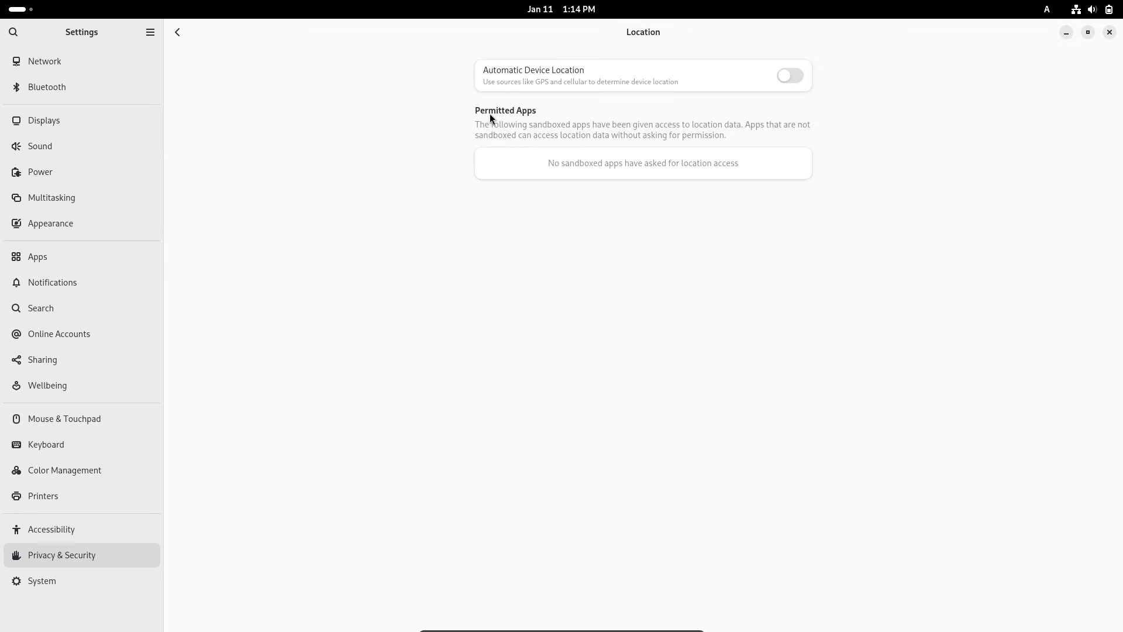
click(176, 33)
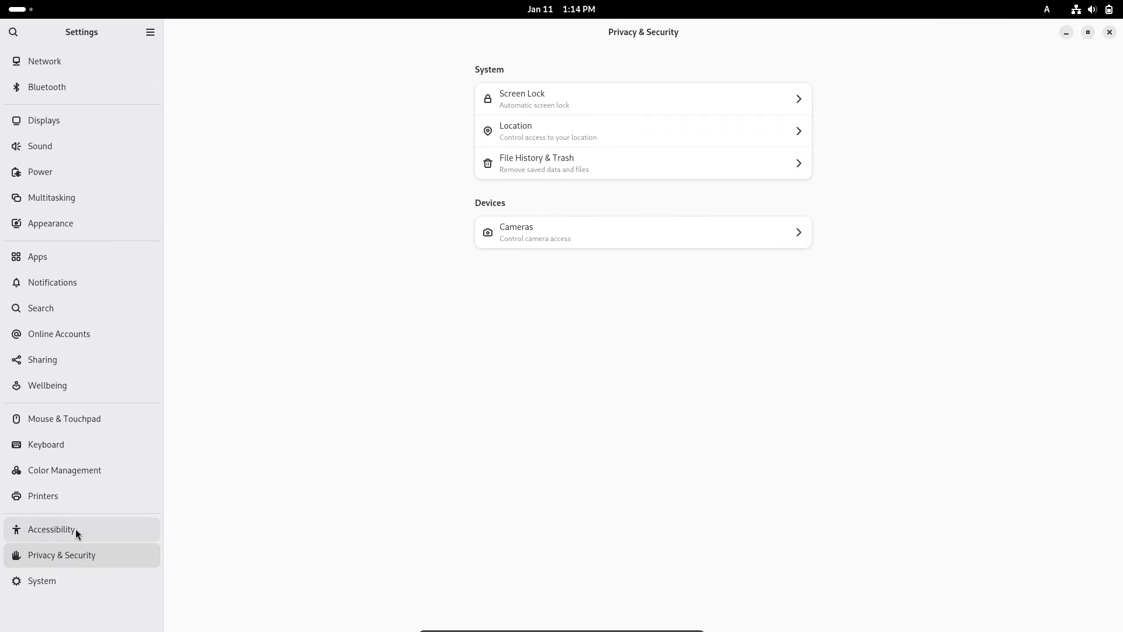
click(51, 528)
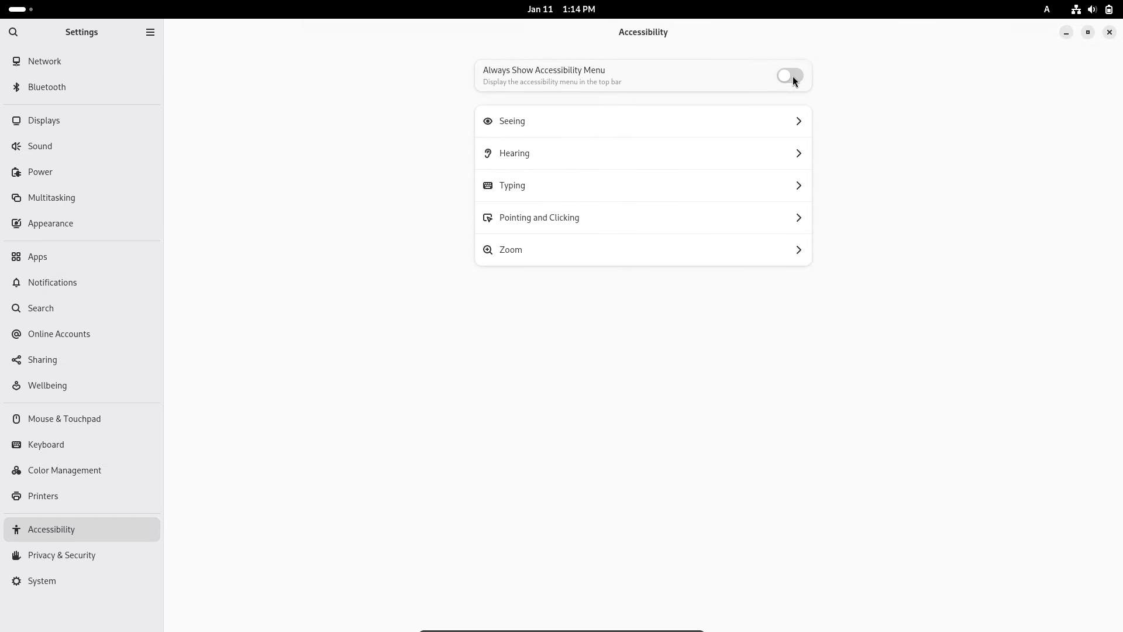
Enable Always Show Accessibility Menu, disable Wellbeing screen time recording, then move to Sound
click(789, 75)
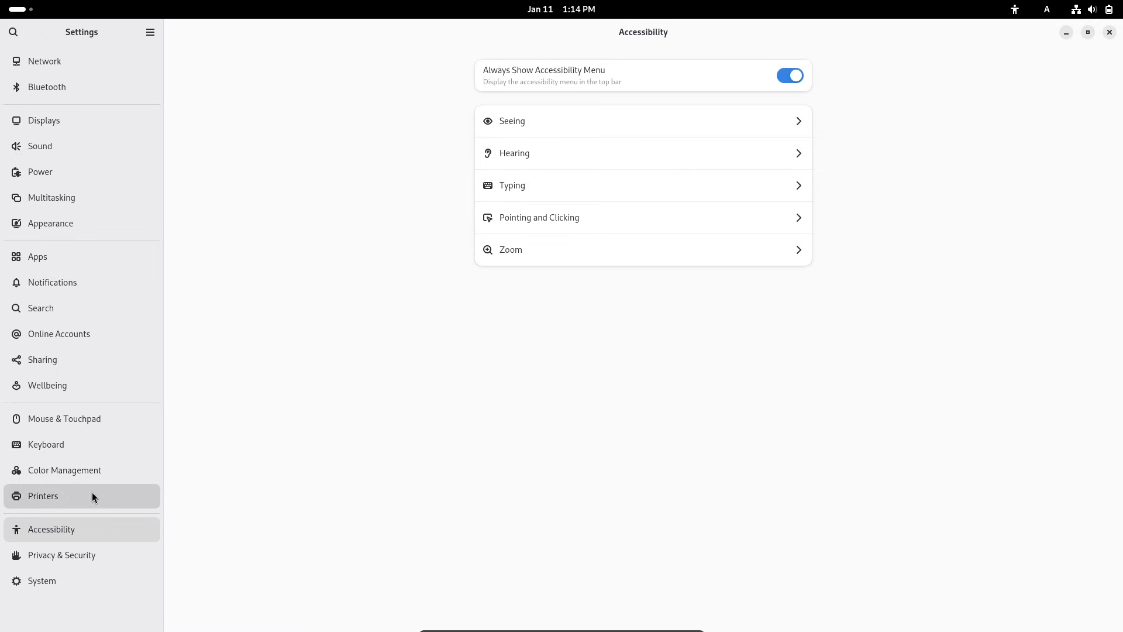
click(47, 385)
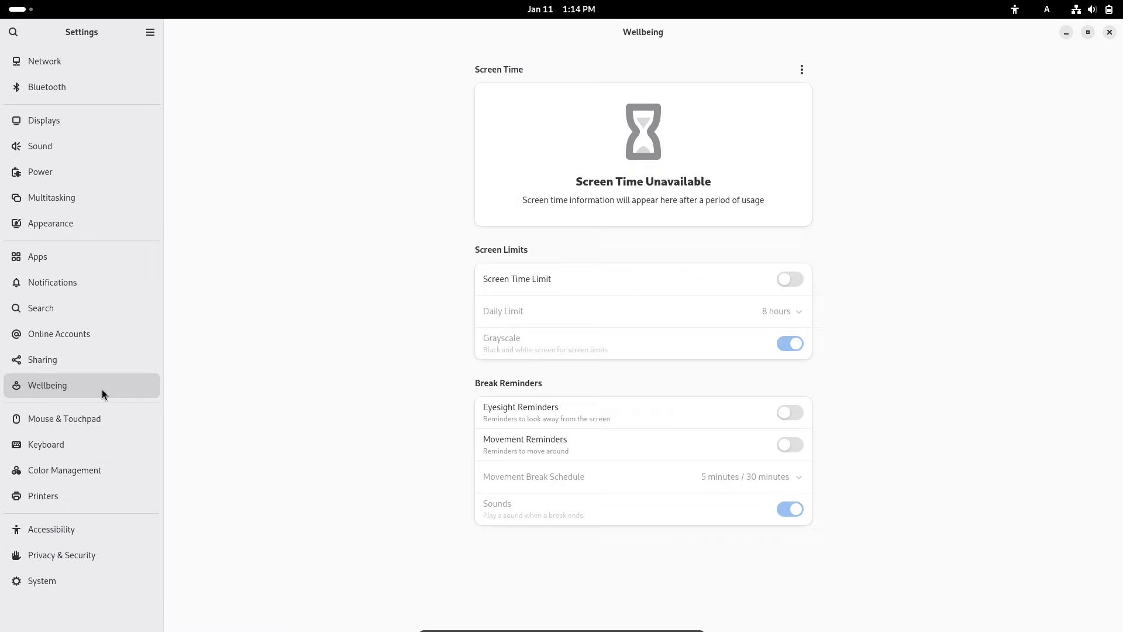
click(802, 69)
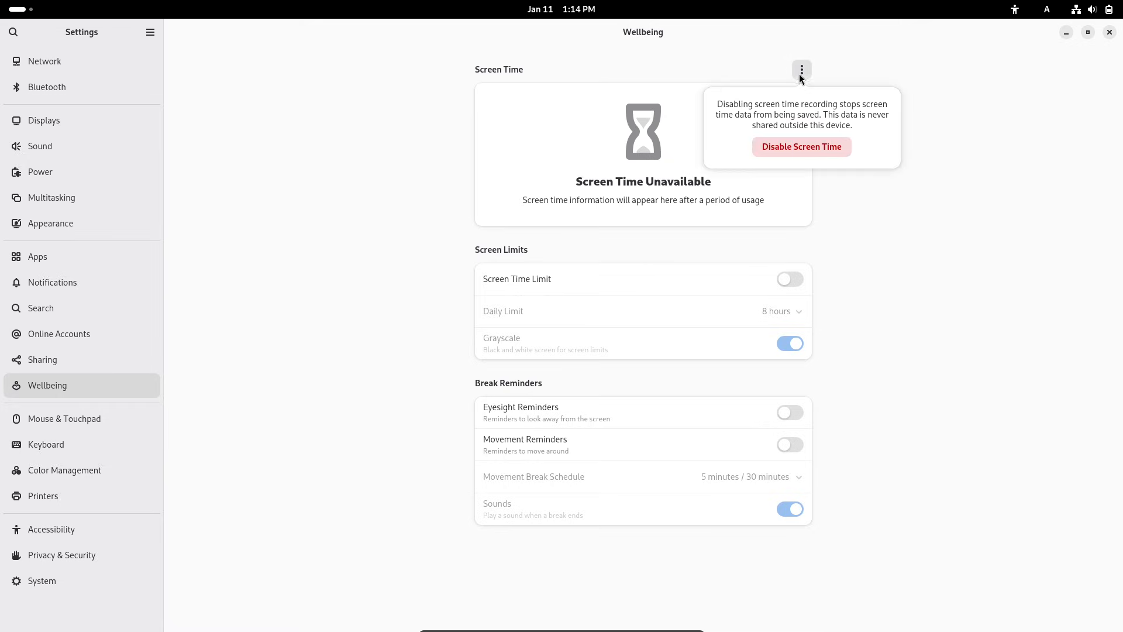
click(801, 146)
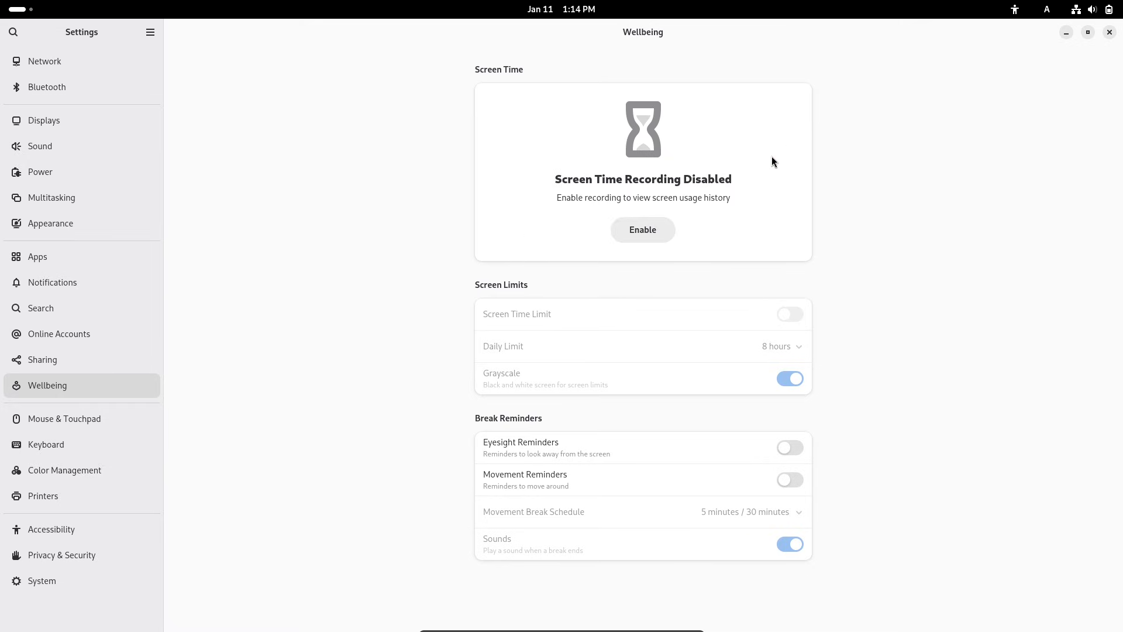
click(40, 146)
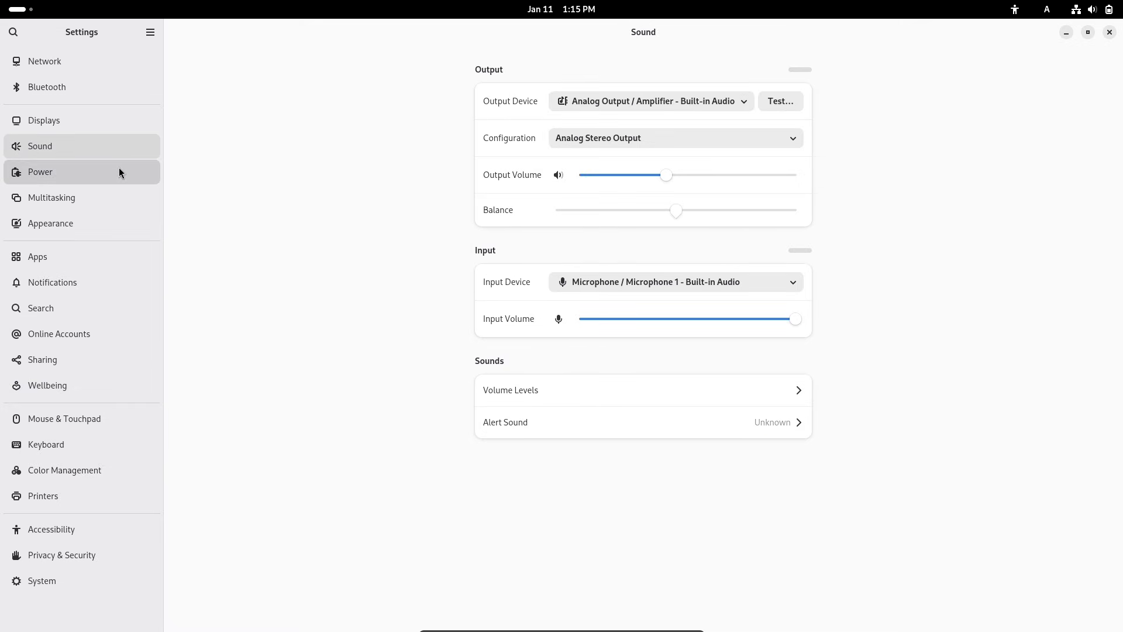
Enable Show Battery Percentage in Power and return to the general power settings
click(39, 172)
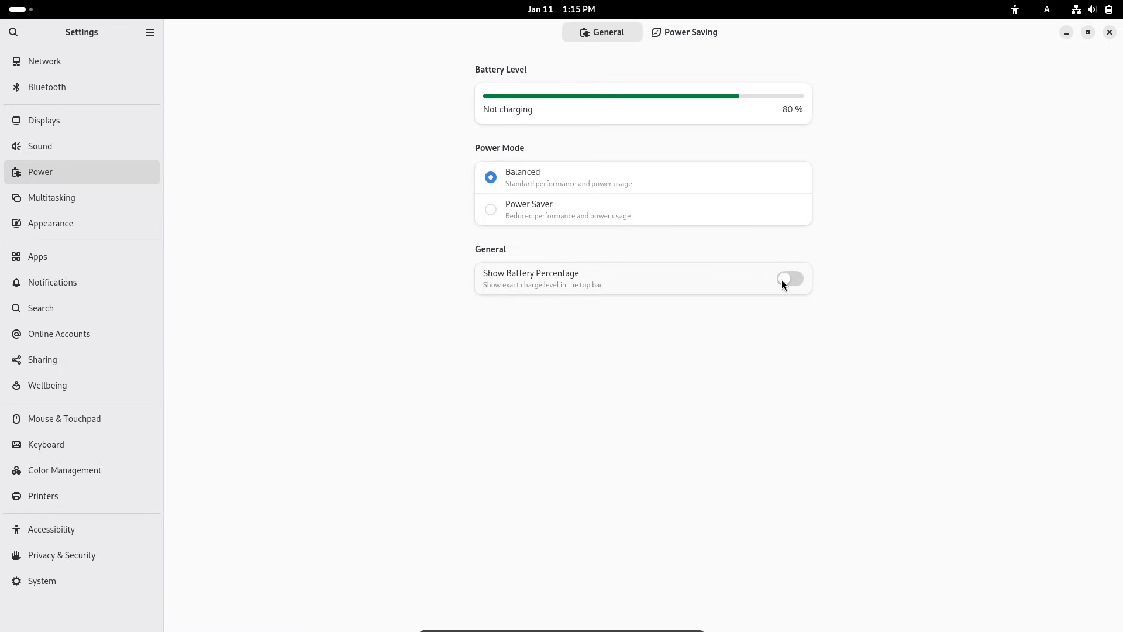
click(685, 33)
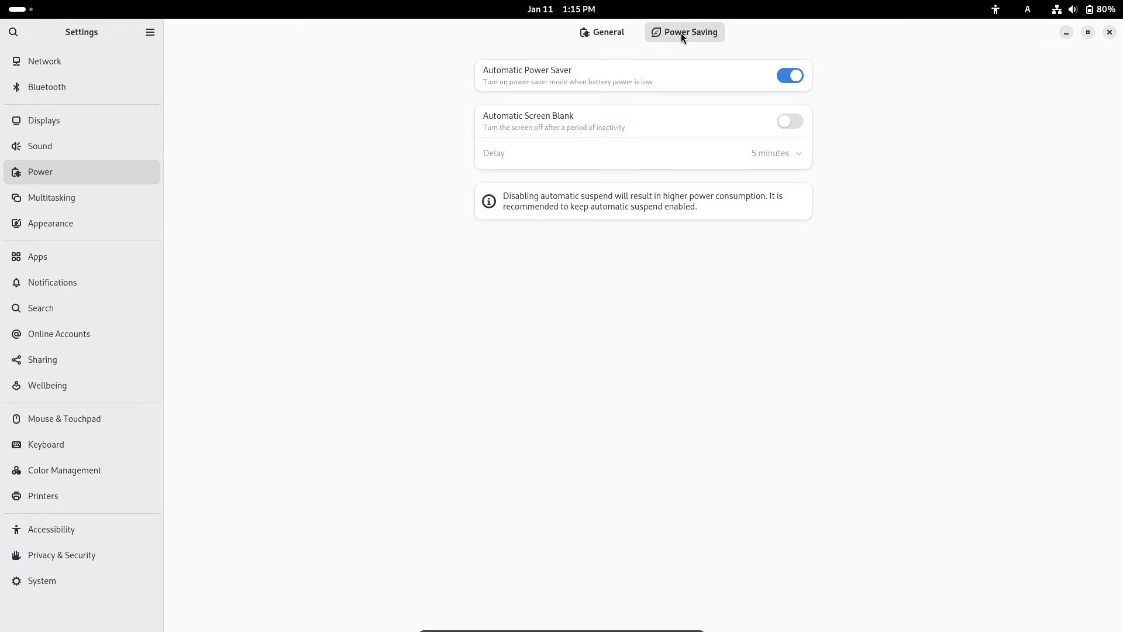
click(601, 33)
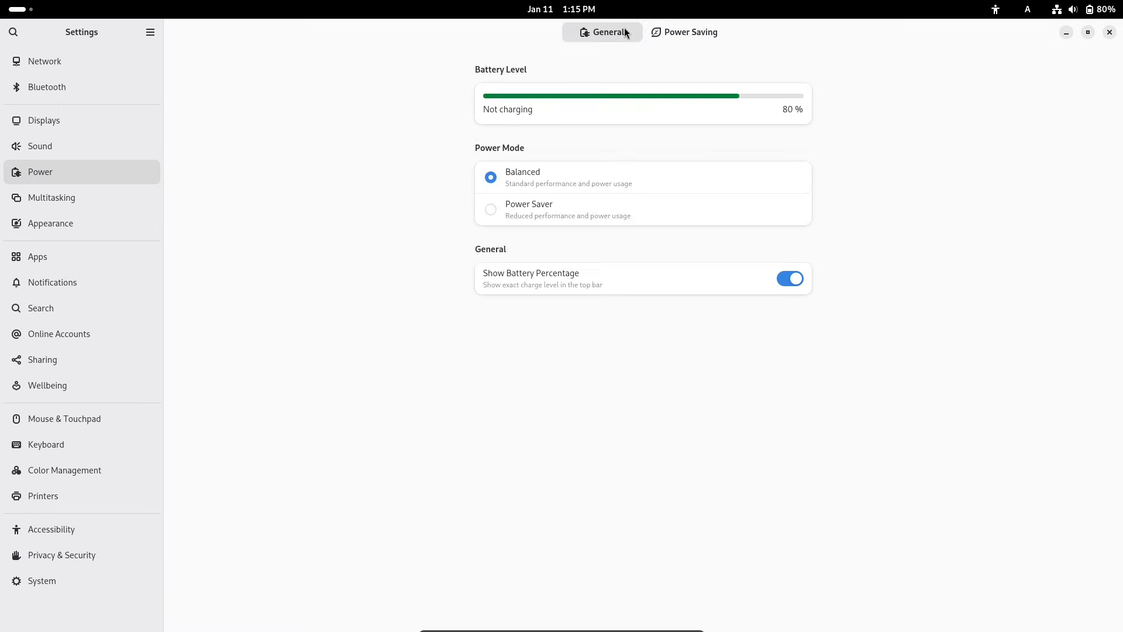
mouse_move(494, 160)
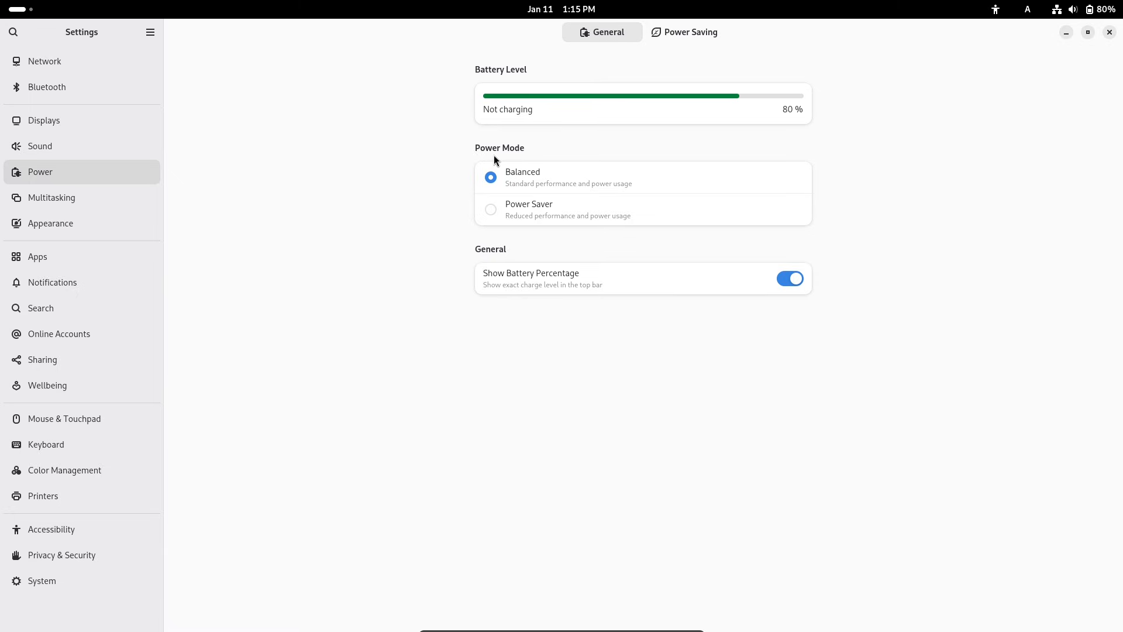
mouse_move(246, 246)
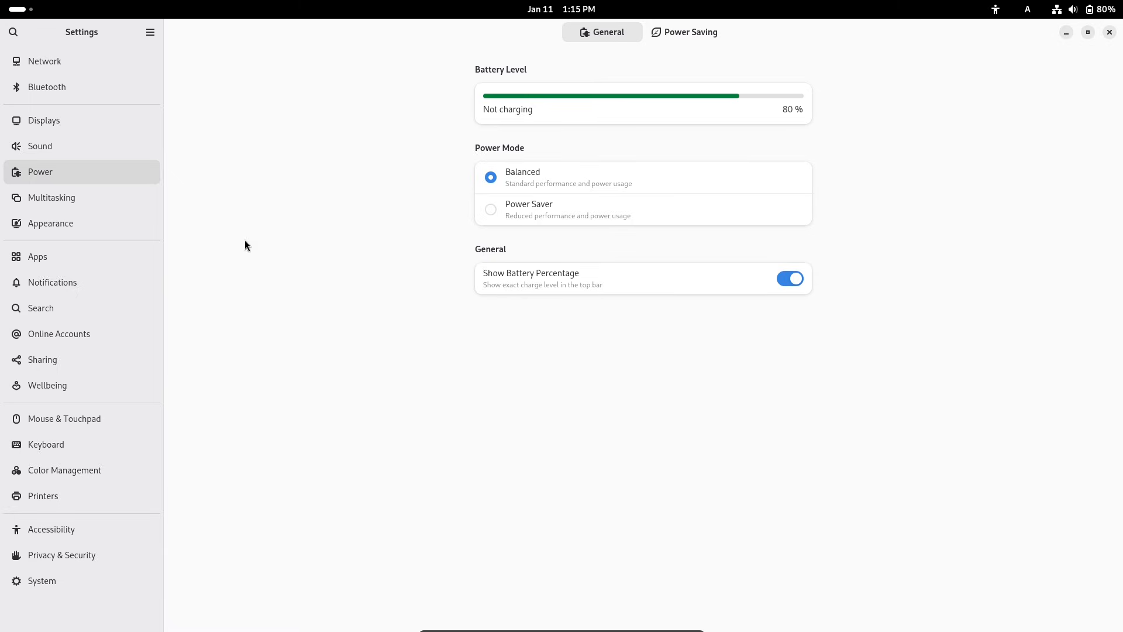
Review the Displays scale options without changing them and close Settings
click(44, 120)
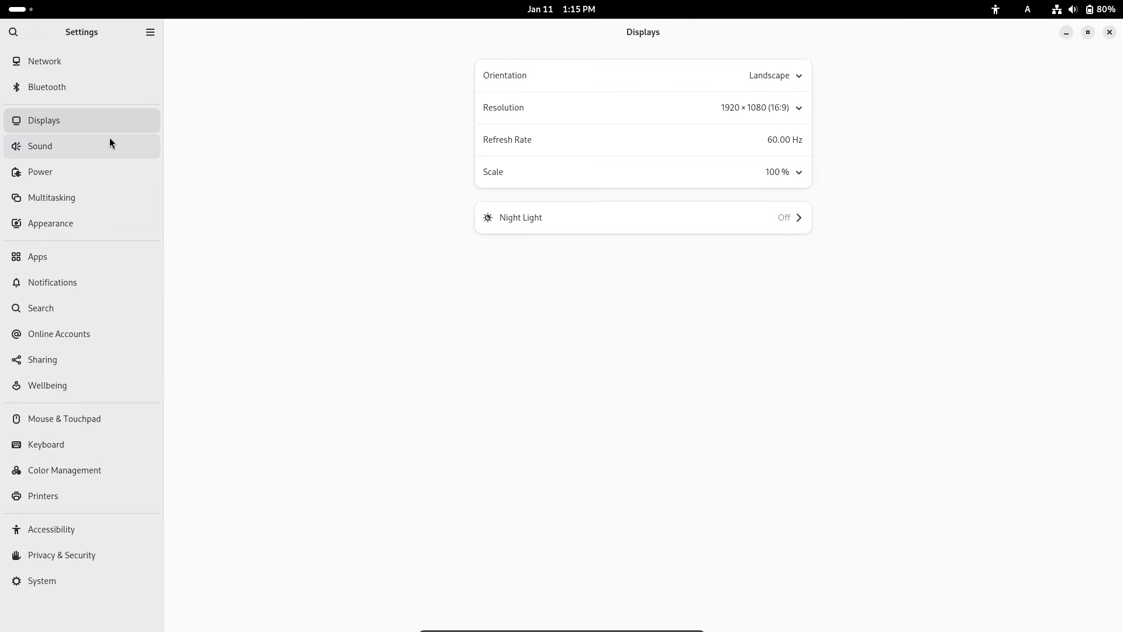
mouse_move(787, 130)
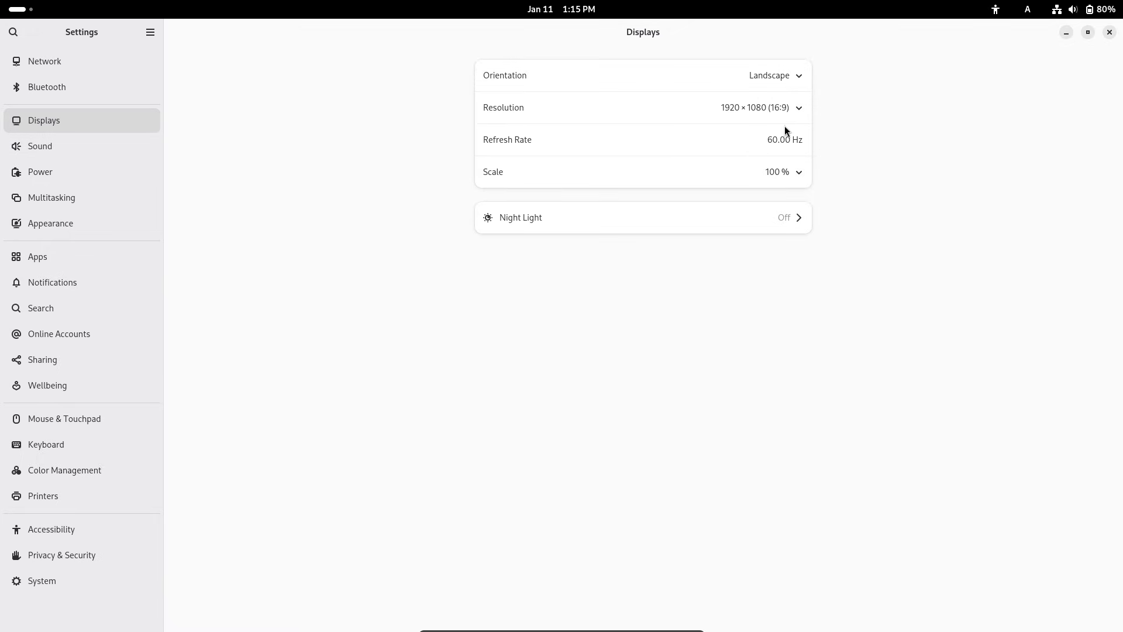
click(783, 171)
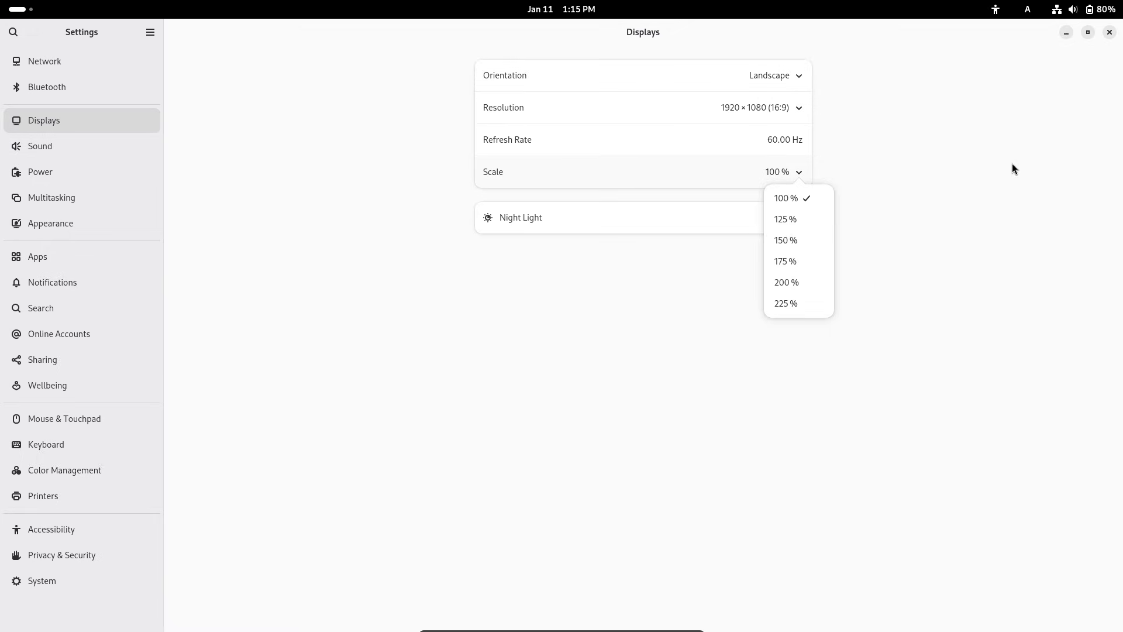
click(47, 87)
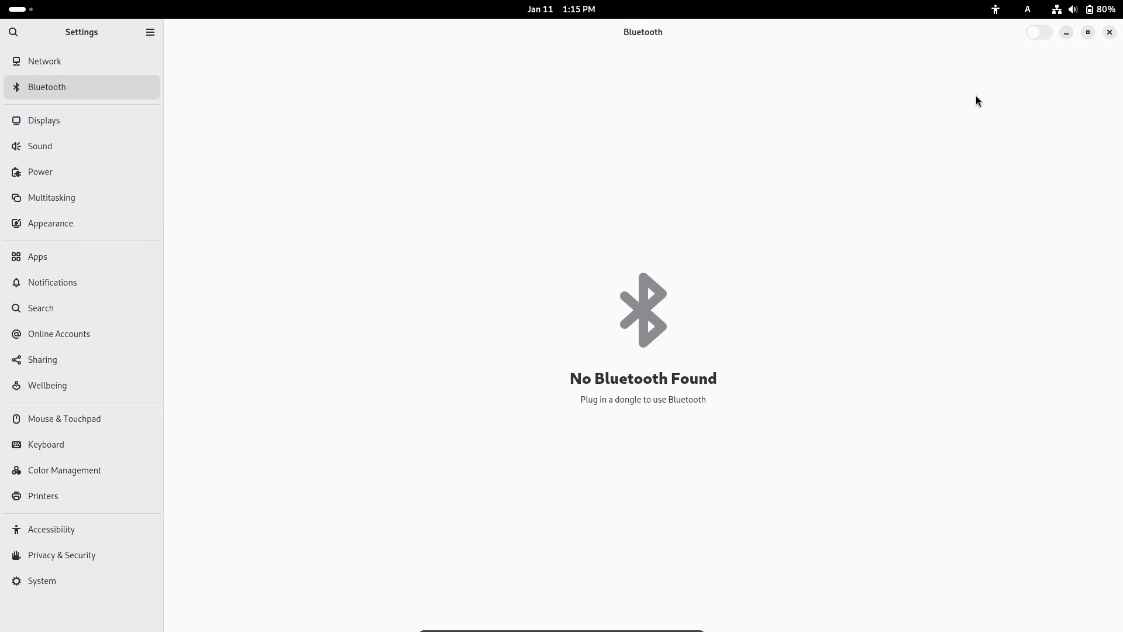
click(1108, 33)
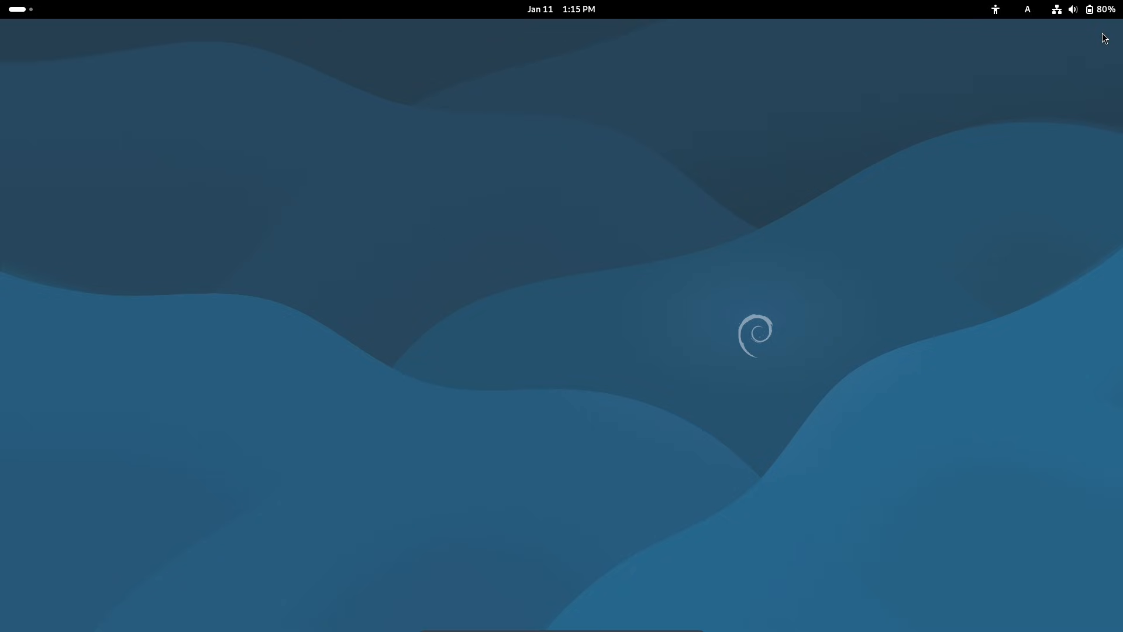
mouse_move(1106, 55)
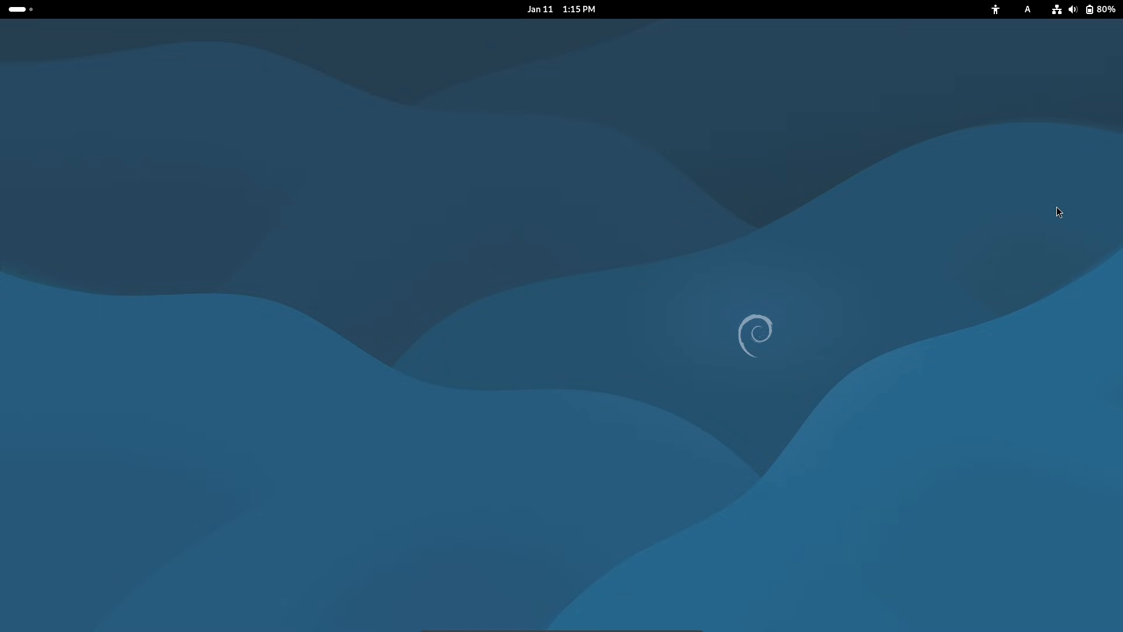
mouse_move(875, 330)
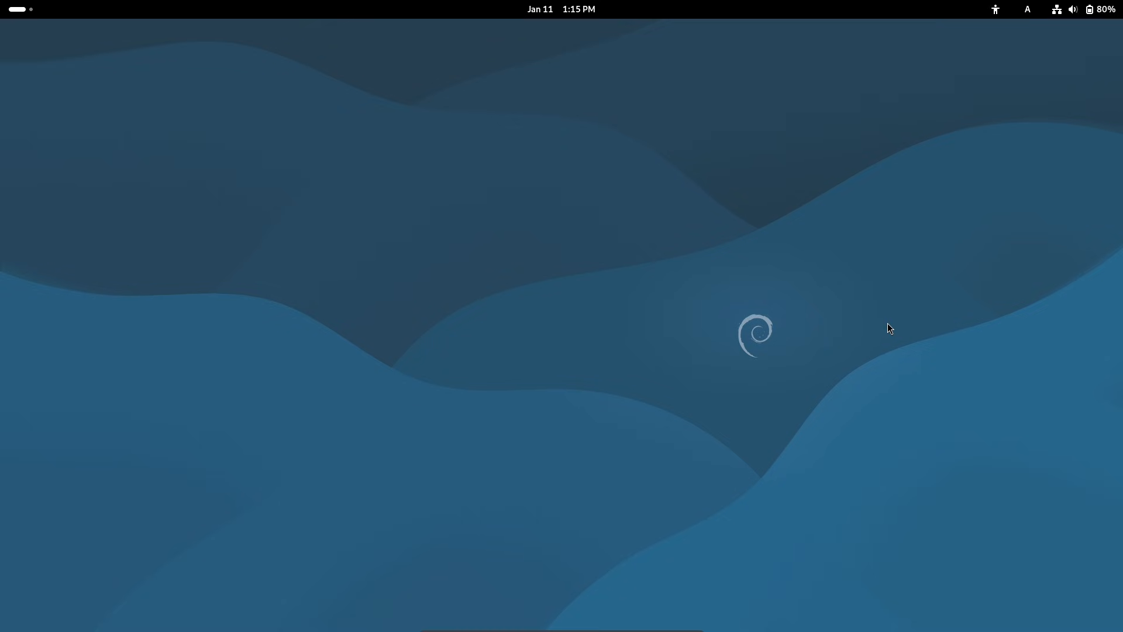
Bring up the quick settings panel from the top-bar status area
click(1078, 10)
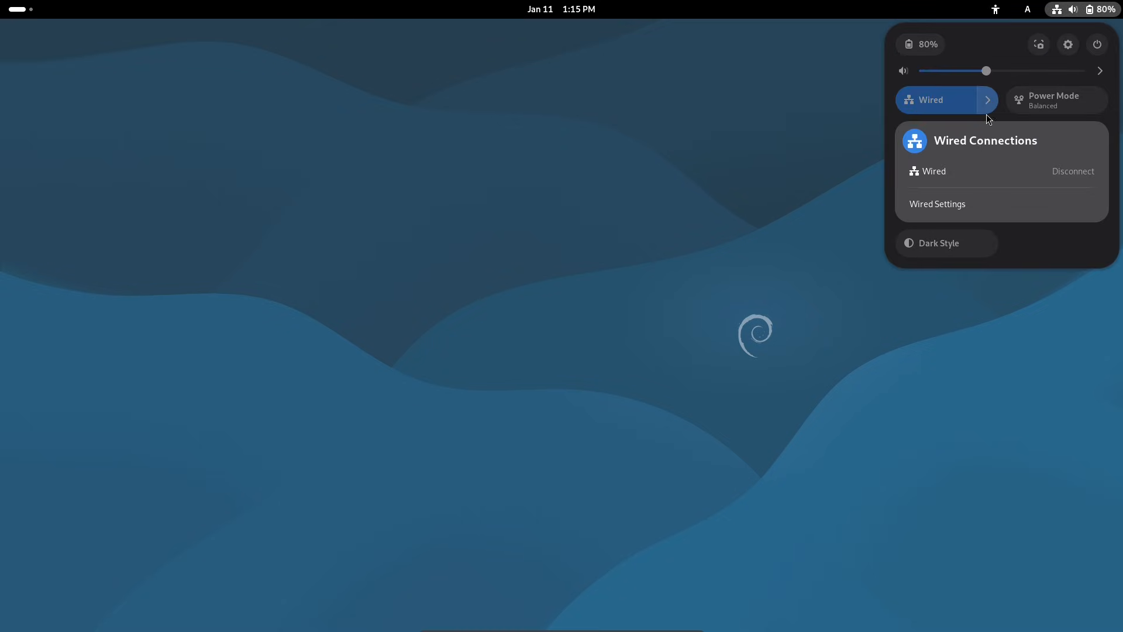
Collapse the Wired details and request Power Off, showing the 60-second confirmation
click(947, 100)
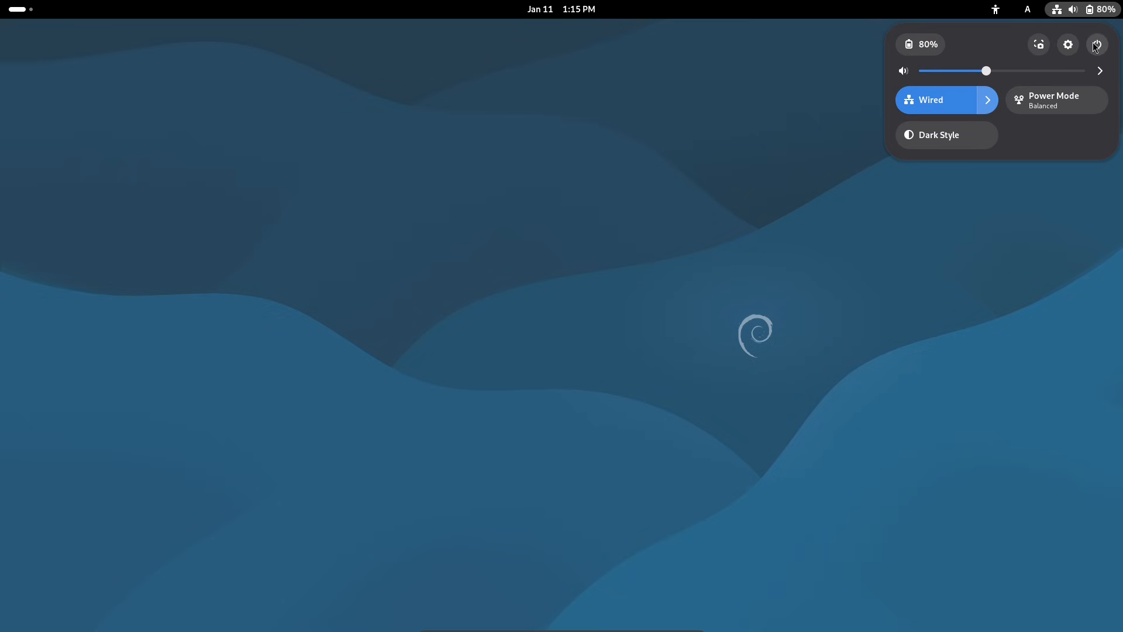
click(1096, 43)
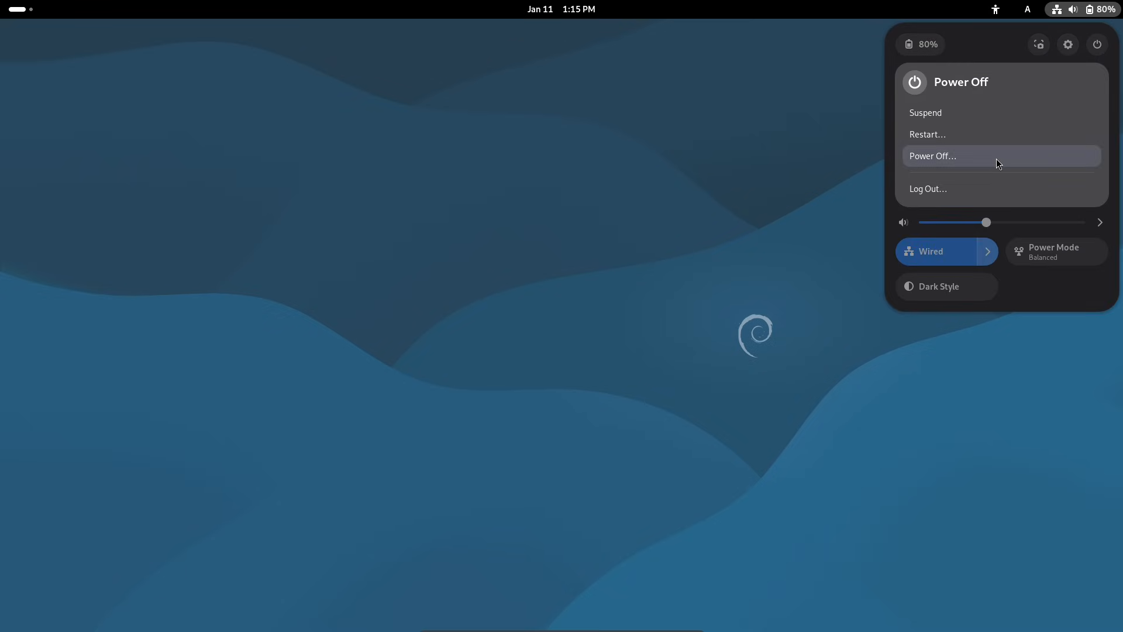
click(934, 155)
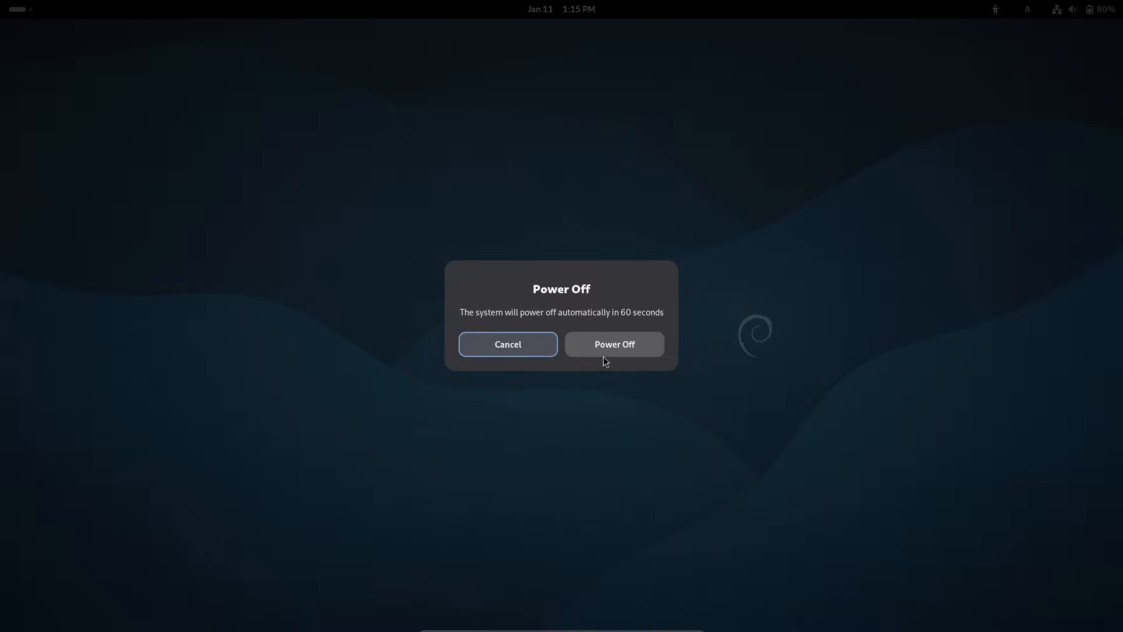